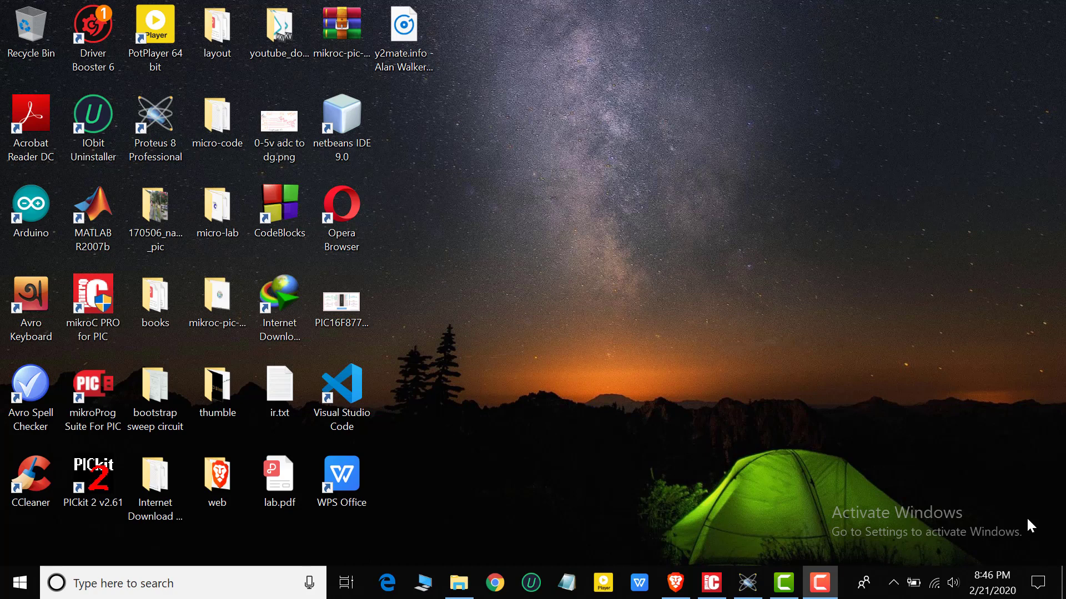
mouse_move(747, 342)
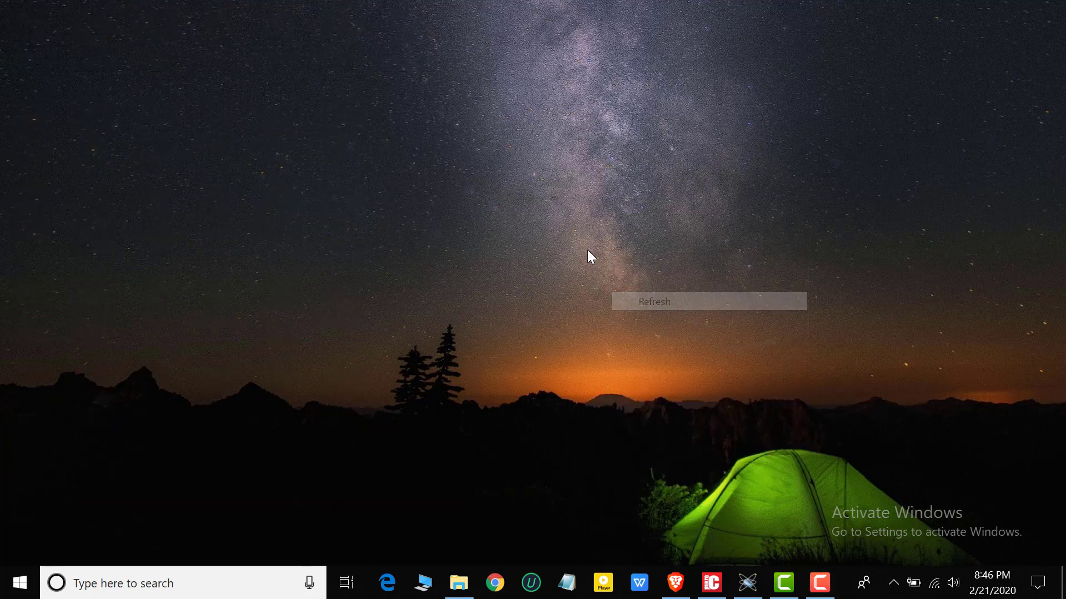
Step: Search Pick Devices for "7seg" and choose the red 7SEG-COM-CATHODE display over the common-anode one
left_click(653, 302)
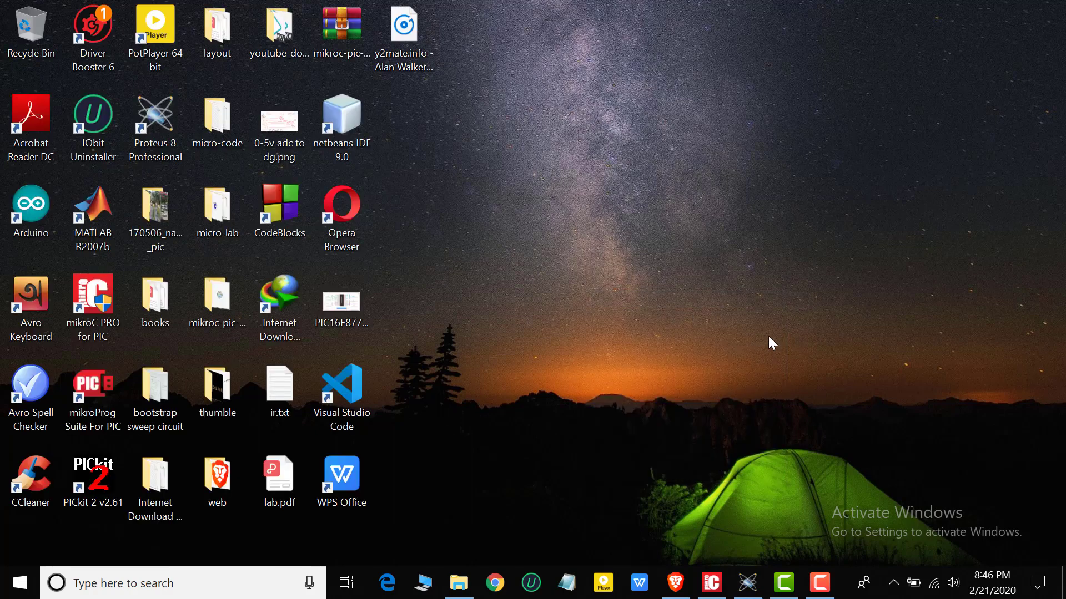
mouse_move(747, 583)
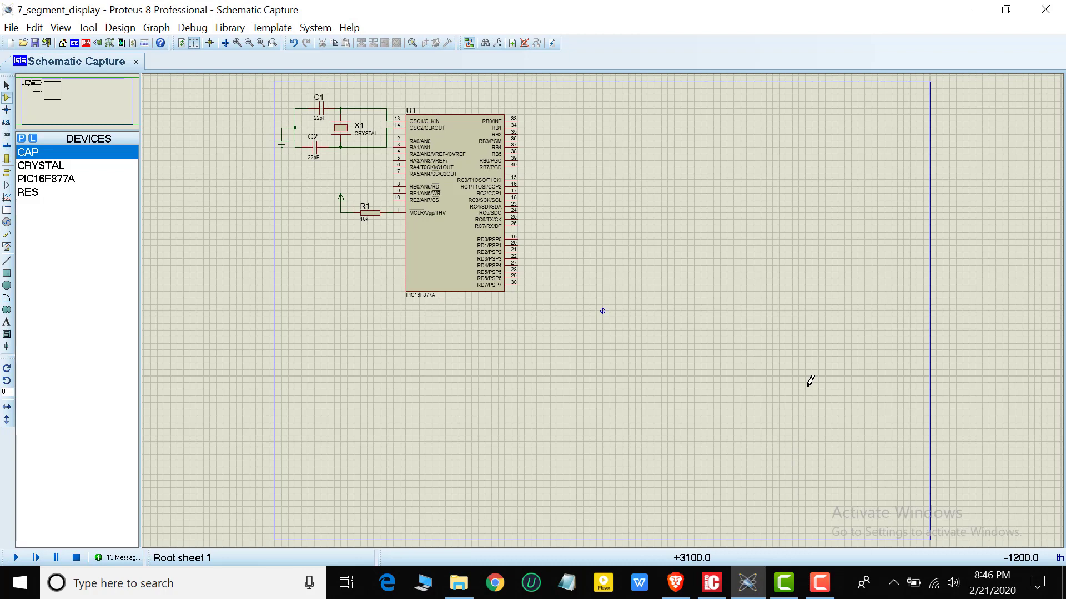
mouse_move(801, 388)
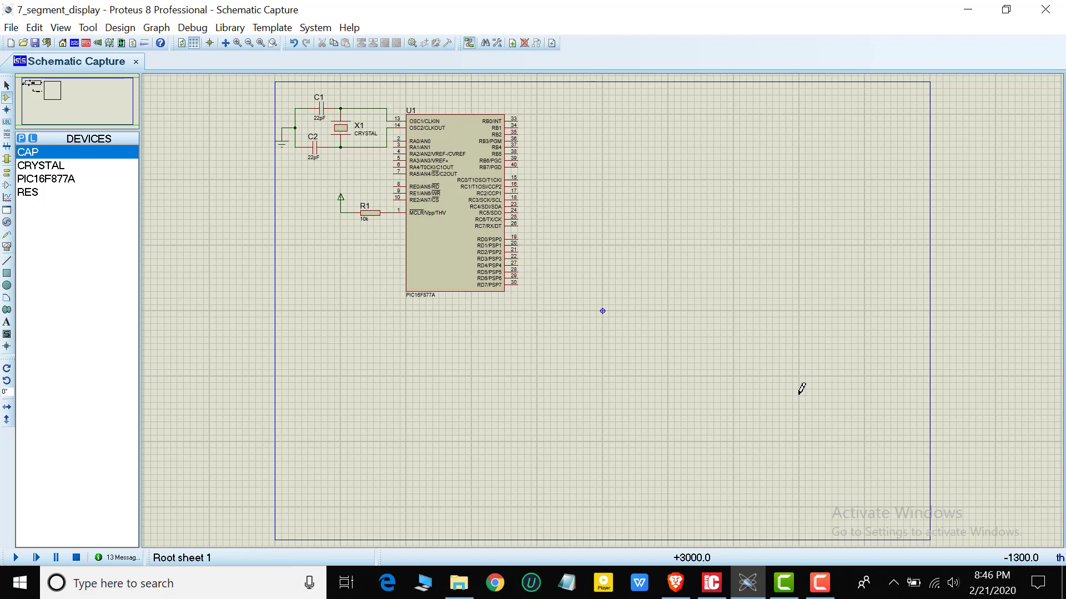
mouse_move(388, 258)
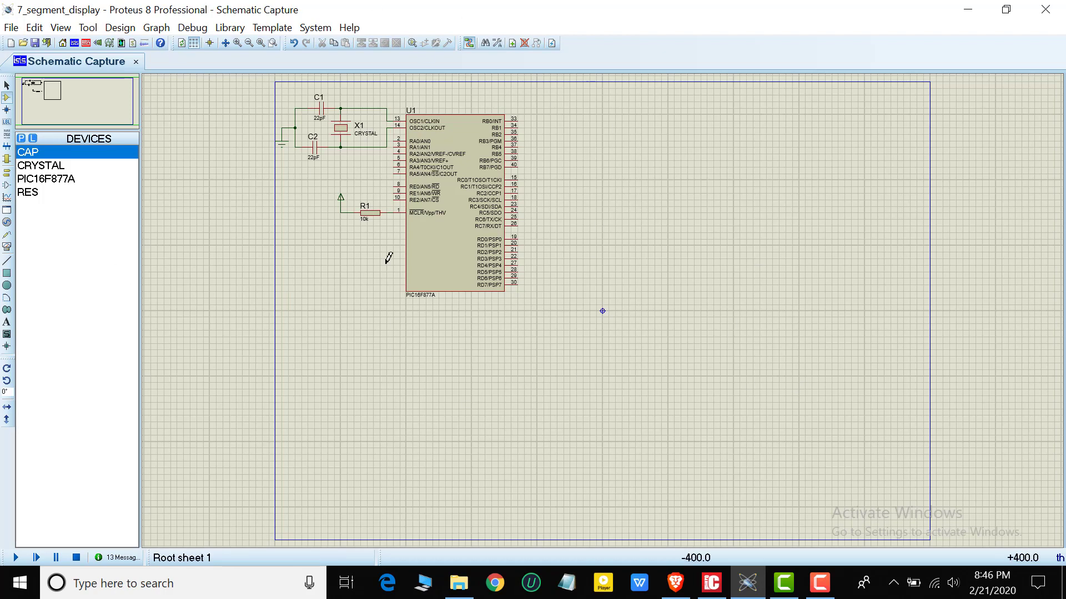
mouse_move(583, 101)
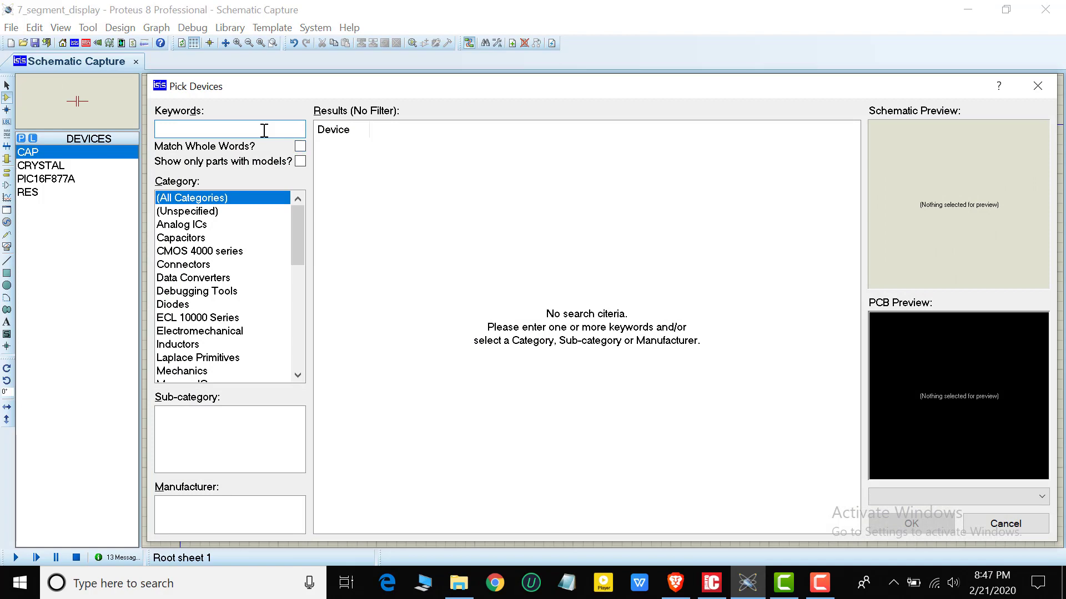
type("7seg")
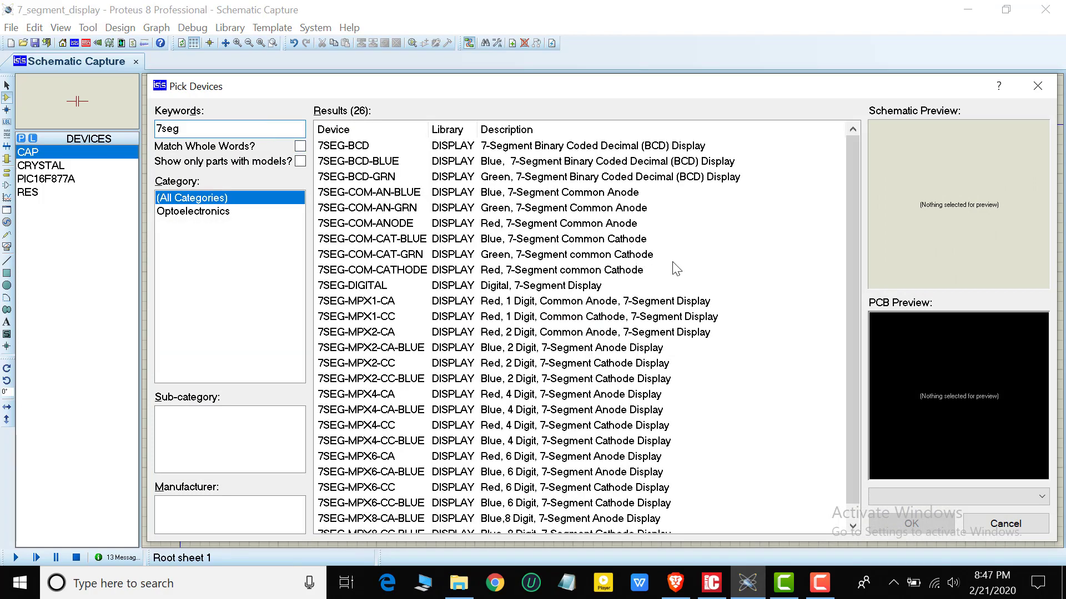
mouse_move(629, 327)
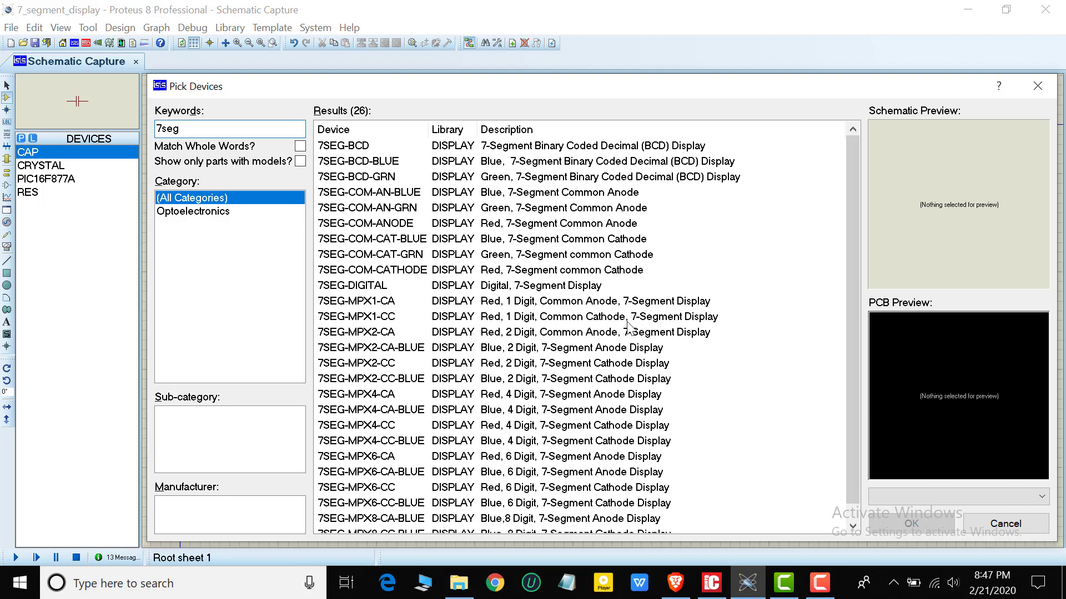
mouse_move(610, 280)
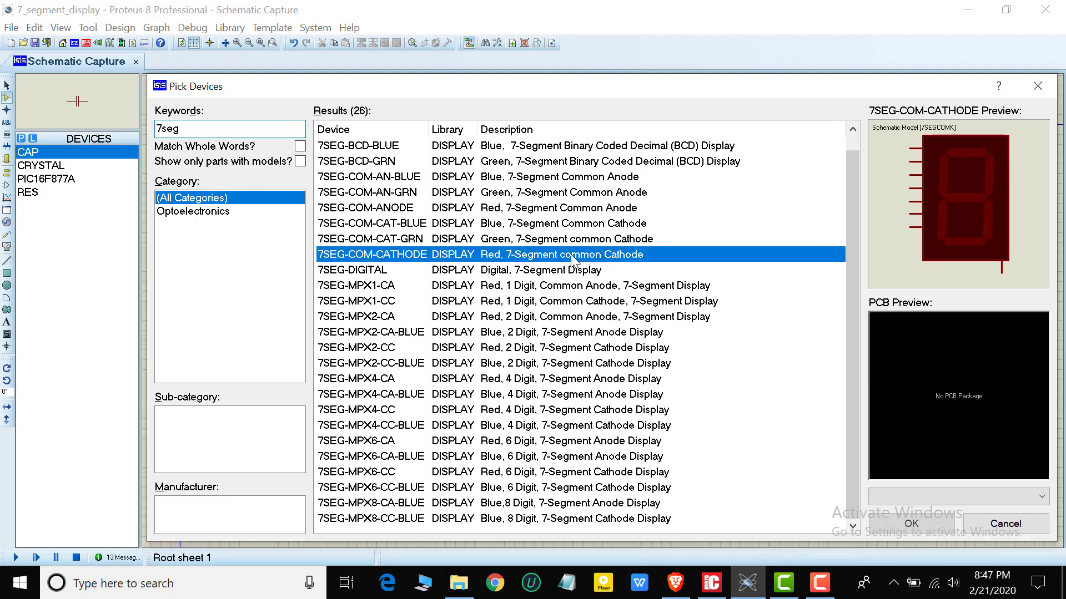
mouse_move(642, 297)
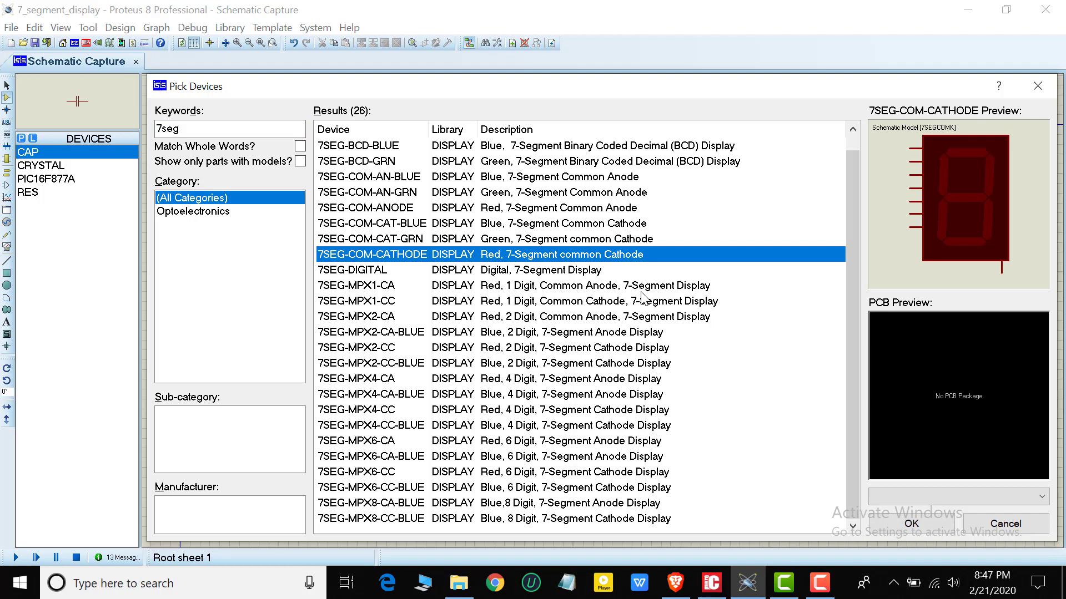
left_click(531, 285)
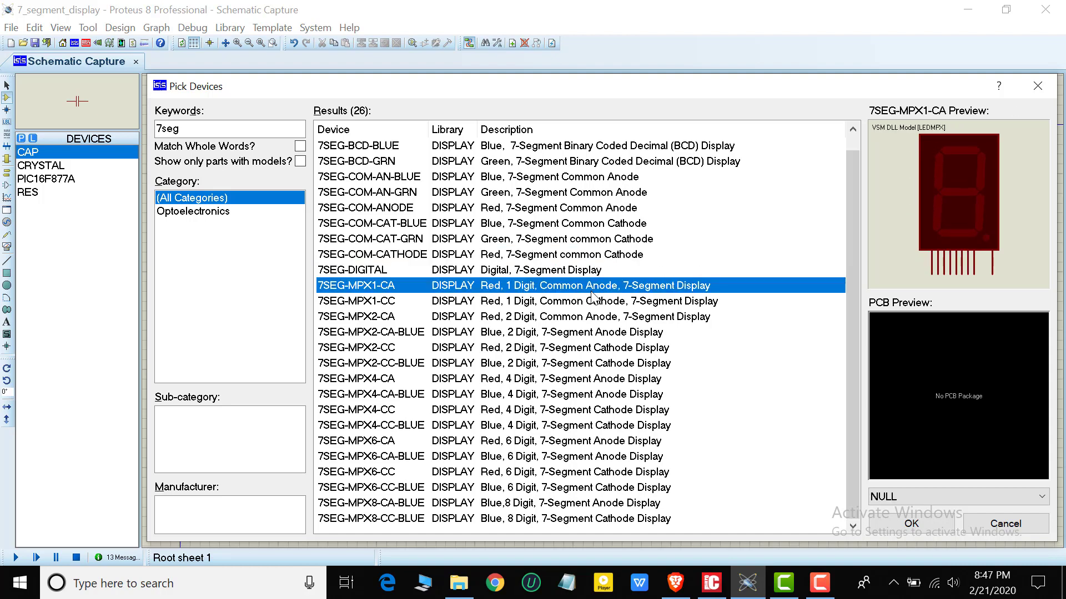
mouse_move(621, 262)
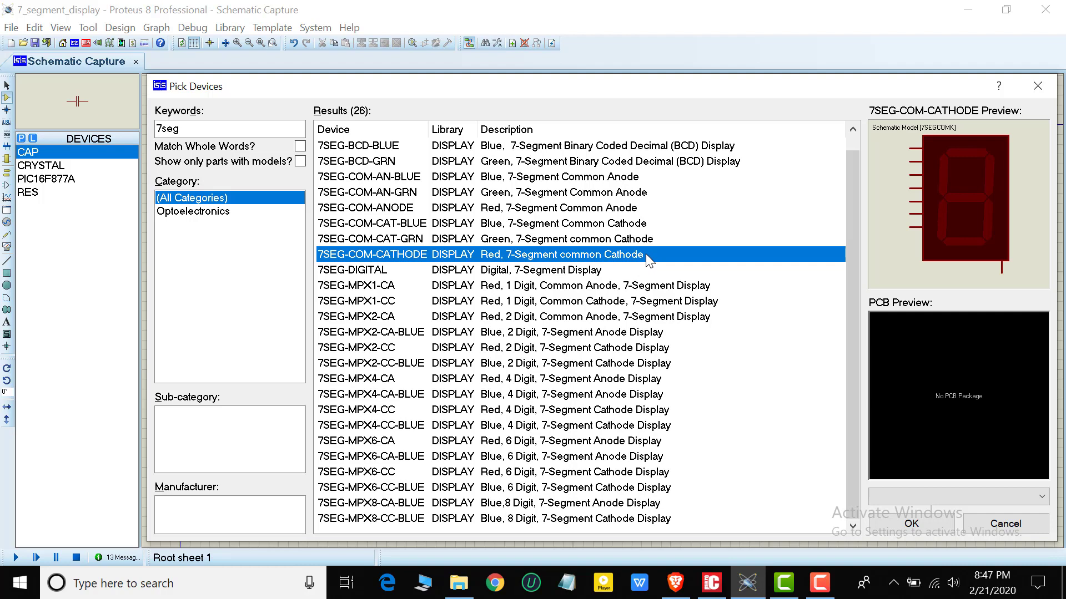
mouse_move(594, 296)
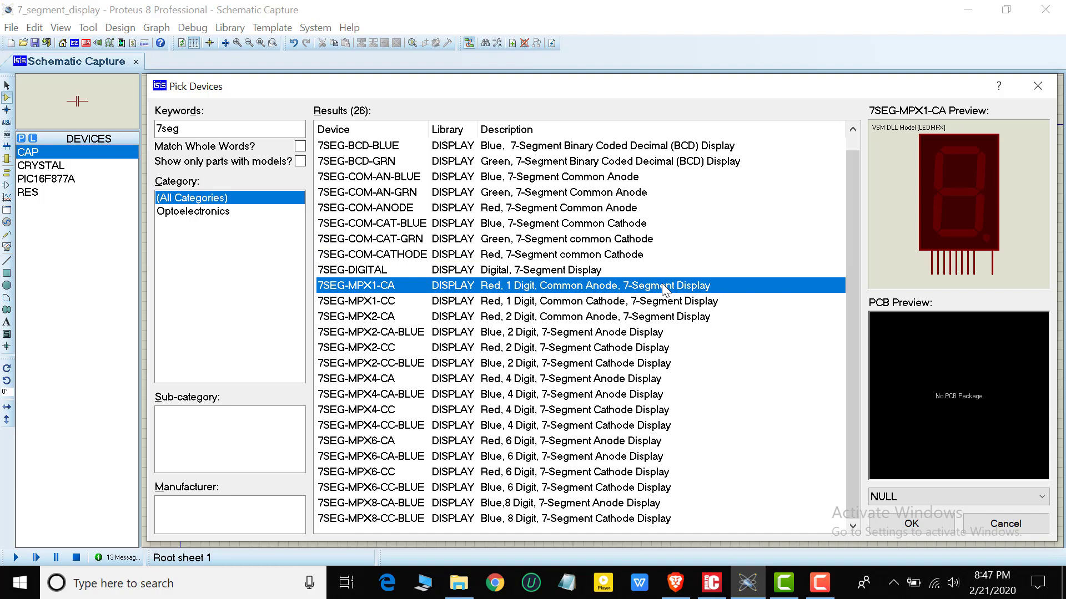
mouse_move(514, 264)
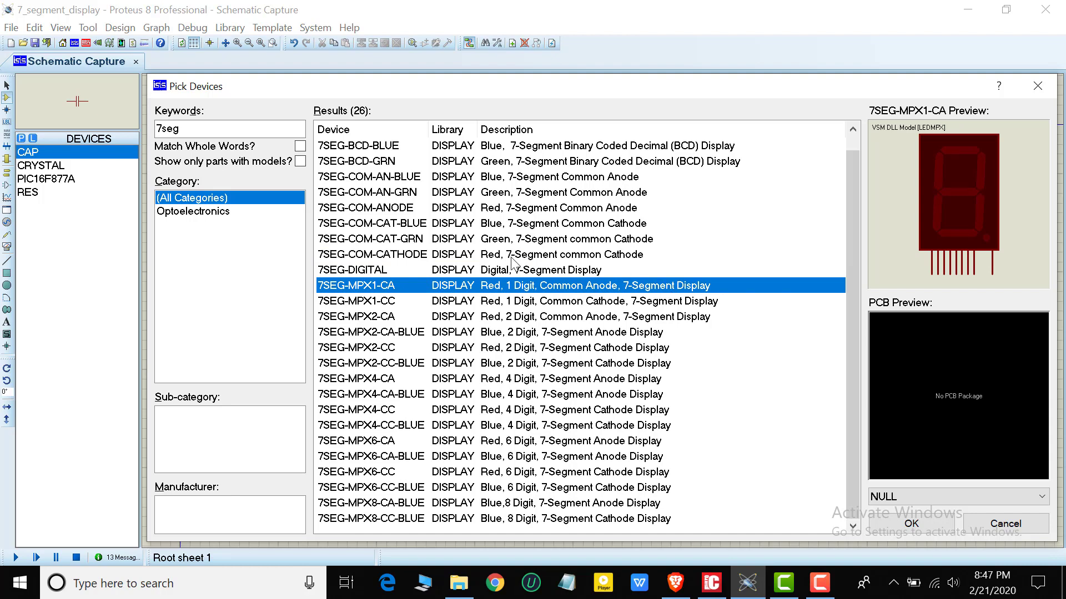
left_click(373, 254)
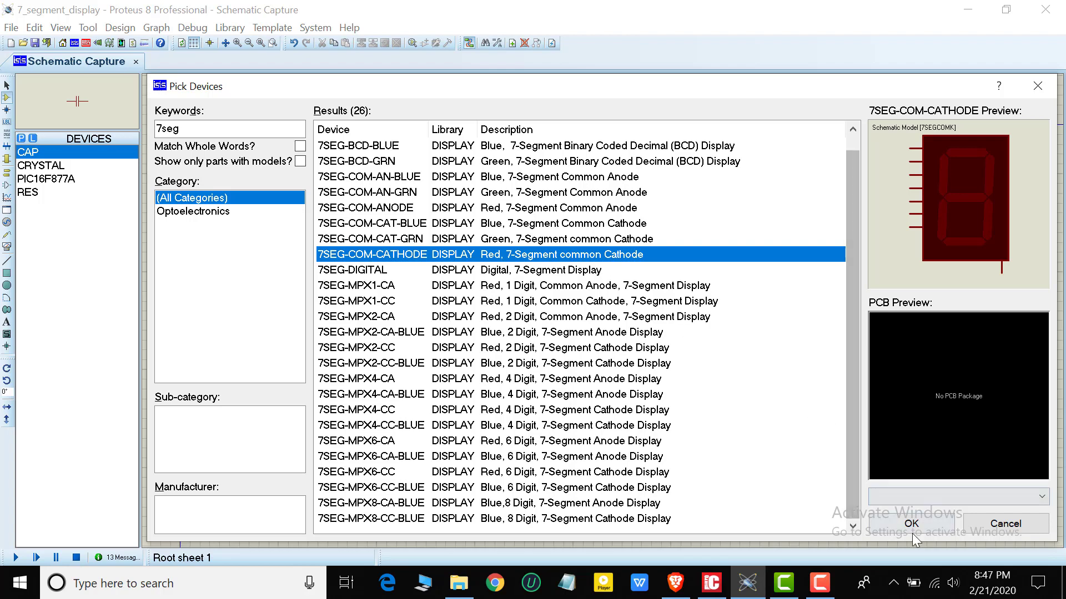
Step: Place the 7SEG-COM-CATHODE display on the sheet to the right of the PIC U1
left_click(909, 523)
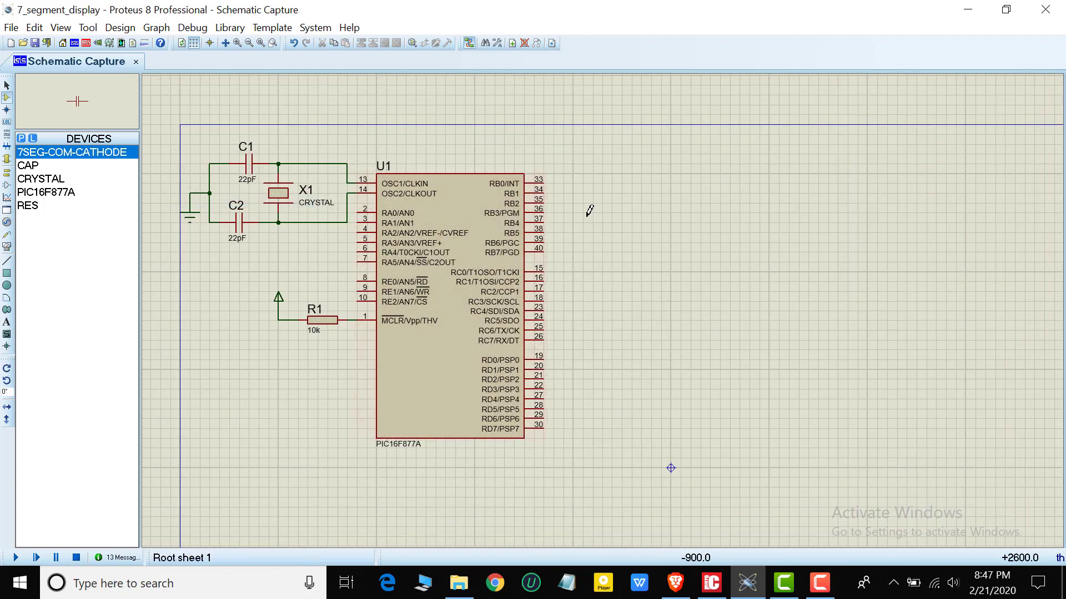
left_click(643, 244)
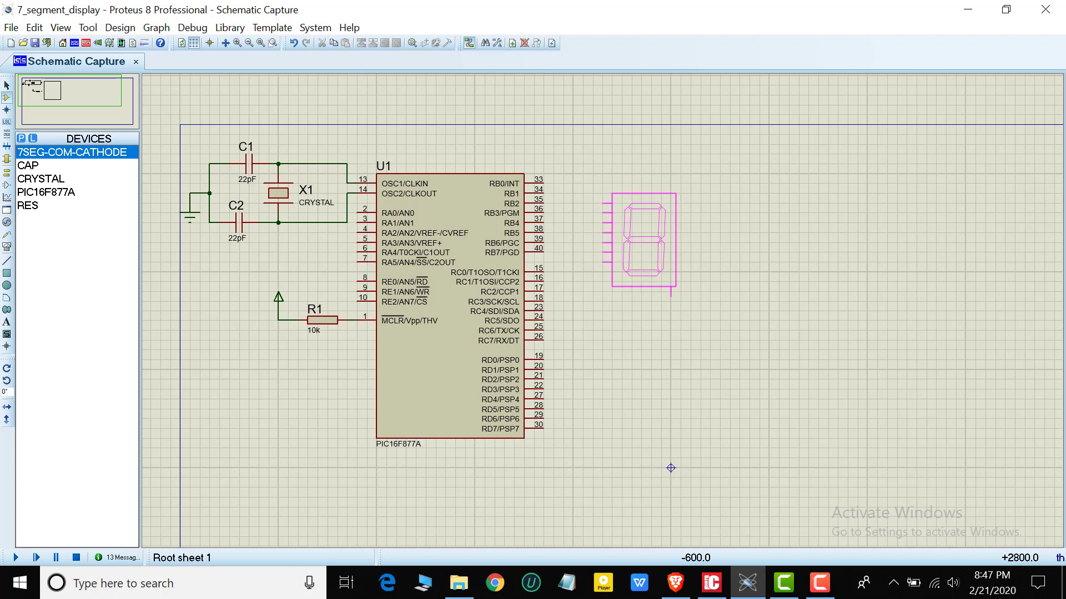
left_click(639, 234)
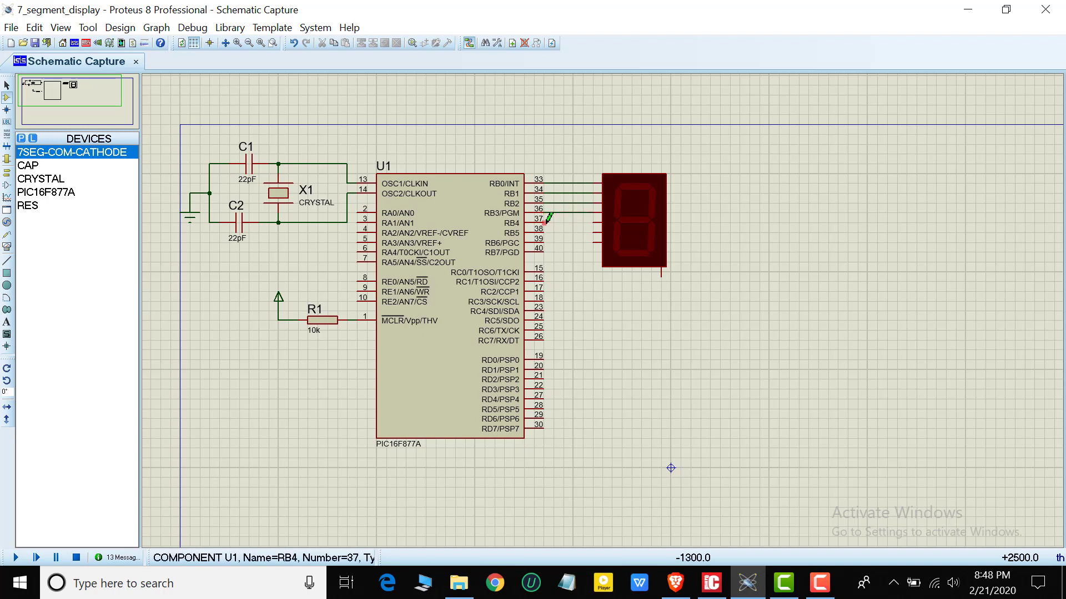
Step: Wire RB0–RB6 to the display's segment pins and pick a ground terminal in Terminals Mode
left_click(571, 222)
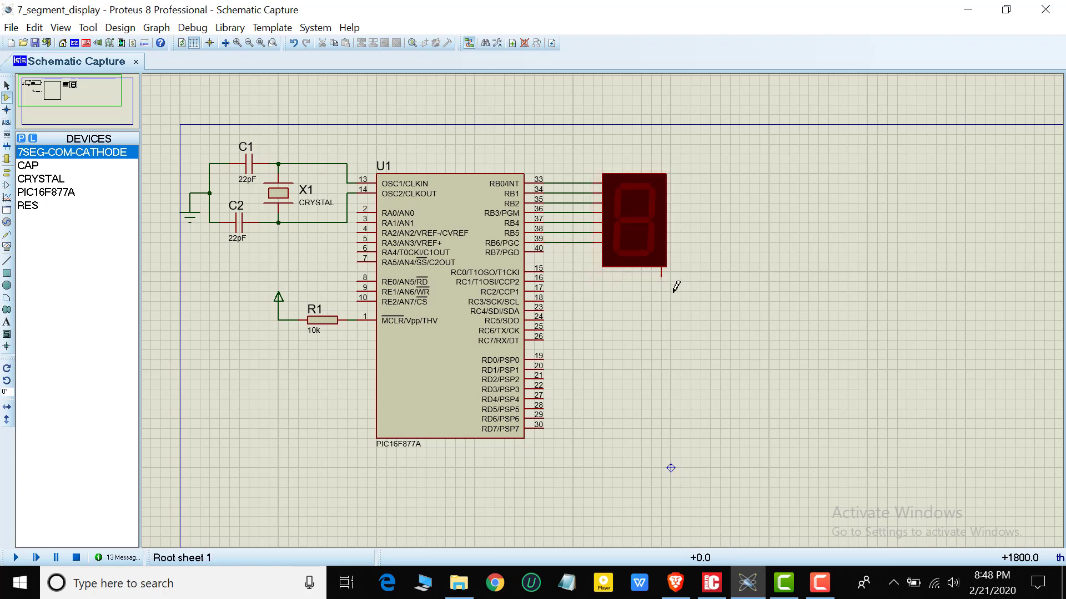
left_click(6, 209)
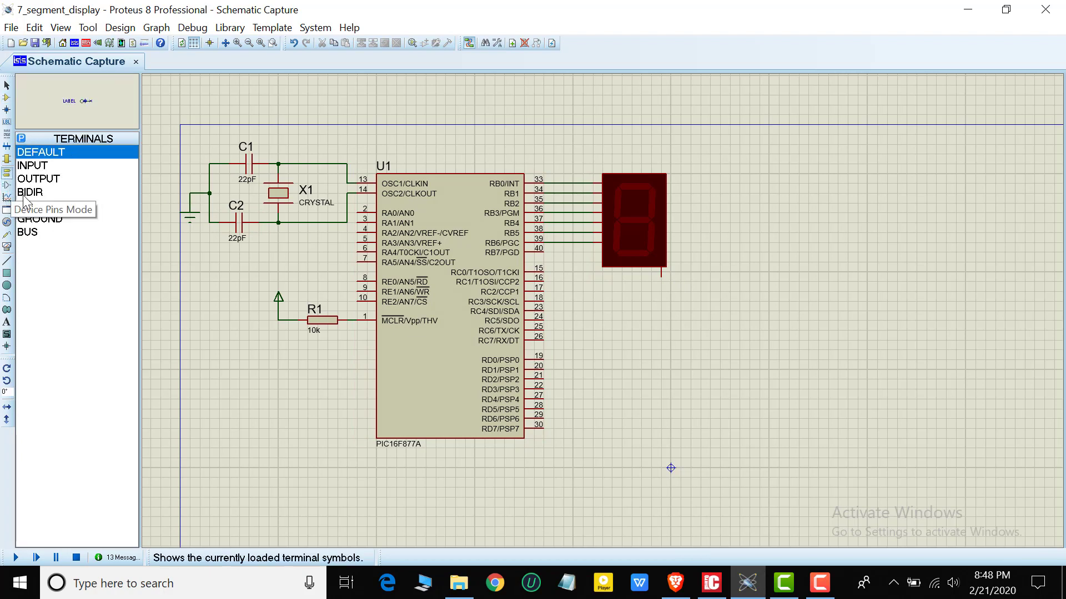
left_click(40, 219)
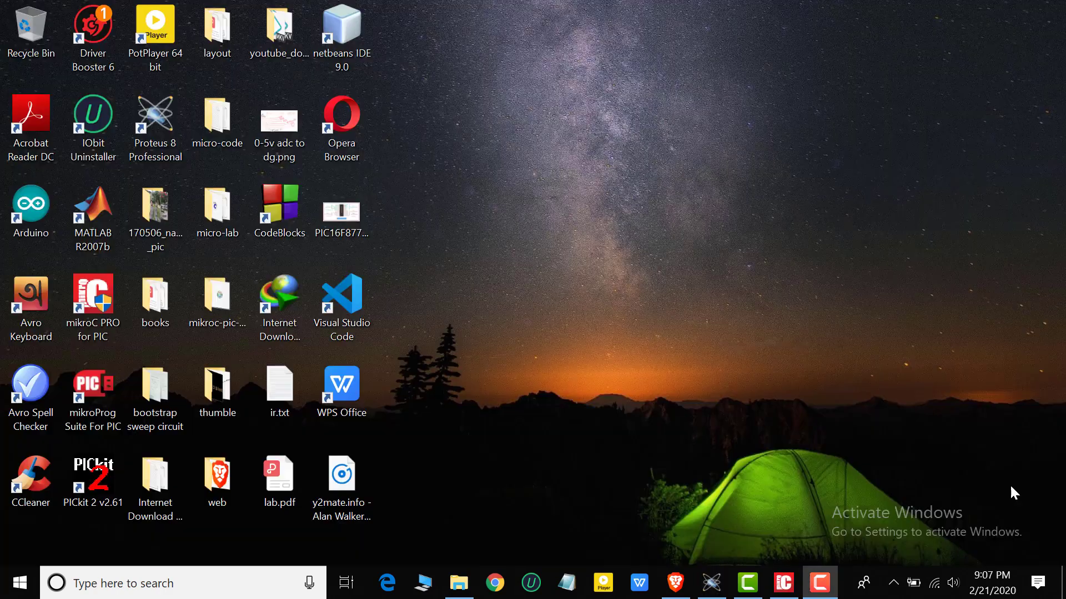
mouse_move(951, 498)
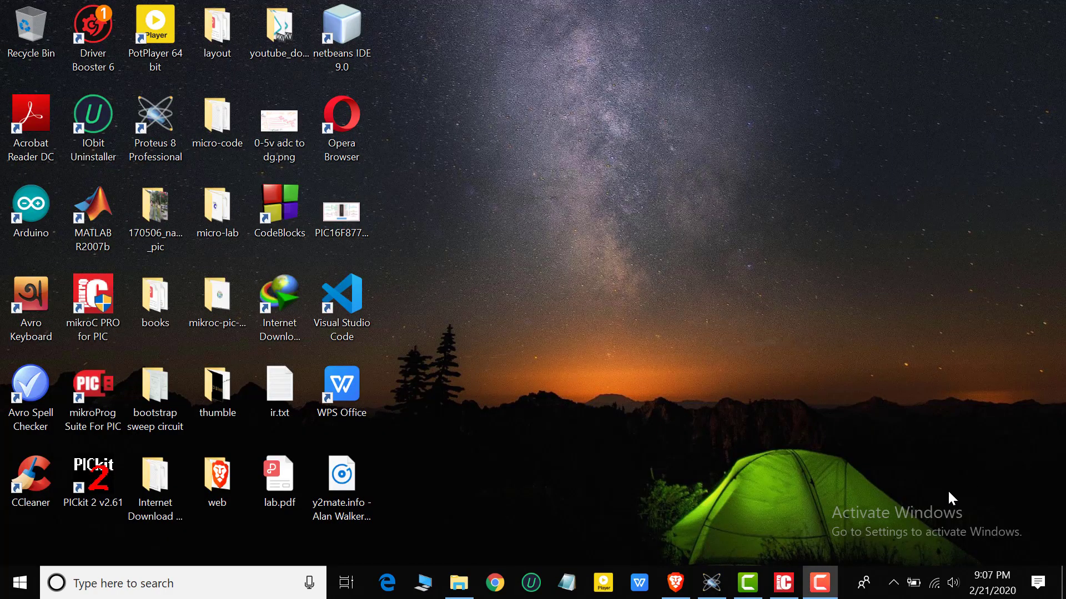
mouse_move(782, 583)
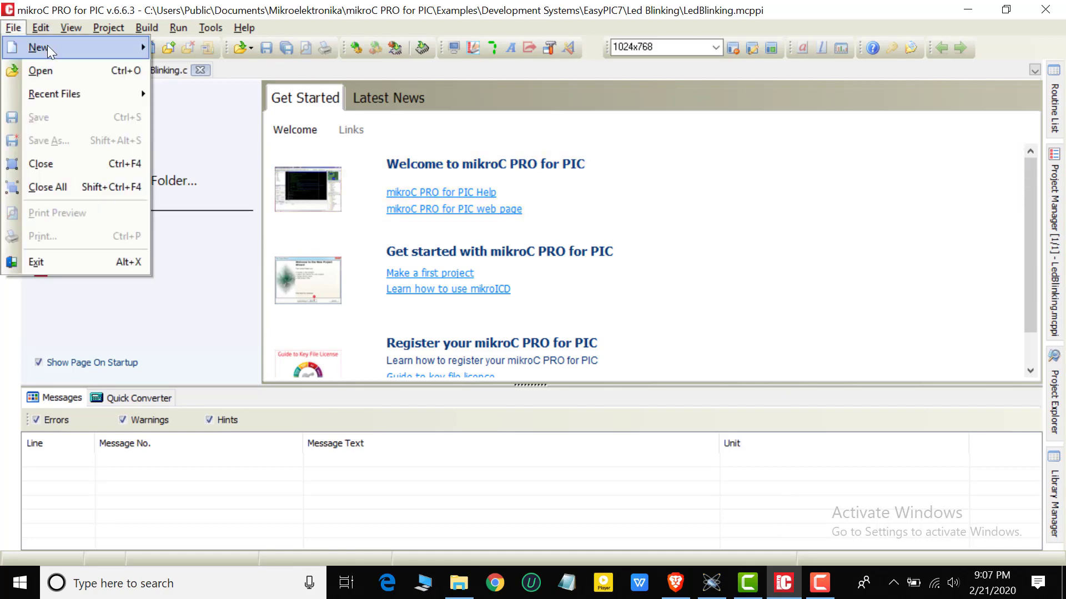
Step: Start a new project named 7_segment_display_1 in the chosen project folder
left_click(38, 47)
type("7_segment_display_1")
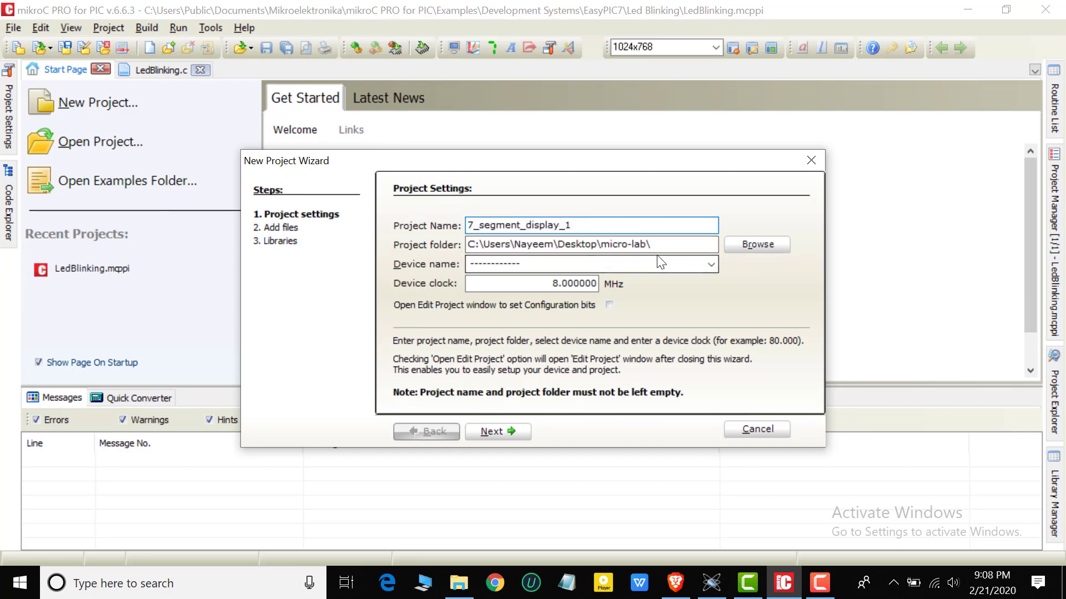
triple_click(585, 244)
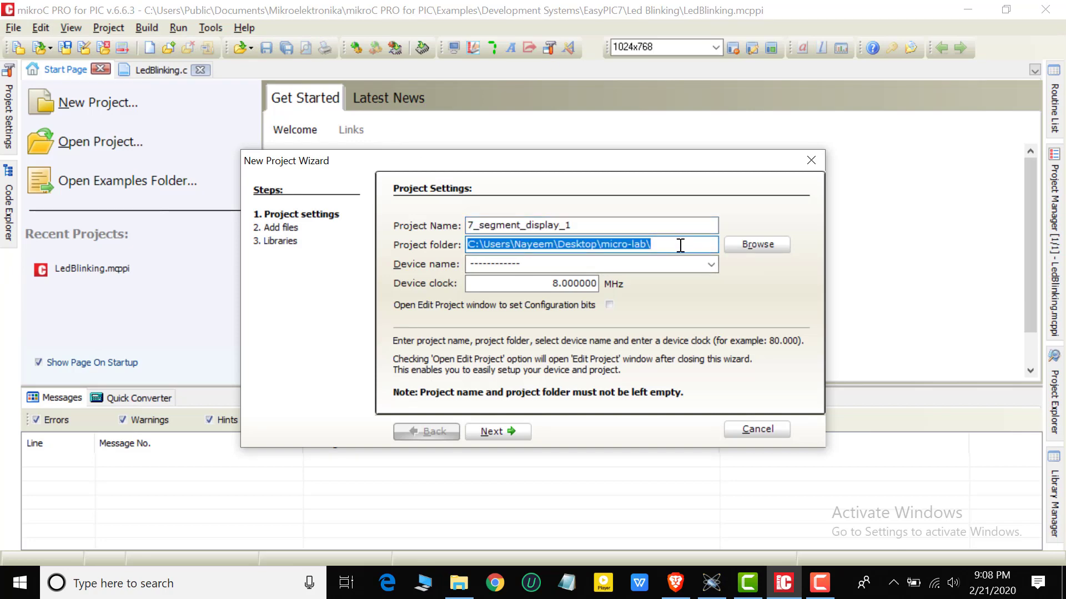
left_click(669, 244)
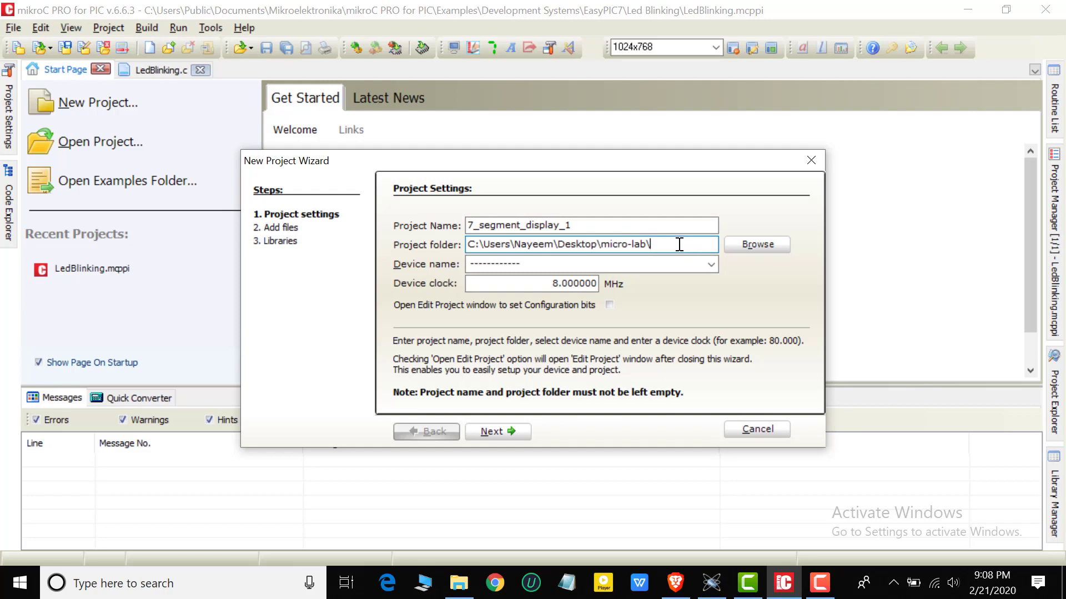
mouse_move(688, 244)
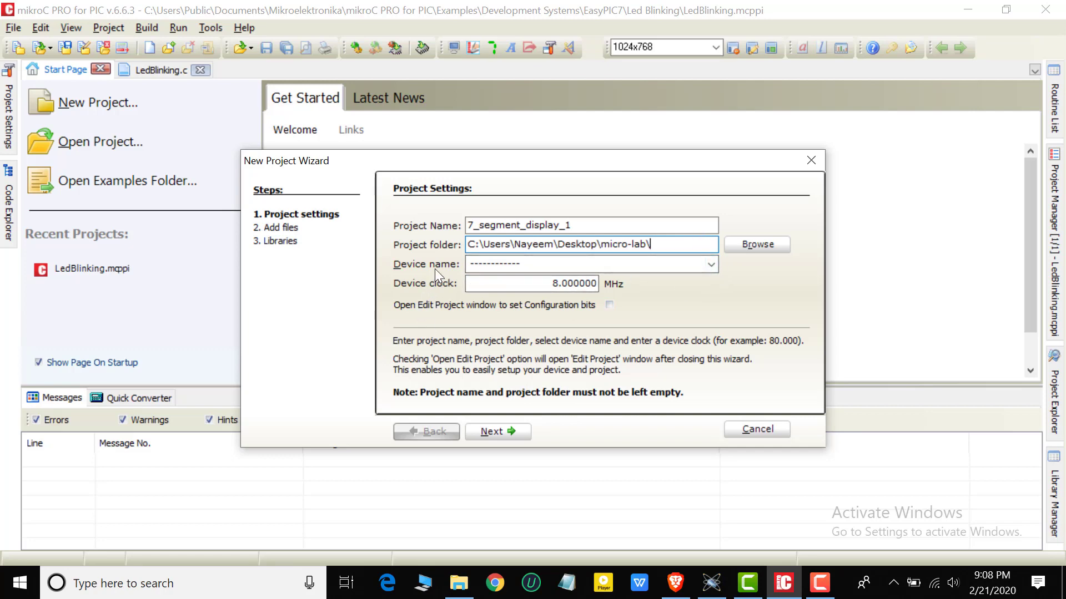
Step: Select the P16F877A device and finish the wizard without adding files
left_click(709, 264)
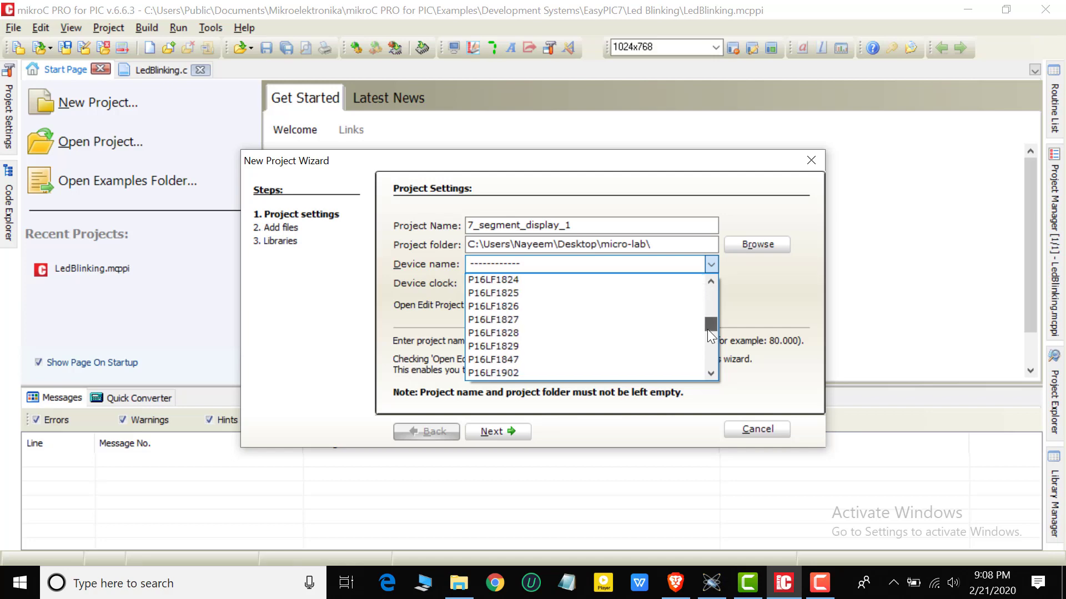
scroll("down", 3)
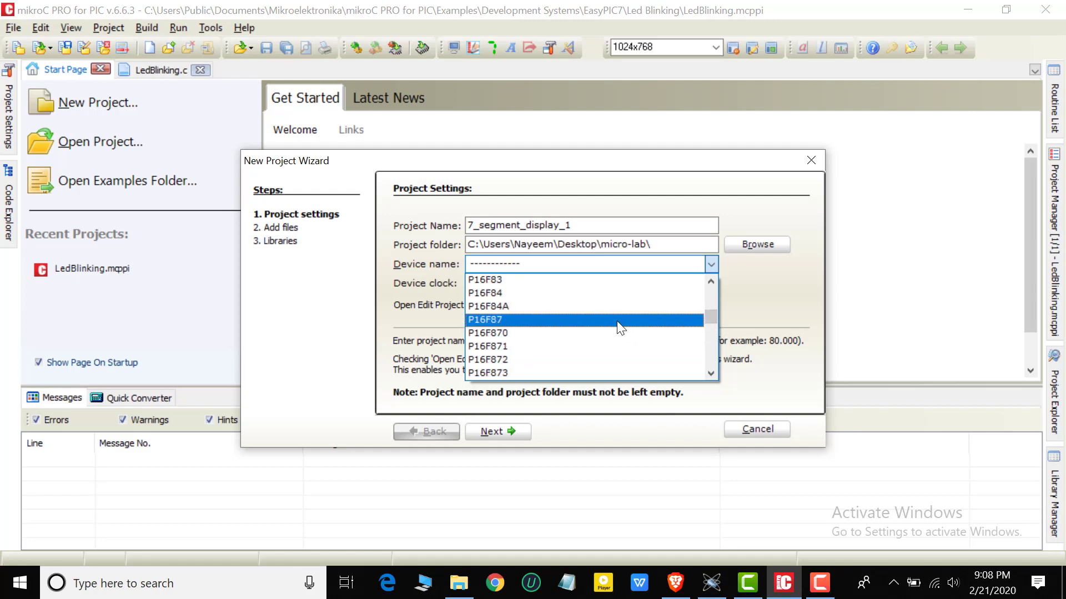
scroll("down", 3)
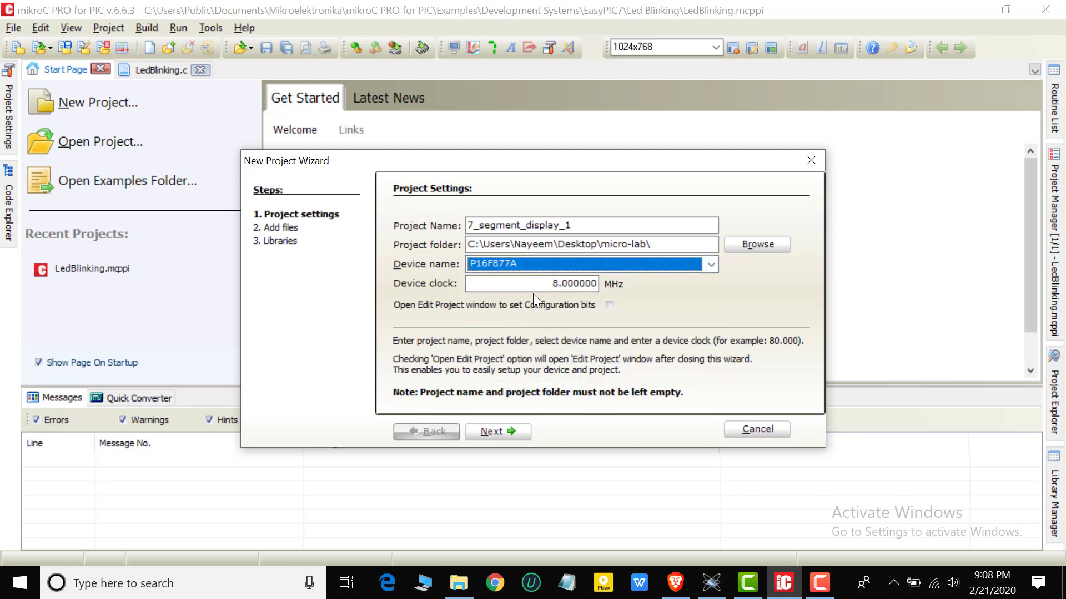
left_click(497, 432)
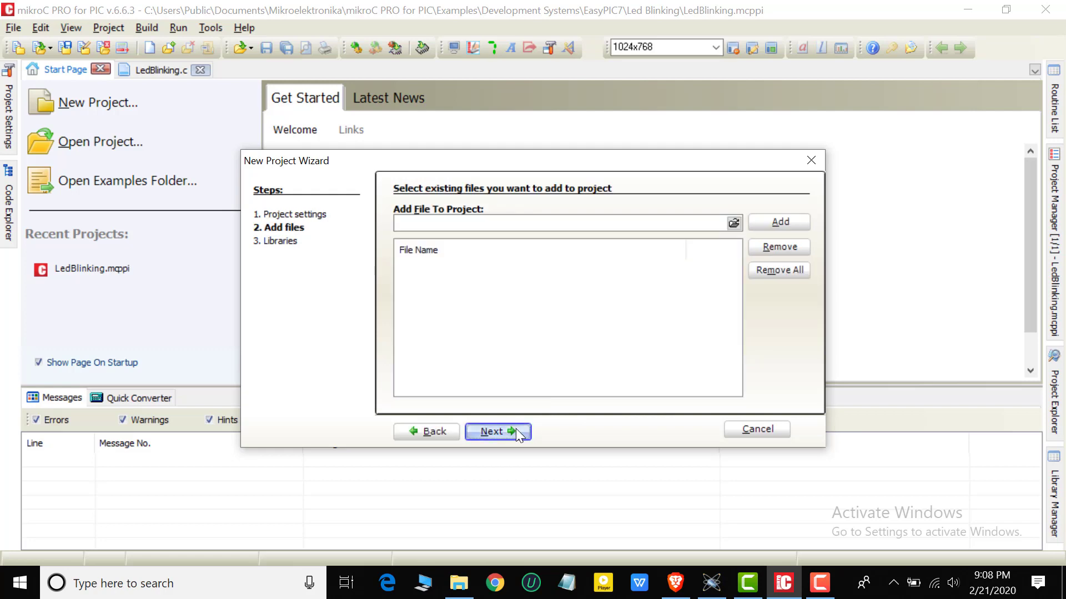
left_click(497, 432)
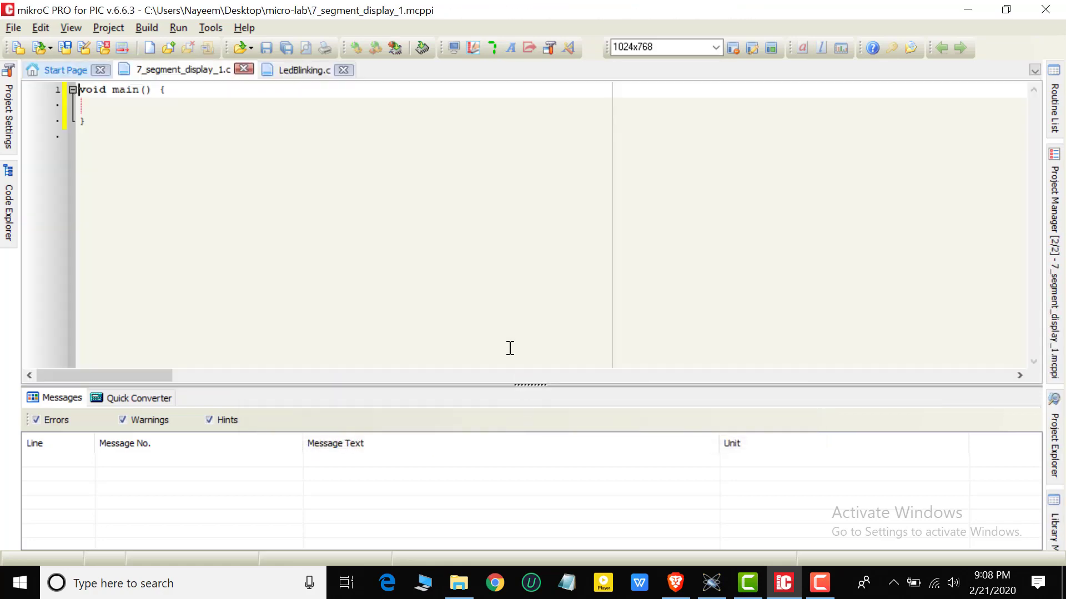
left_click(146, 105)
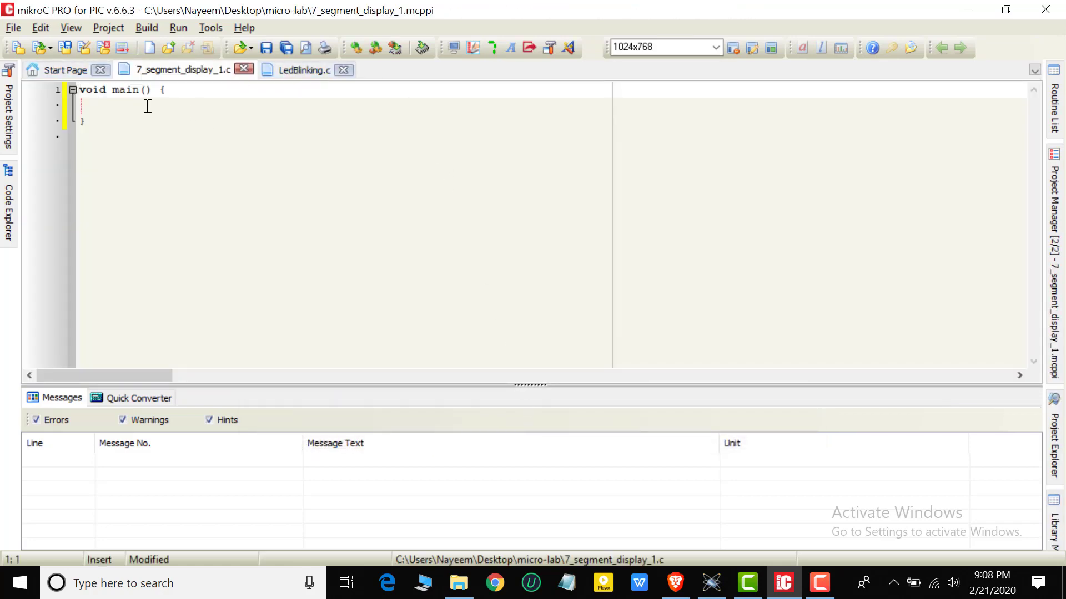
mouse_move(178, 107)
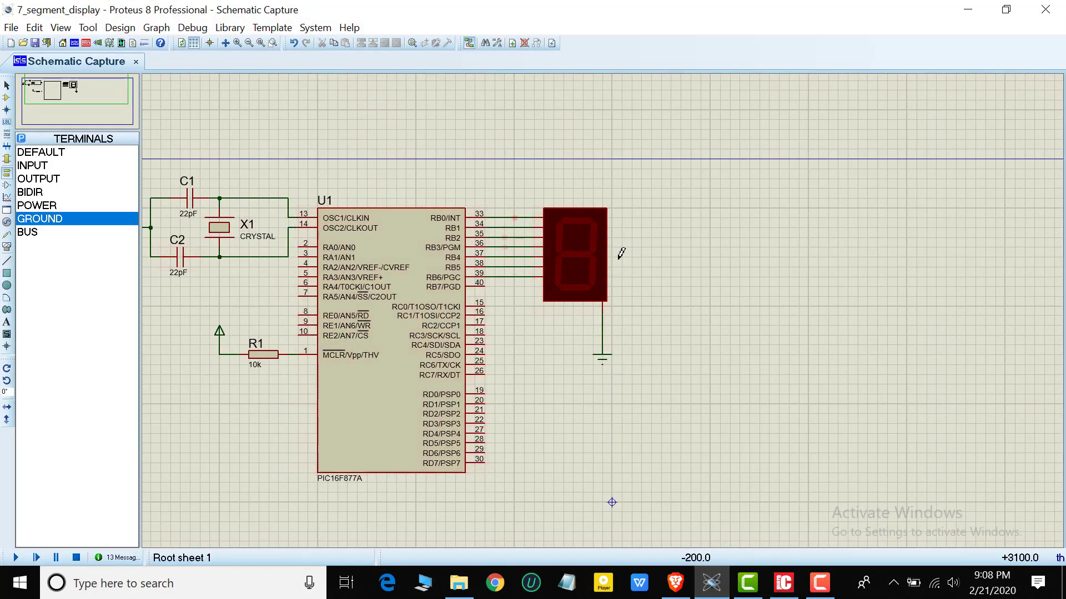
left_click(576, 257)
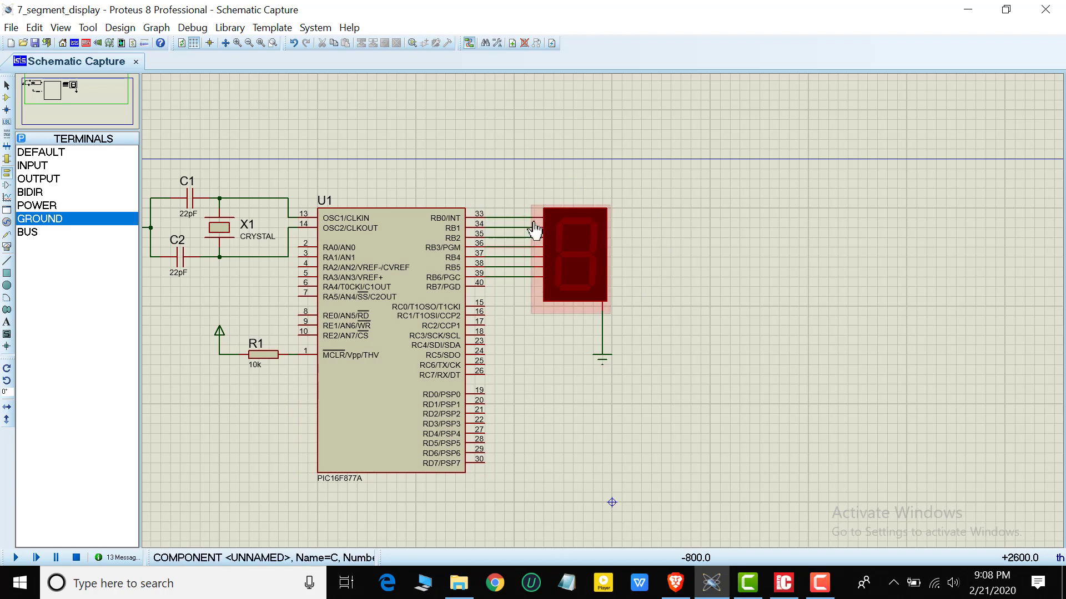
mouse_move(594, 223)
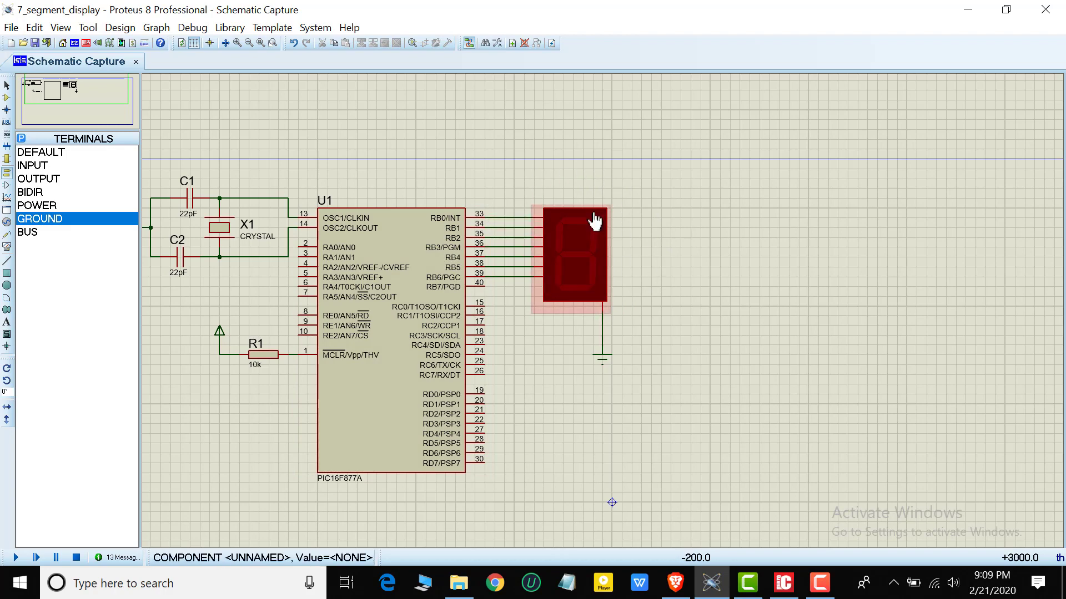
mouse_move(591, 226)
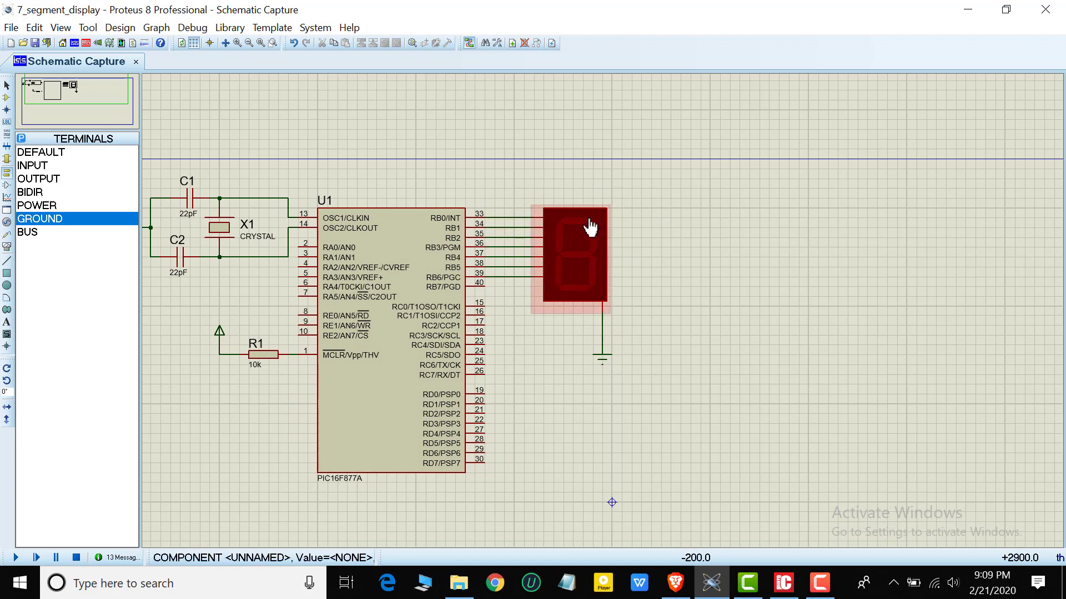
Step: Bring up the Seven Segment Editor in mikroC and shape digit 7 without the decimal point
left_click(783, 582)
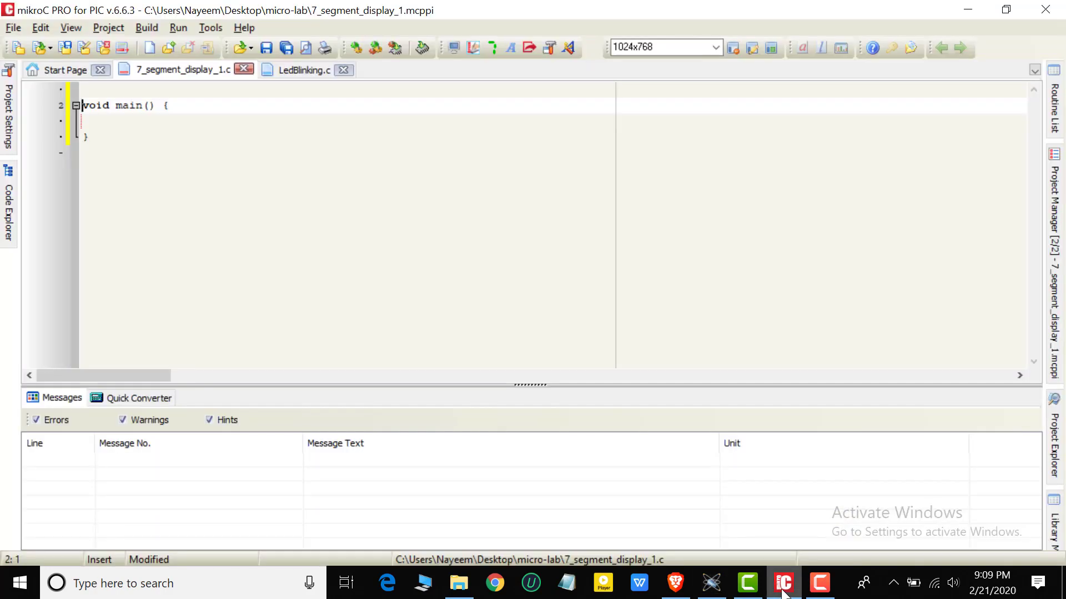
mouse_move(492, 47)
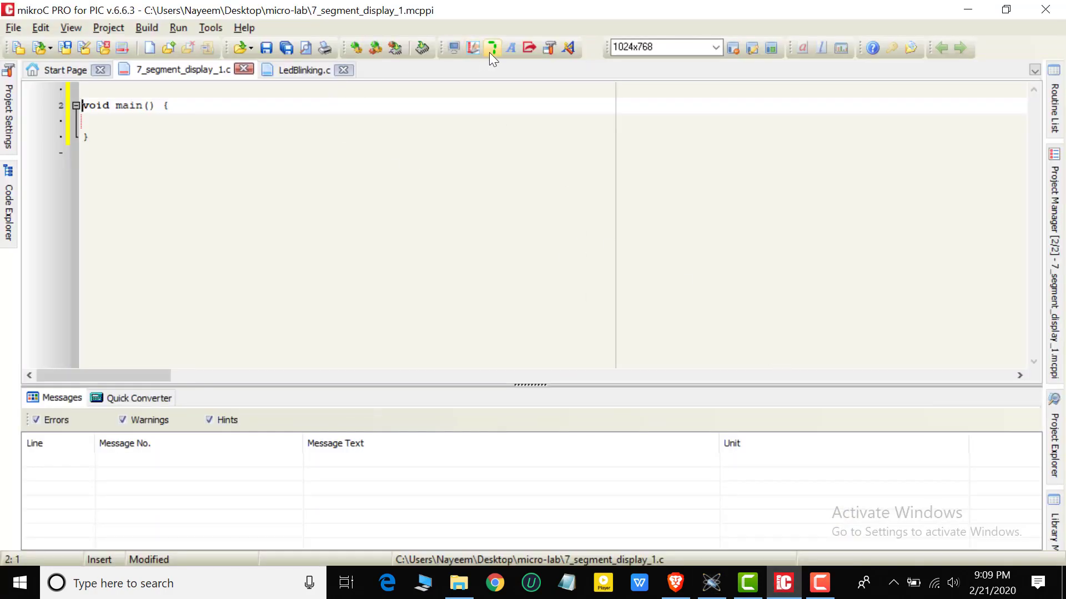
left_click(492, 47)
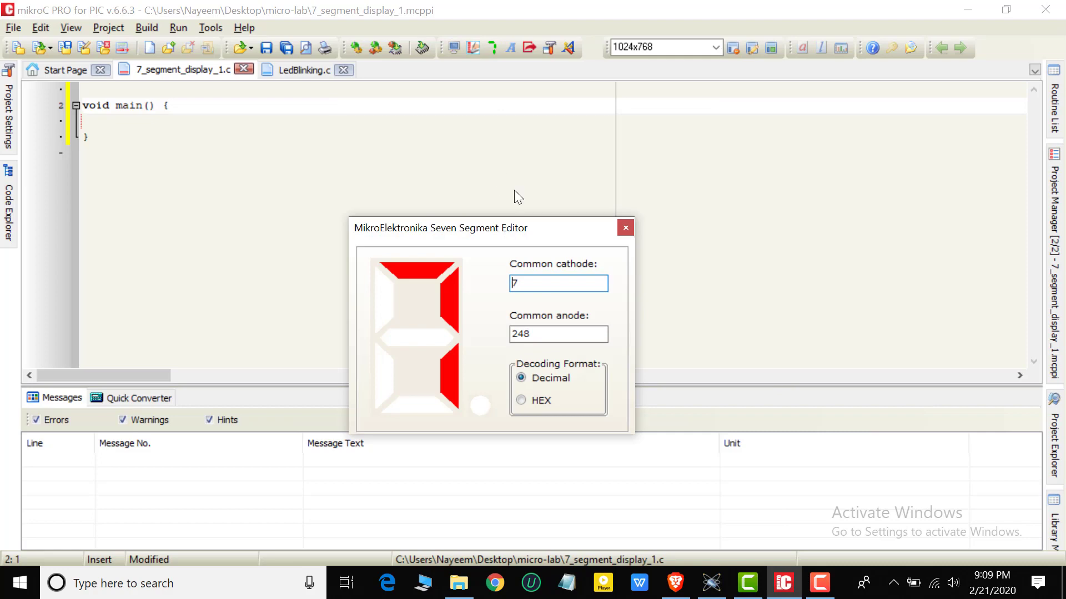
left_click_drag(442, 227, 450, 134)
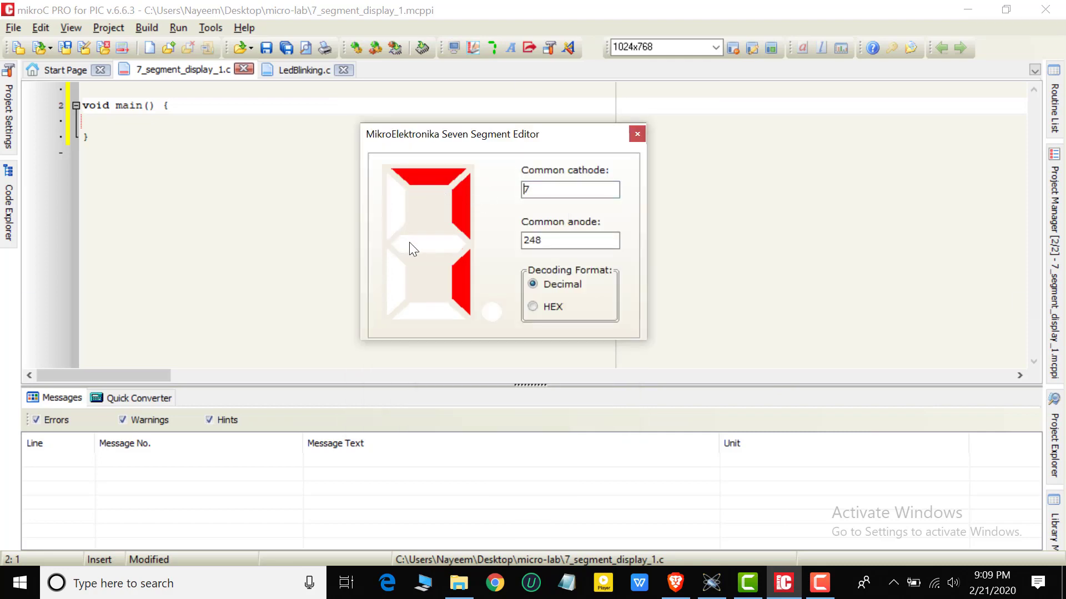
mouse_move(523, 291)
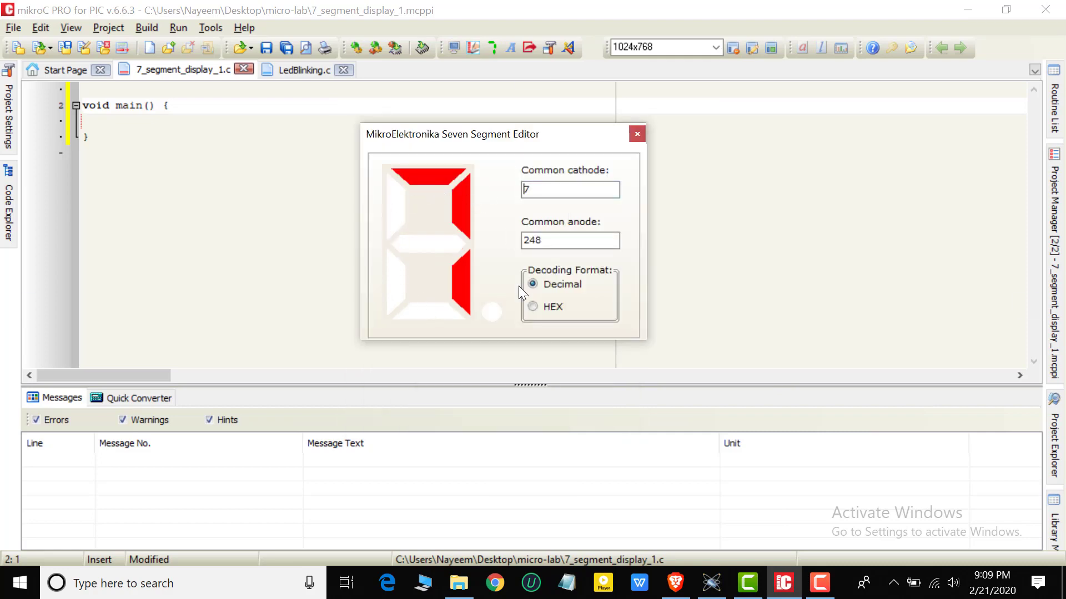
mouse_move(510, 287)
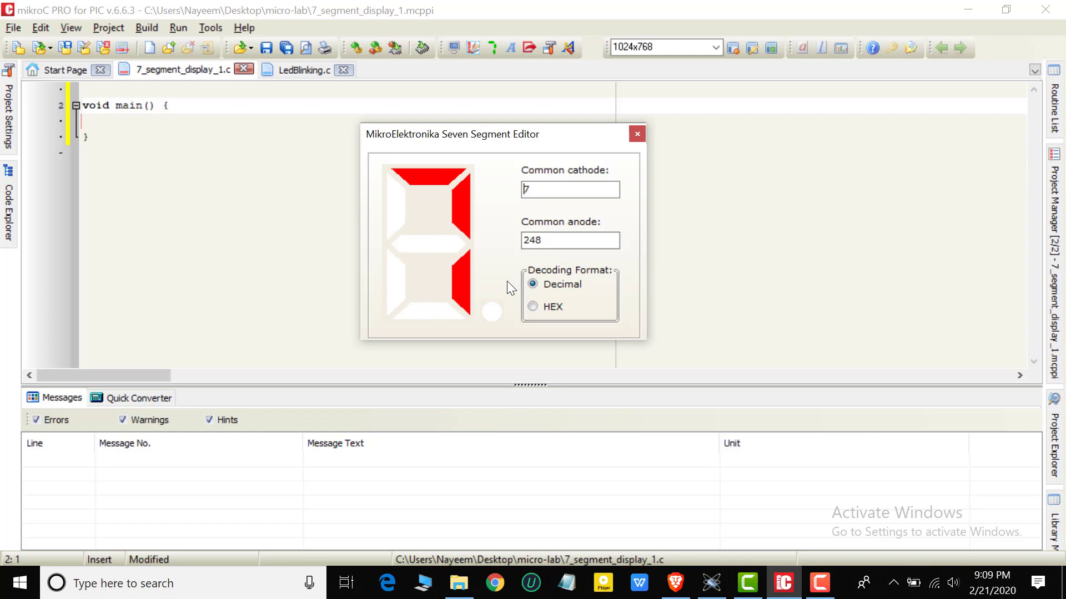
mouse_move(394, 274)
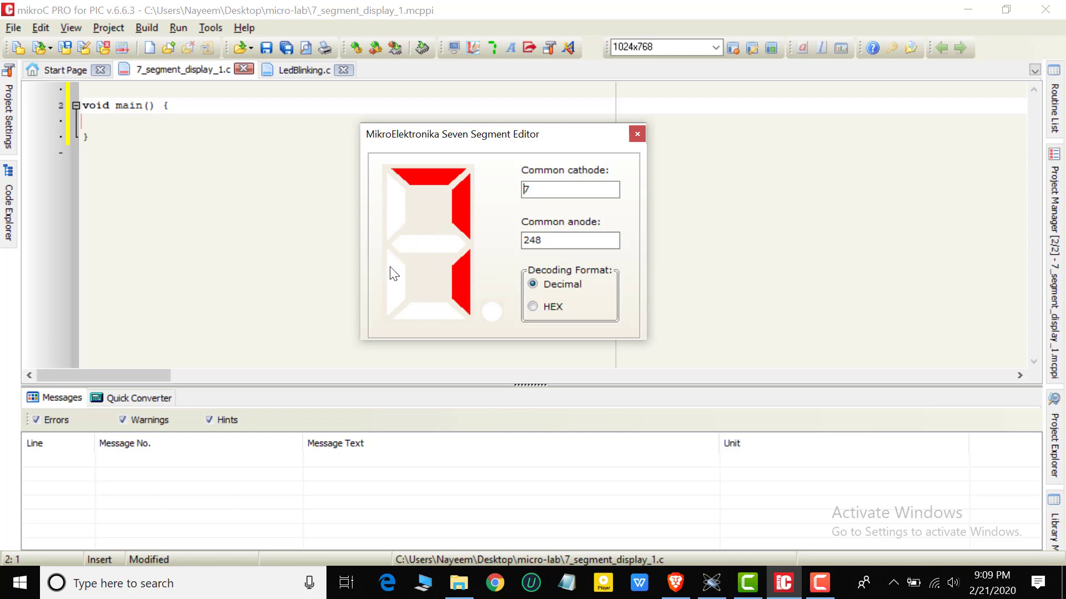
mouse_move(474, 231)
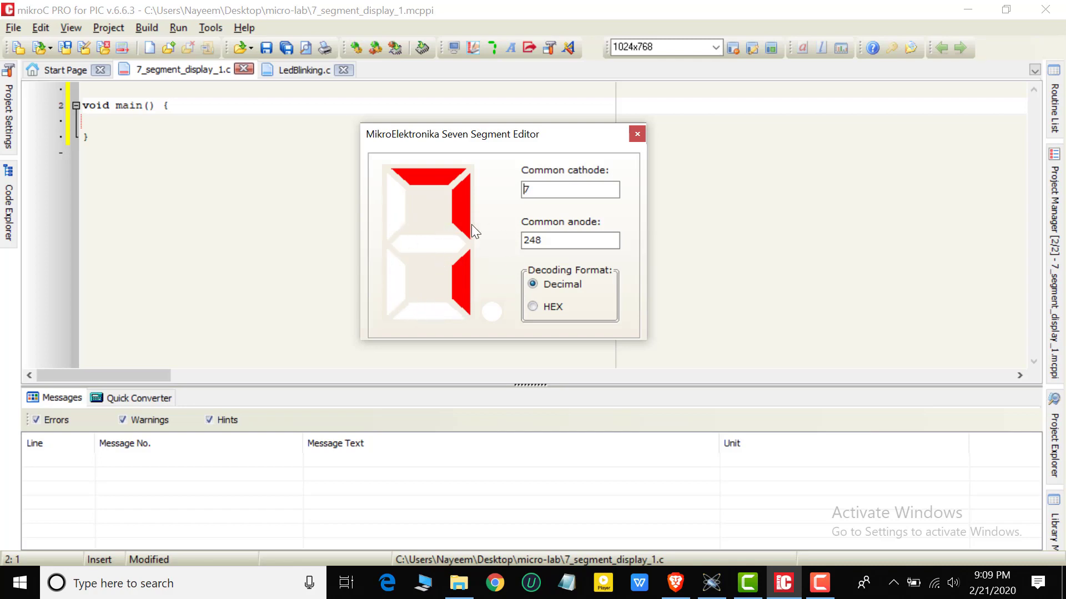
left_click(491, 312)
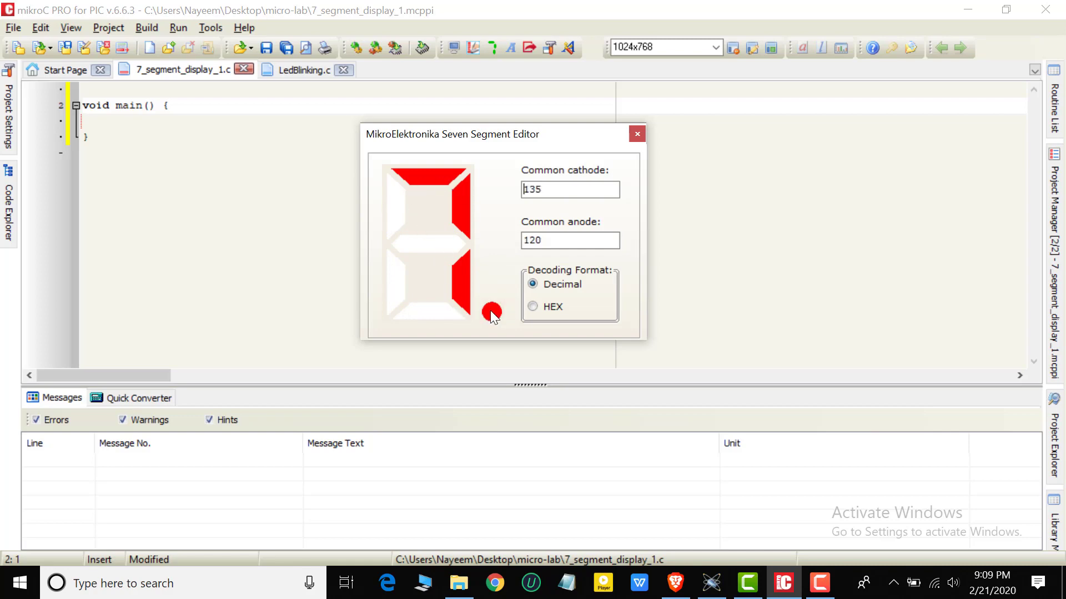
left_click(491, 312)
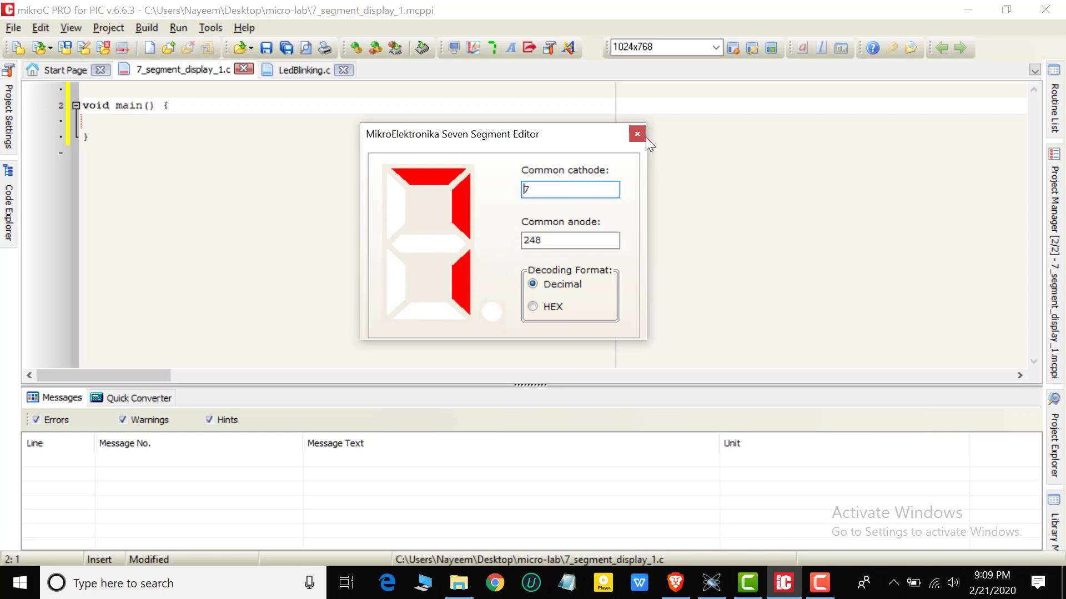
mouse_move(630, 146)
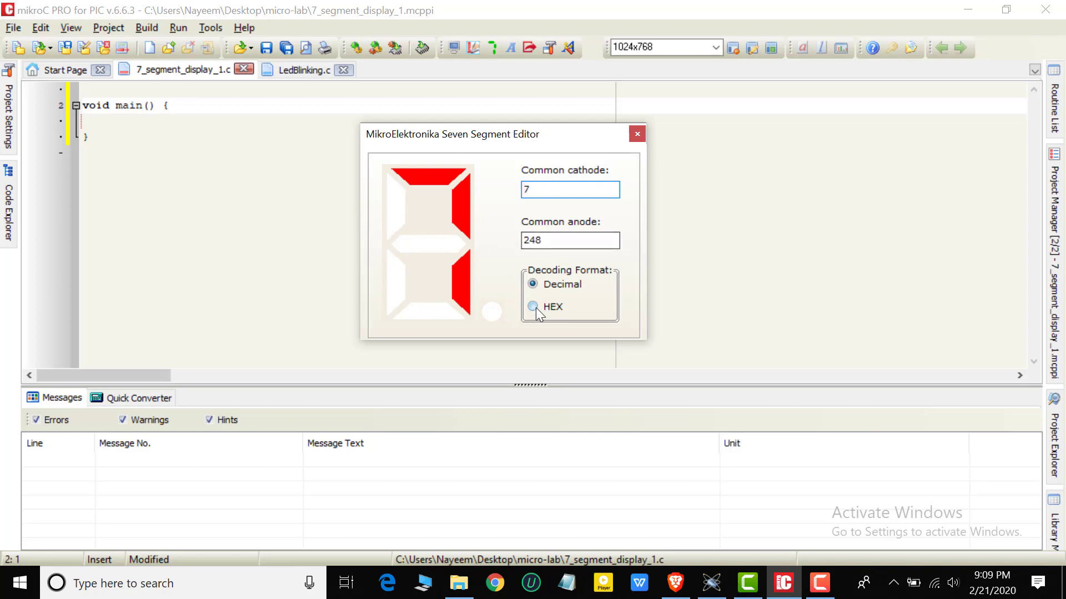
Step: Read the digit 7 code in hexadecimal (0x07 common cathode) and close the editor
left_click(533, 307)
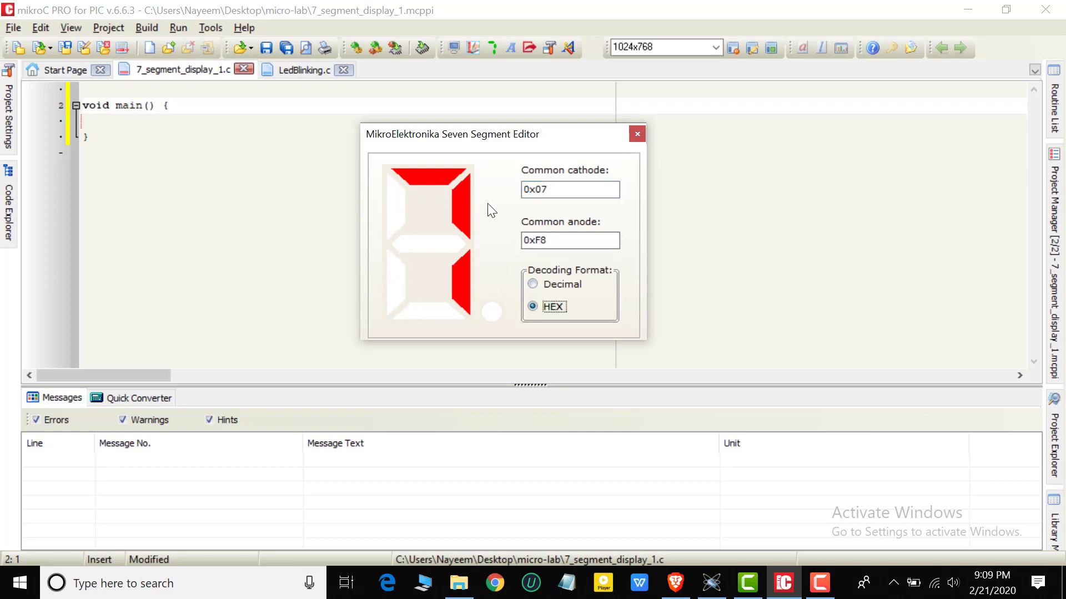
mouse_move(410, 189)
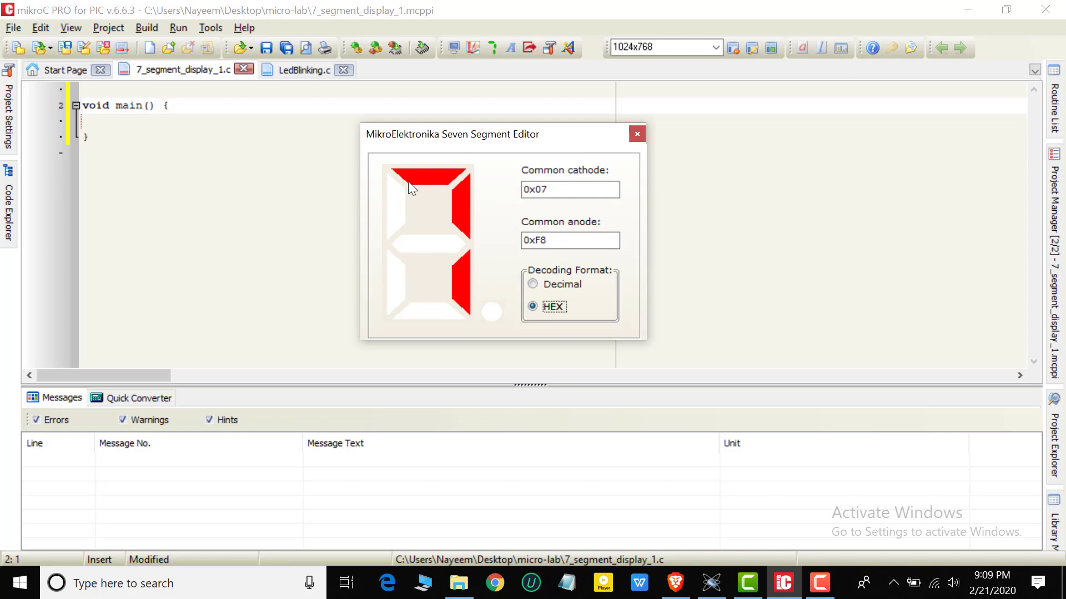
left_click(569, 190)
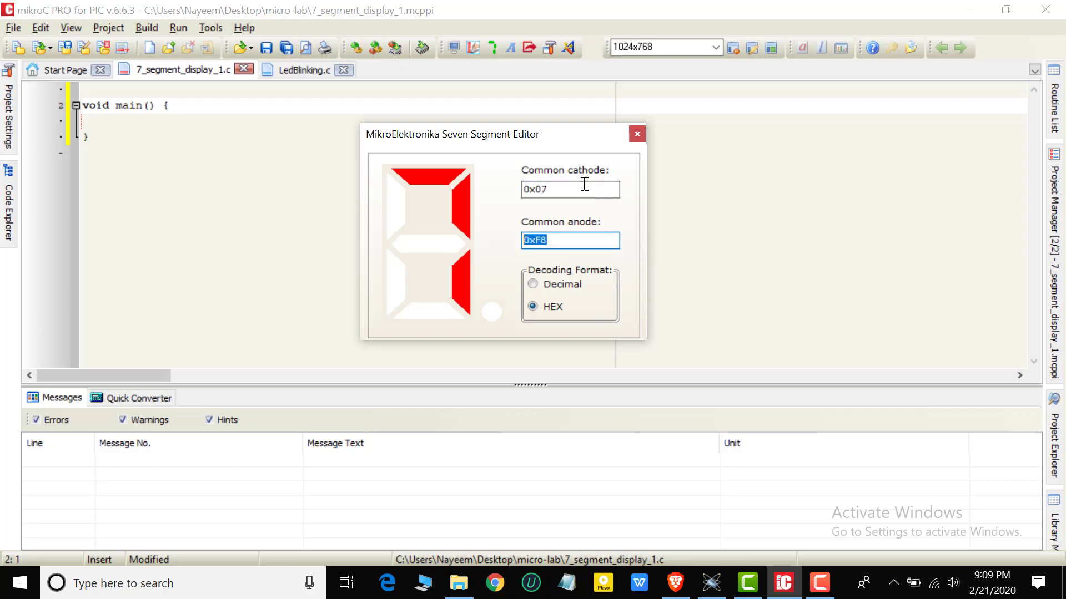
mouse_move(569, 188)
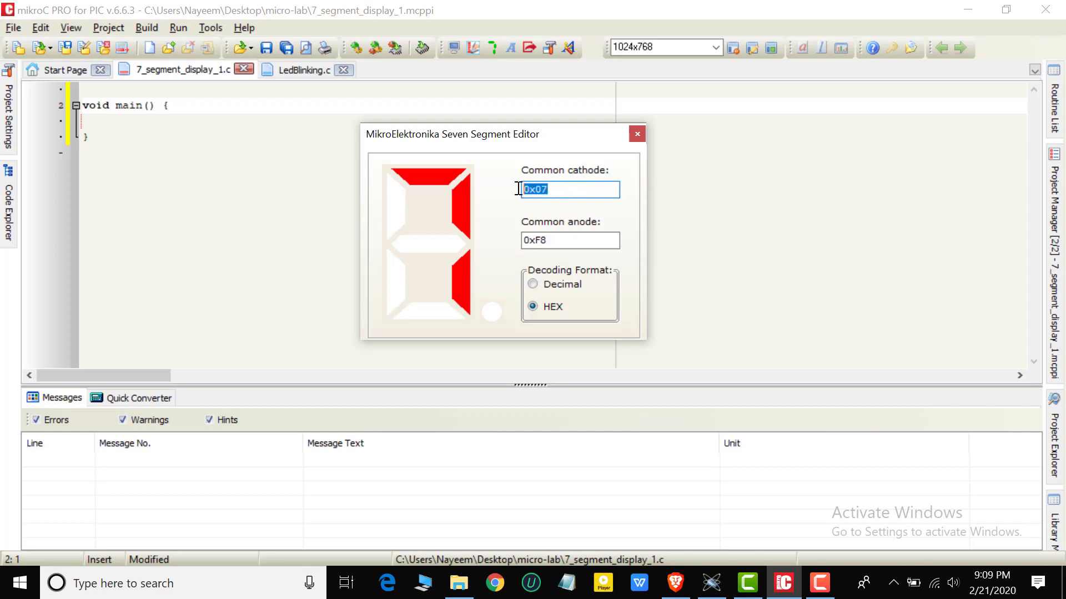
mouse_move(380, 221)
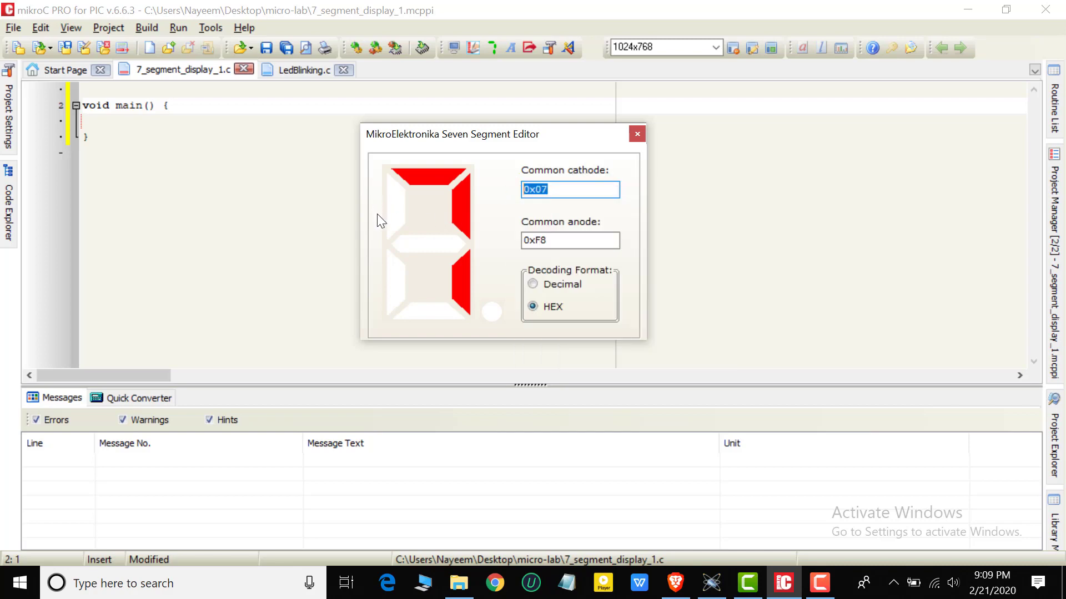
mouse_move(637, 134)
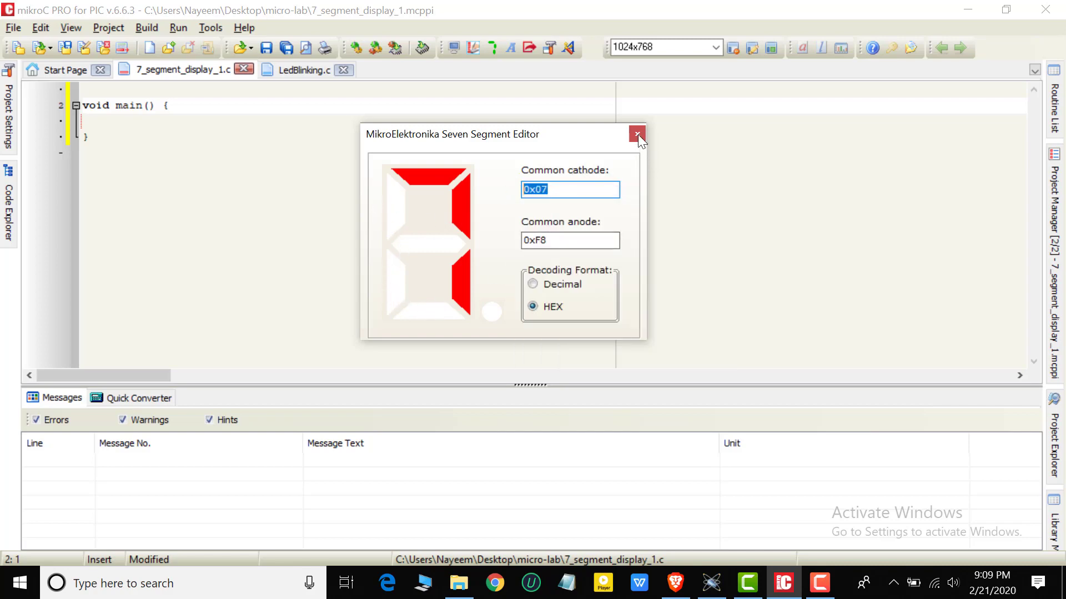
left_click(636, 135)
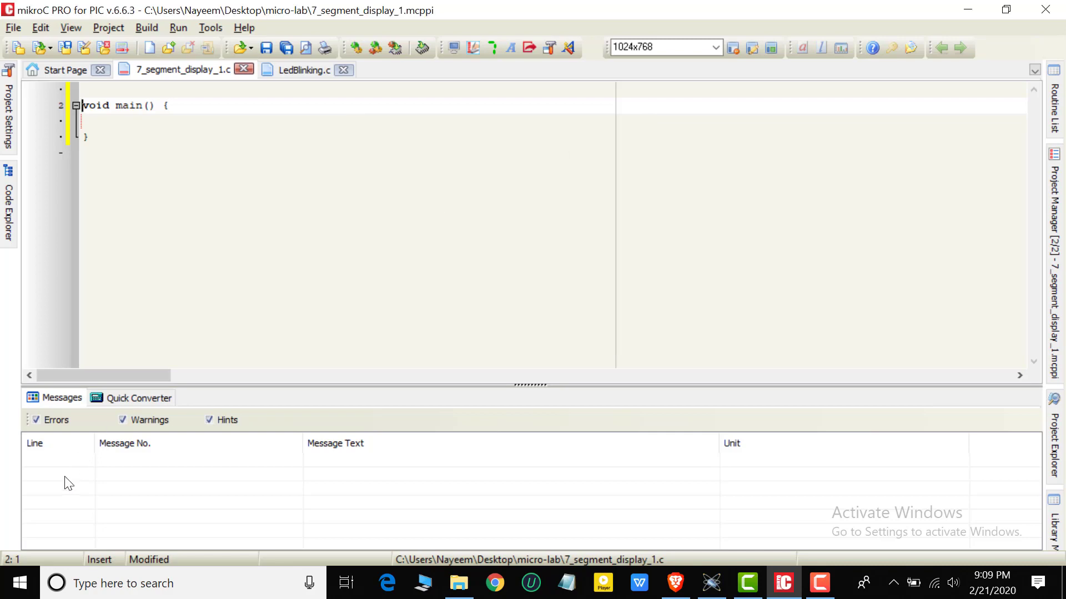
Step: Lower the Windows display scaling from 150% in Settings > System > Display
left_click(19, 583)
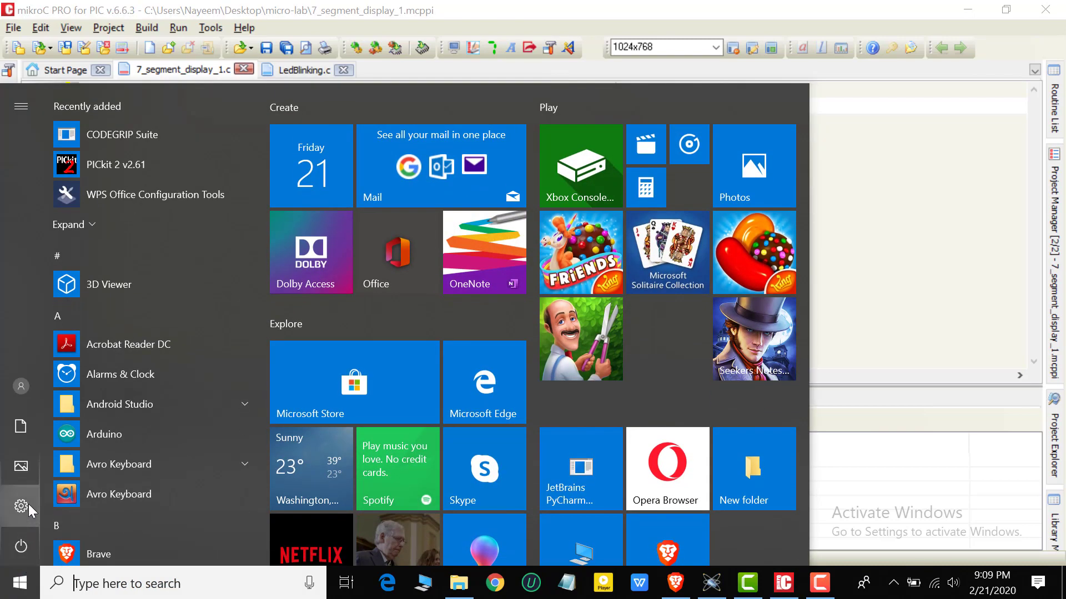
left_click(21, 508)
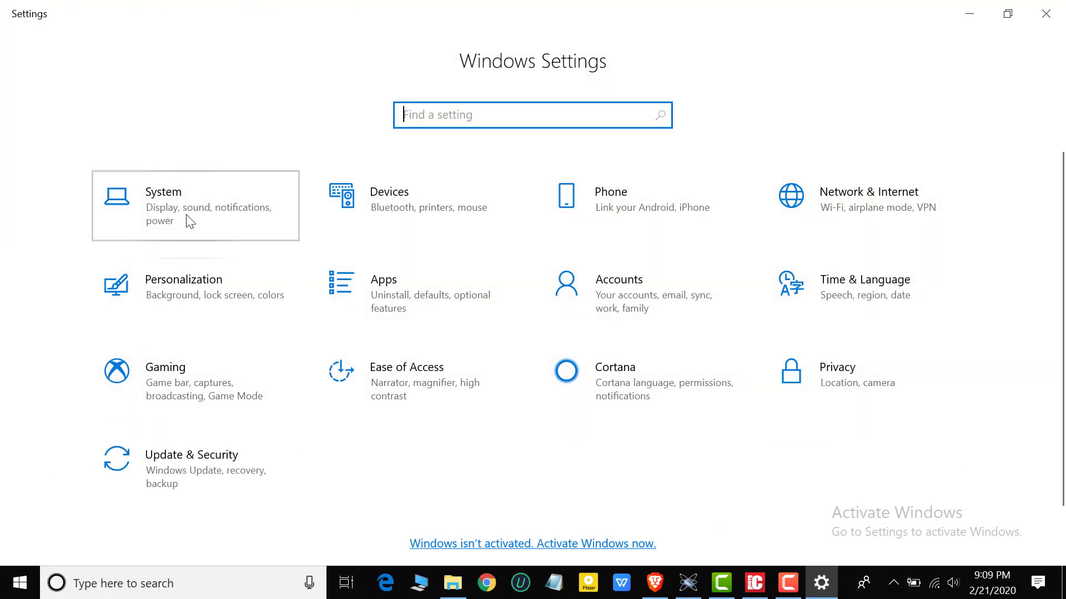
left_click(195, 206)
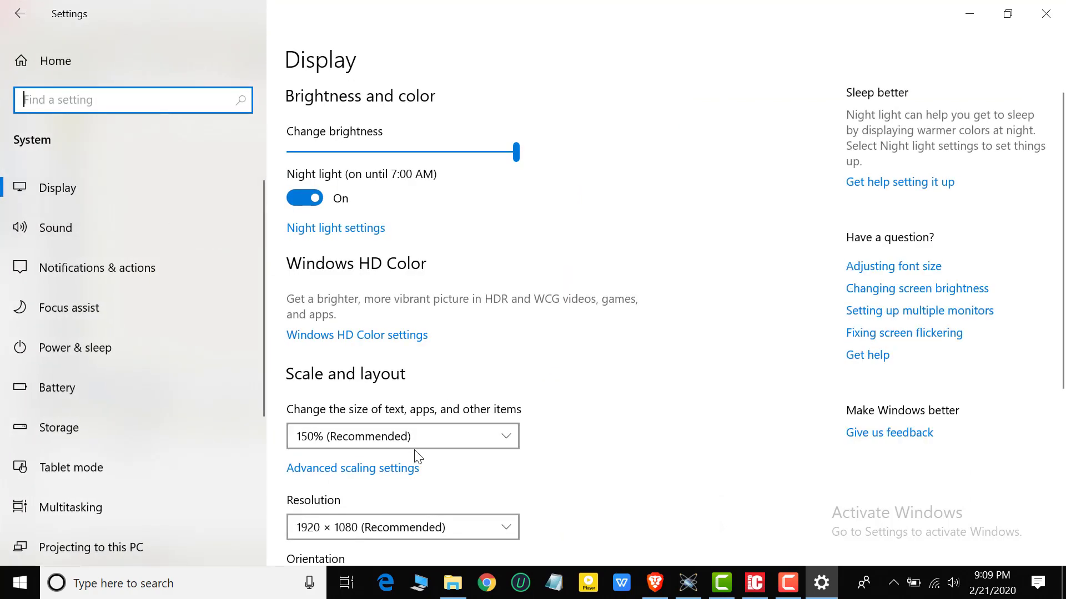
mouse_move(310, 403)
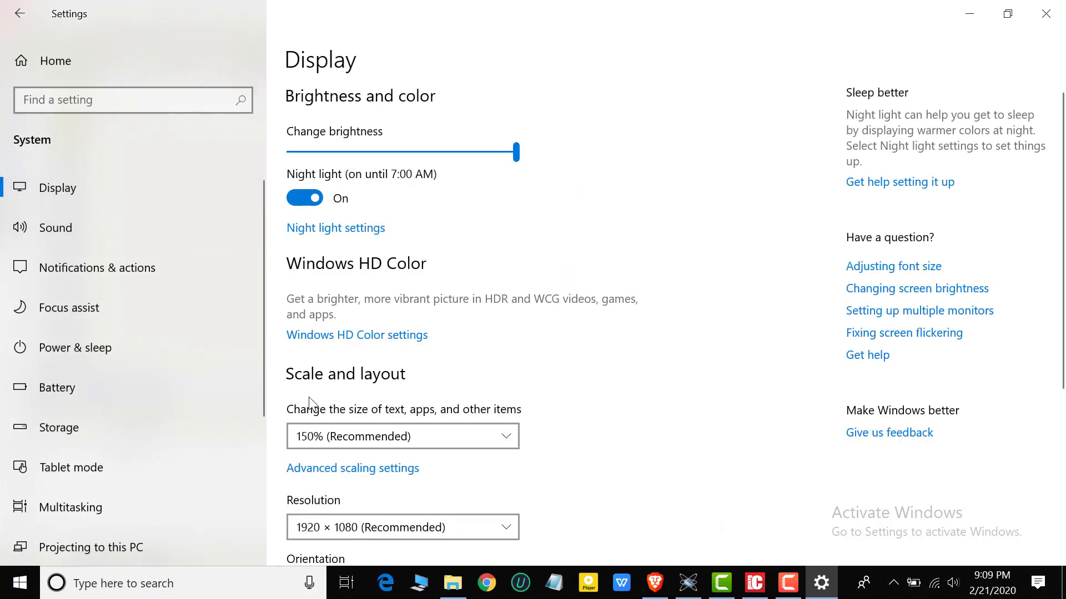
left_click(402, 436)
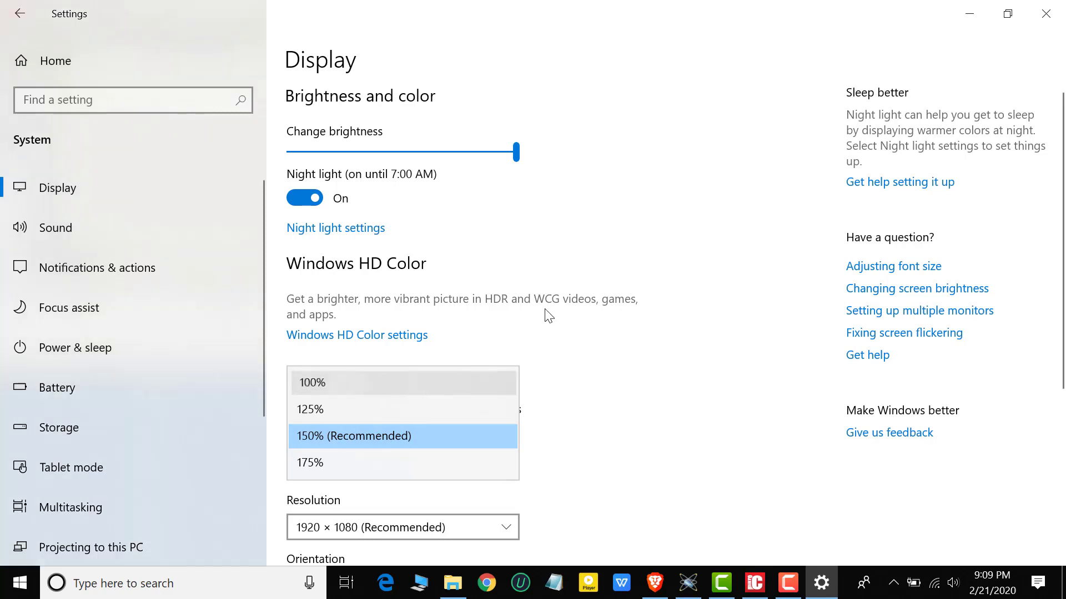
left_click(310, 383)
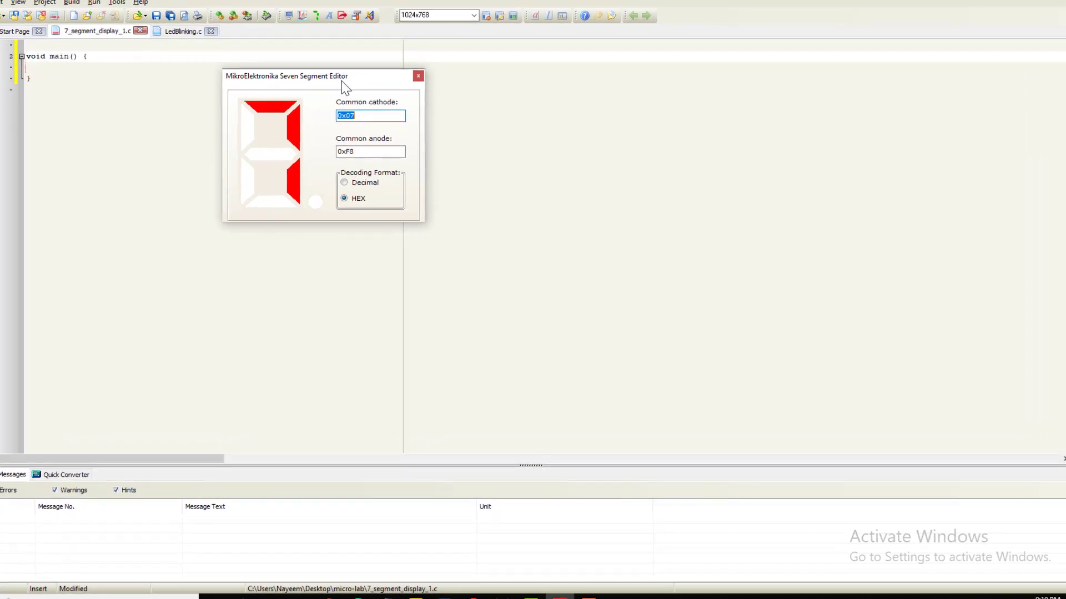
Step: Light segments to show digit A as 0x77 common cathode, then close the editor
left_click_drag(286, 75, 413, 82)
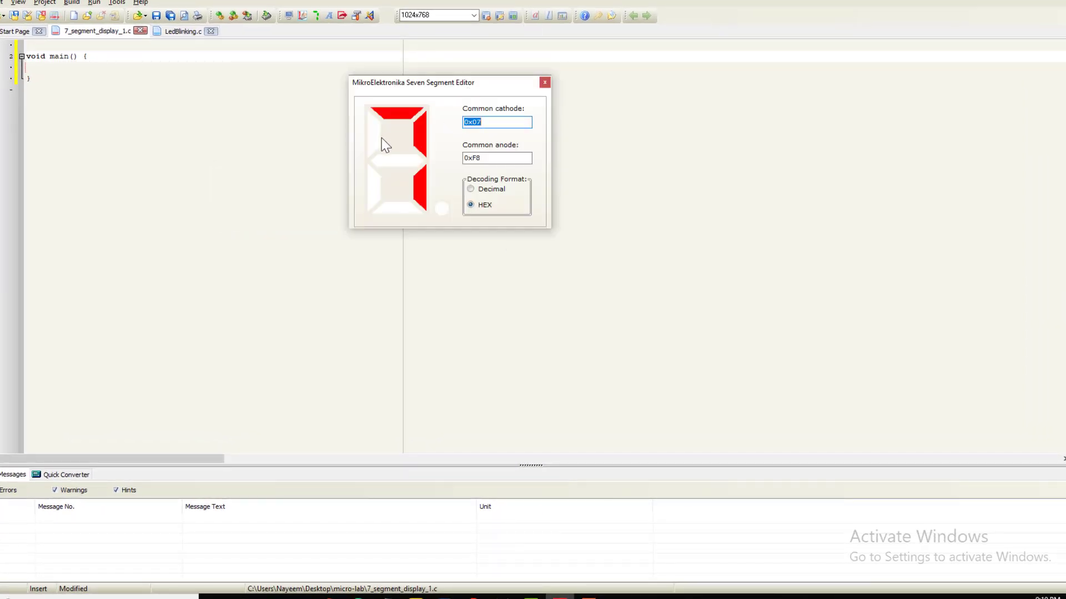
left_click(398, 162)
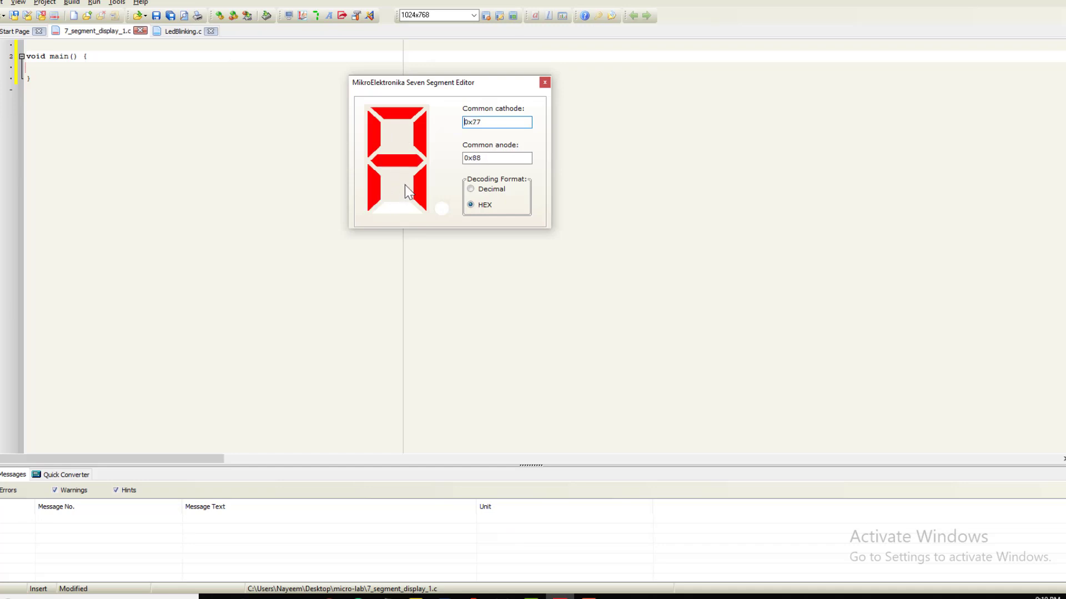
left_click(544, 82)
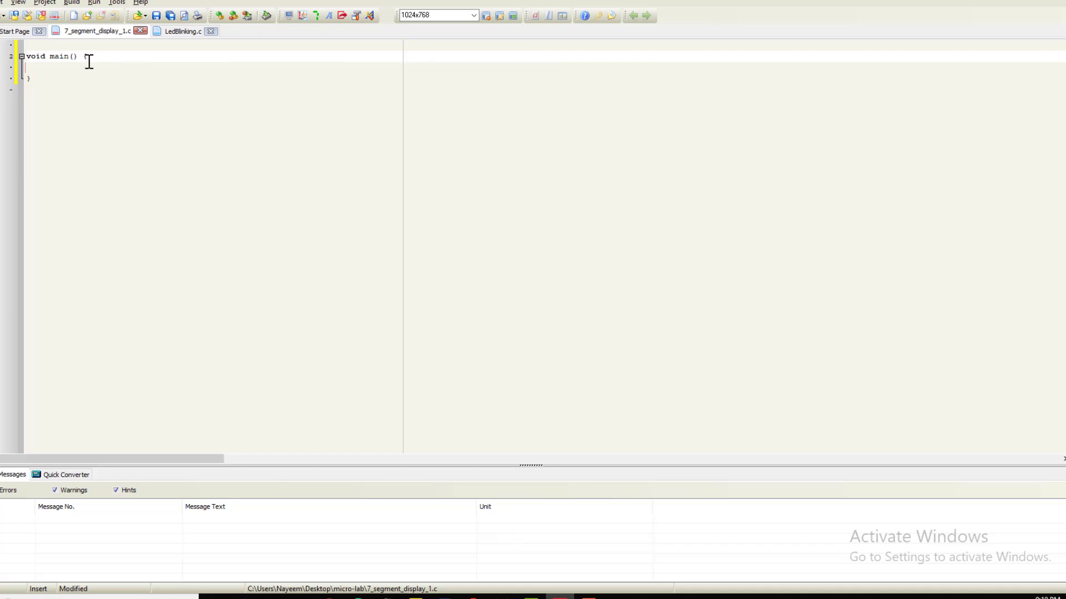
Step: Declare int i; above main in the source file
type("{")
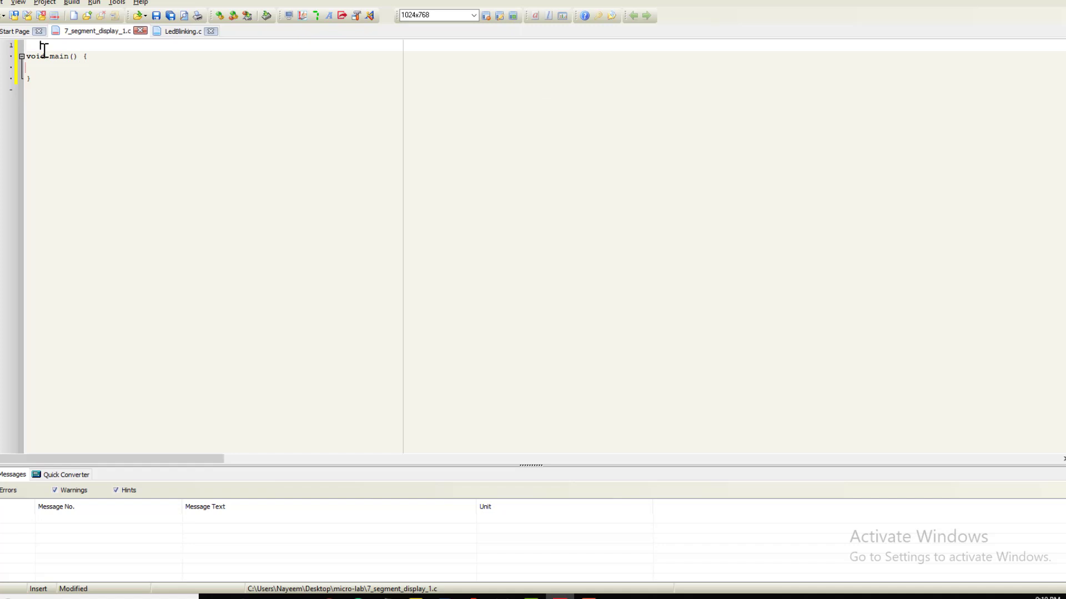
type("int")
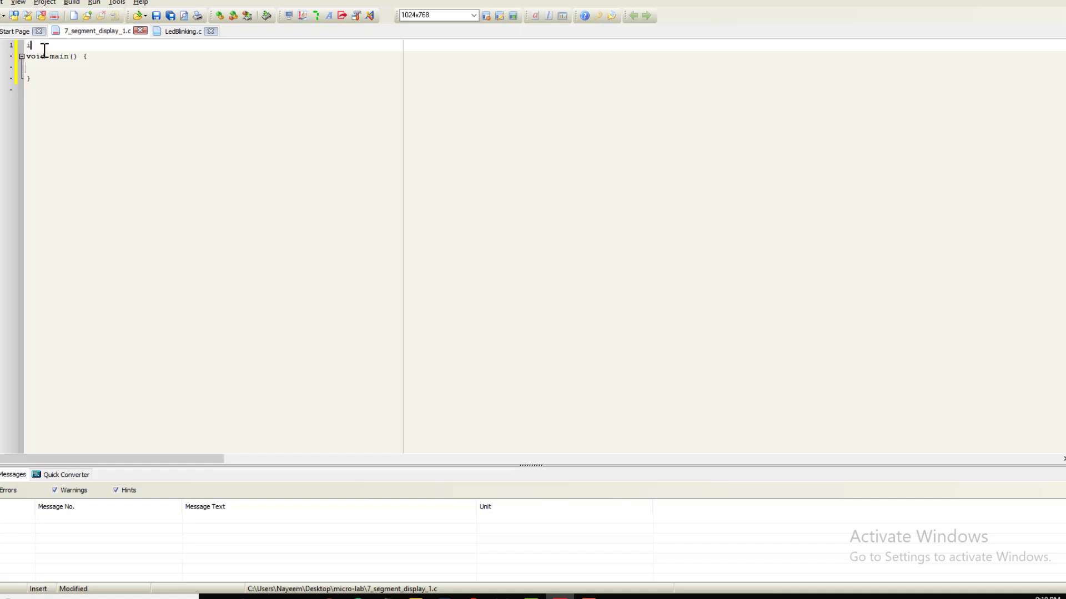
type("int i;")
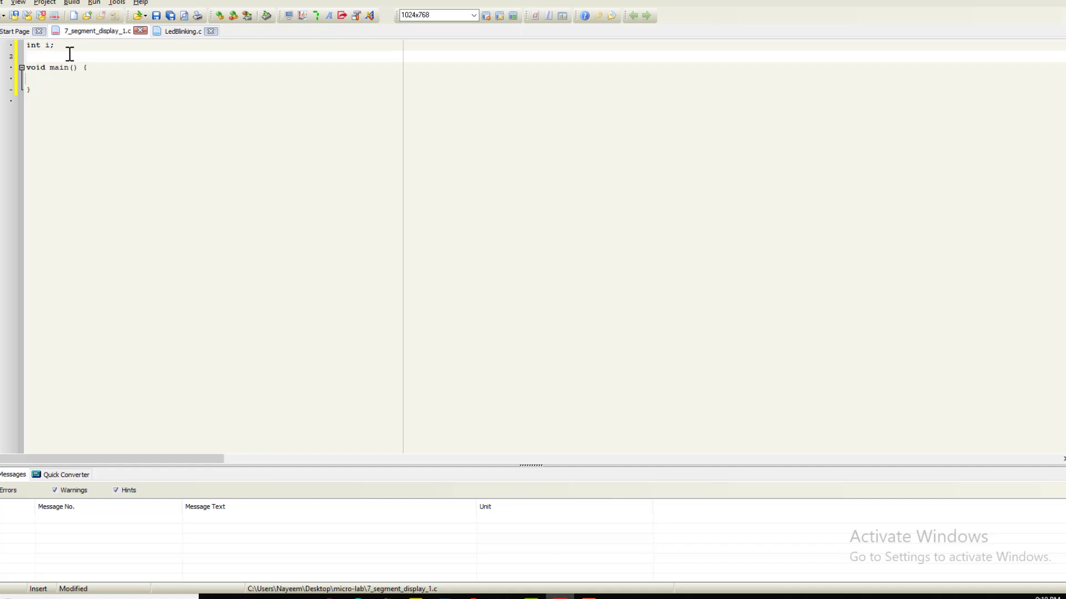
Step: Declare the unsigned seg_display[] = array line above main
type("unsigned segm")
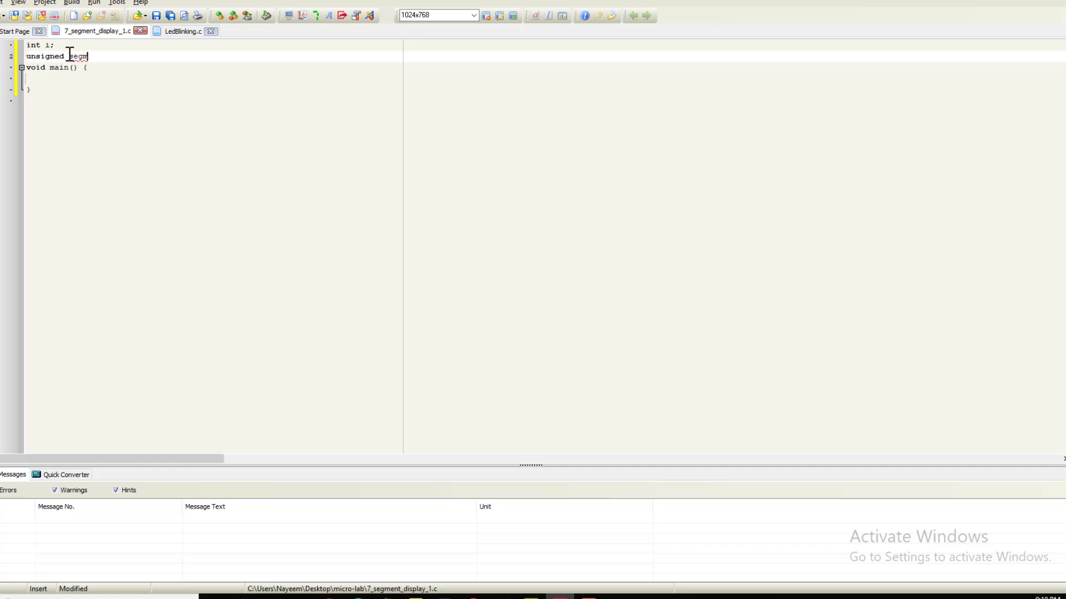
key("Backspace")
type("_")
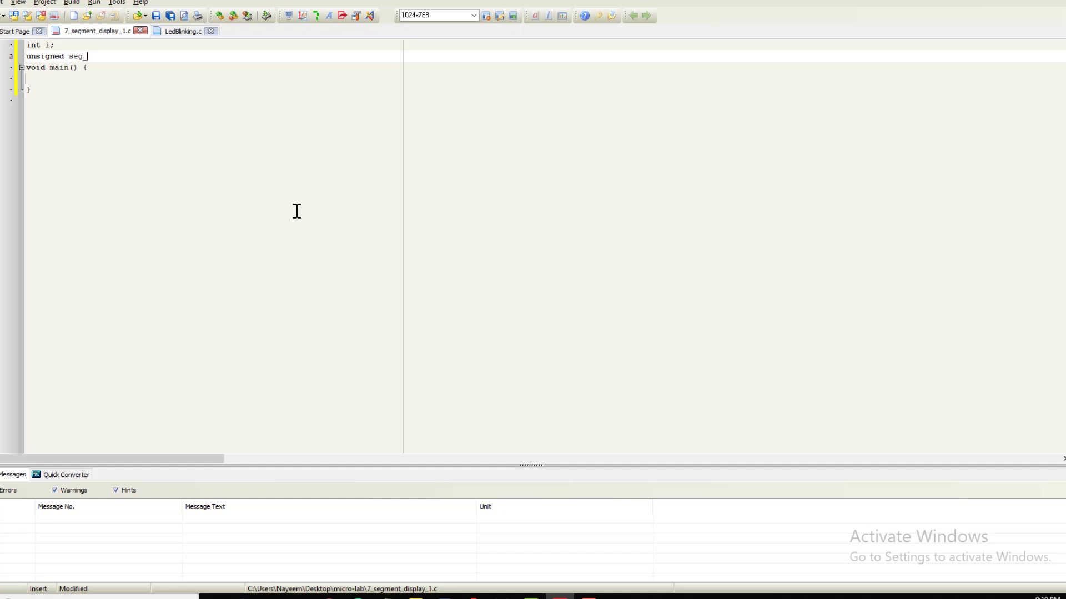
type("displa")
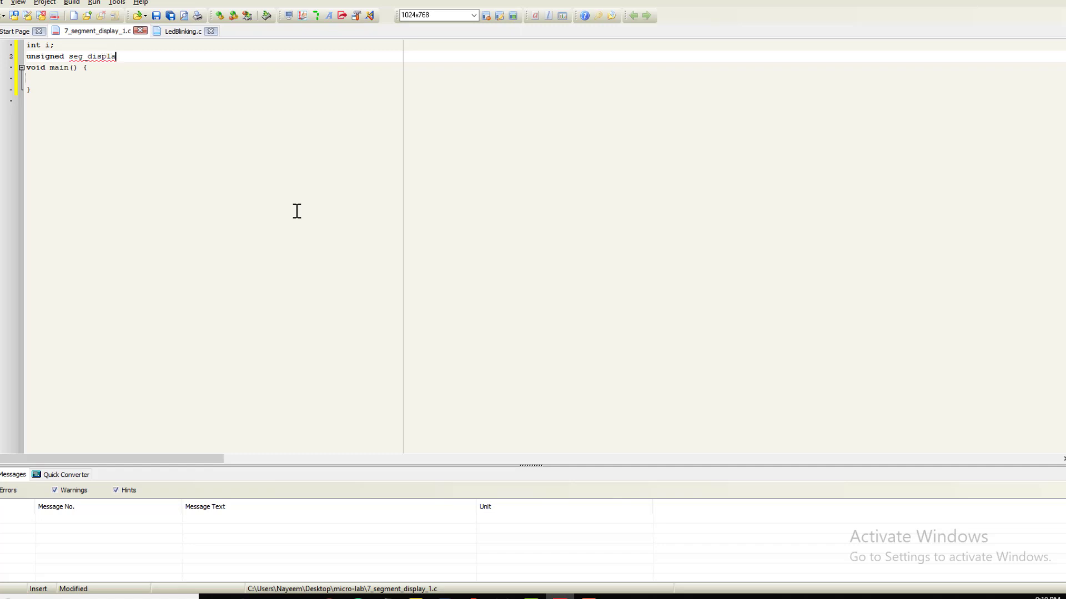
type("y;")
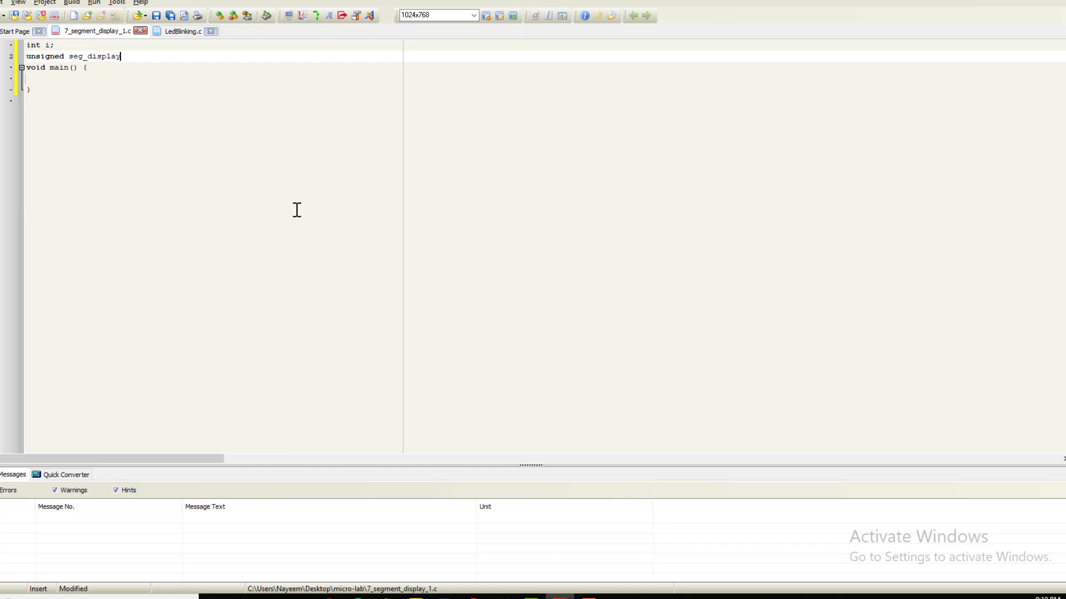
type("[]")
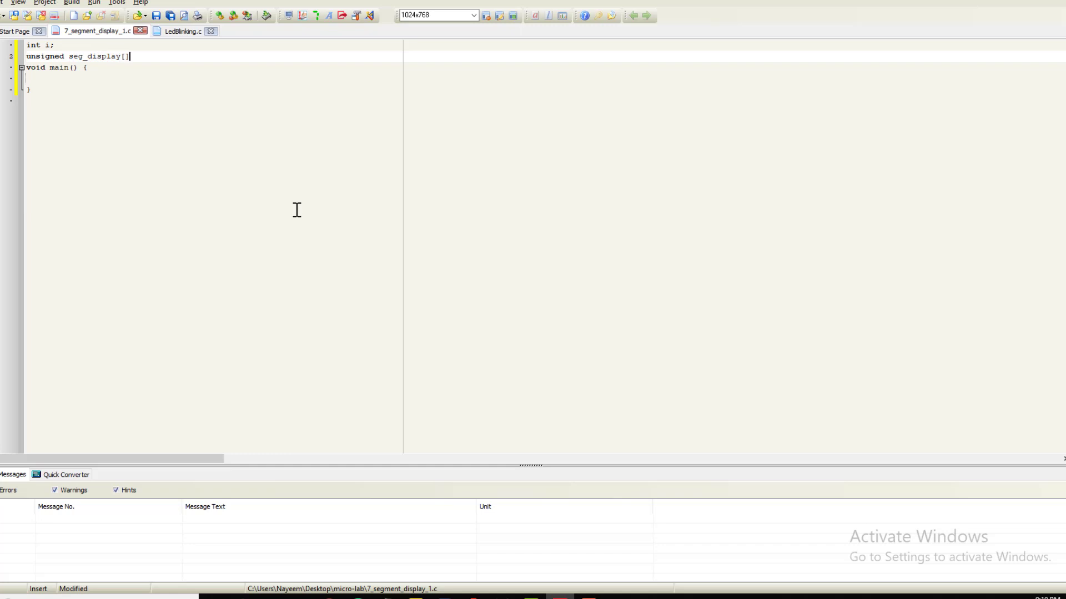
type("={")
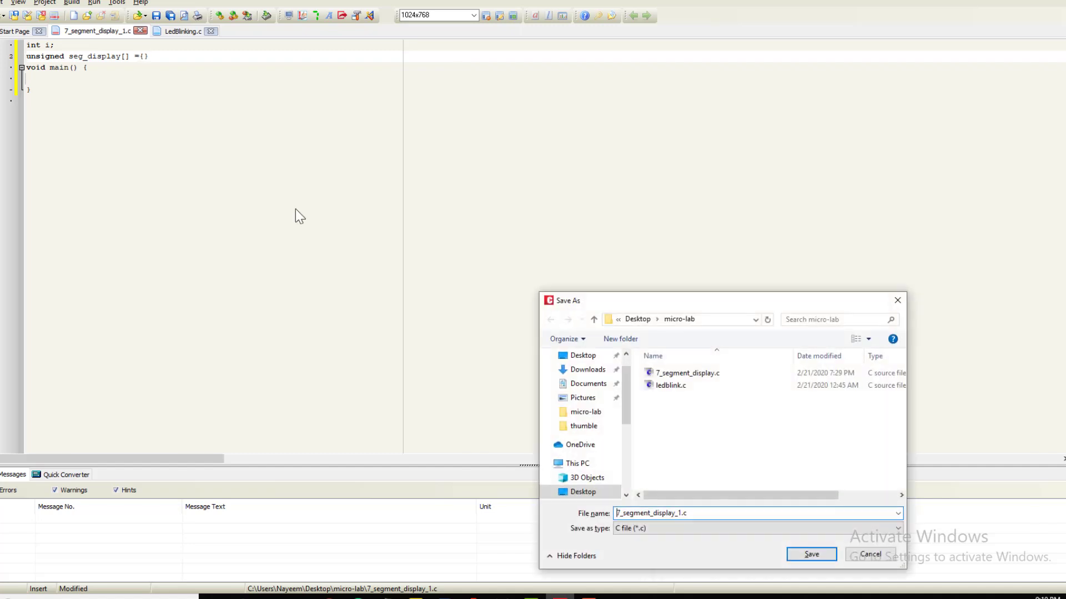
Step: Save the source as 7_segment_display_1.c in the micro-lab folder
left_click(686, 373)
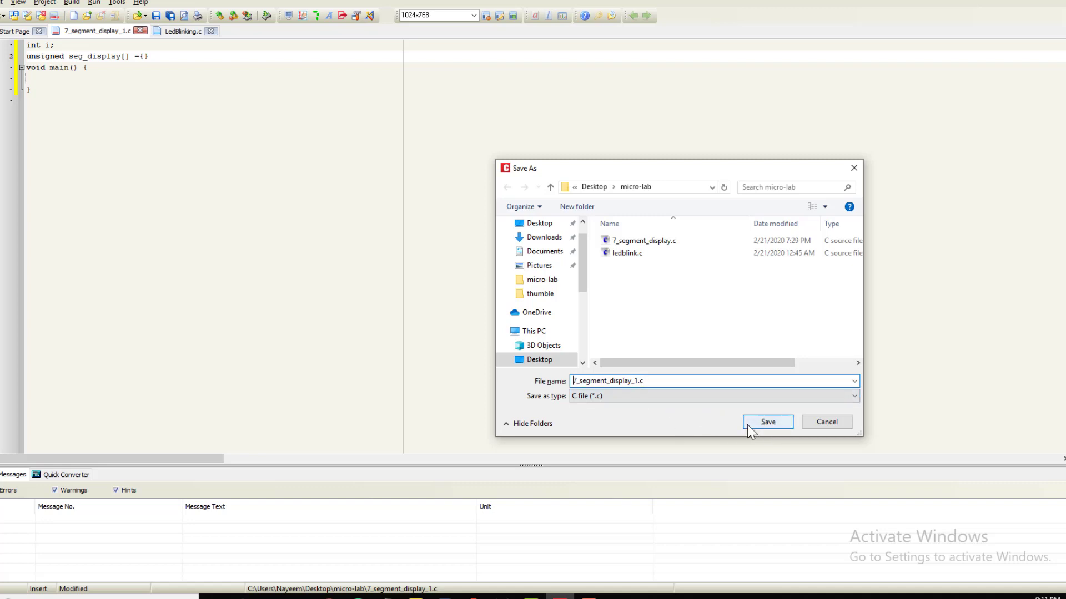
left_click(767, 422)
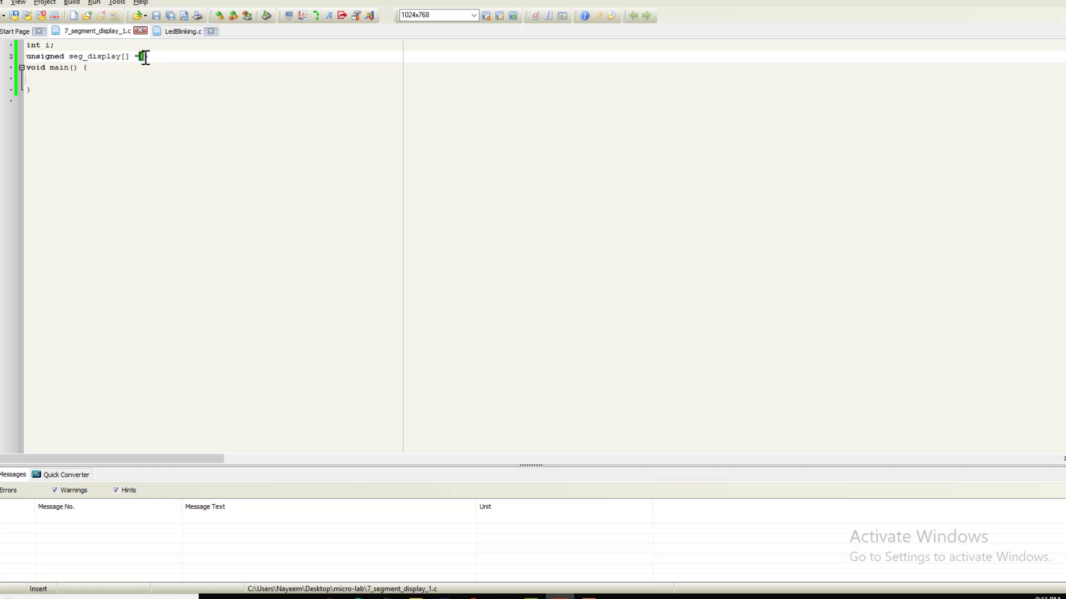
mouse_move(204, 77)
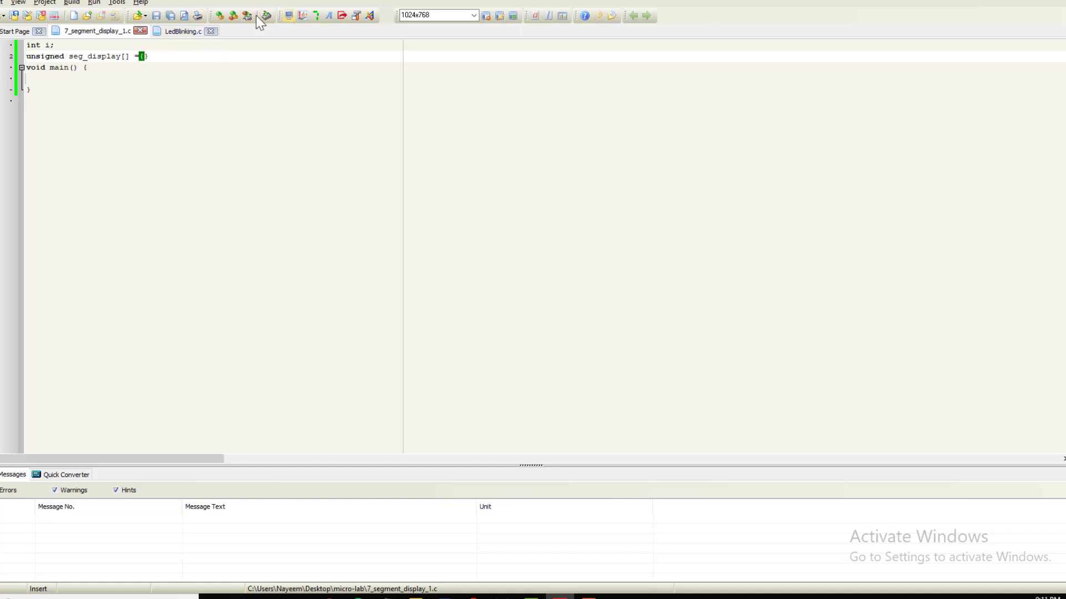
Step: Get codes 0x3F and 0x06 for digits 0 and 1 from the Seven Segment Editor into seg_display
left_click(315, 15)
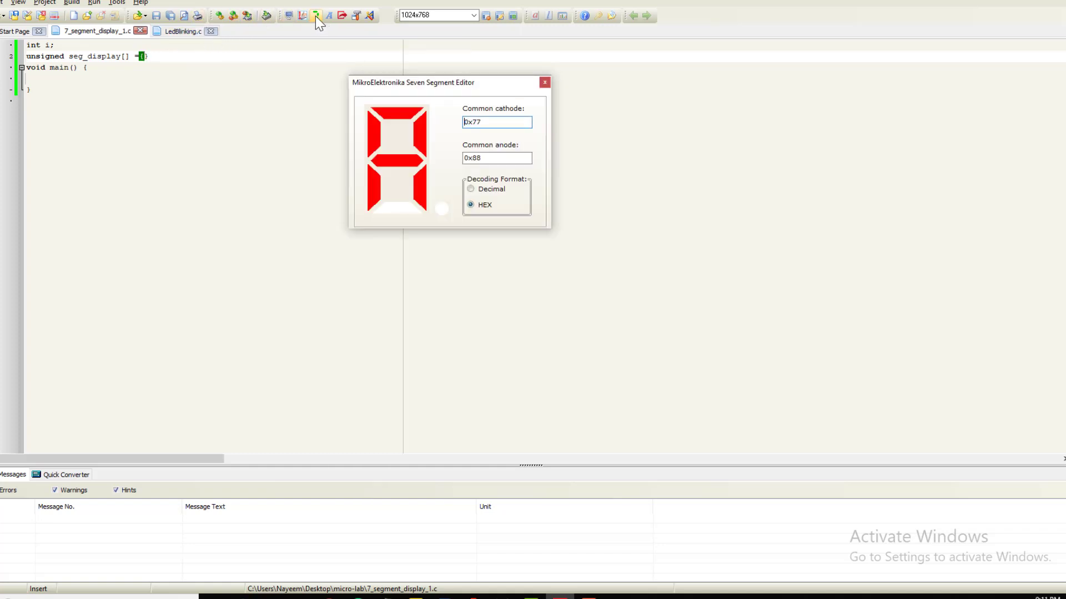
left_click(398, 112)
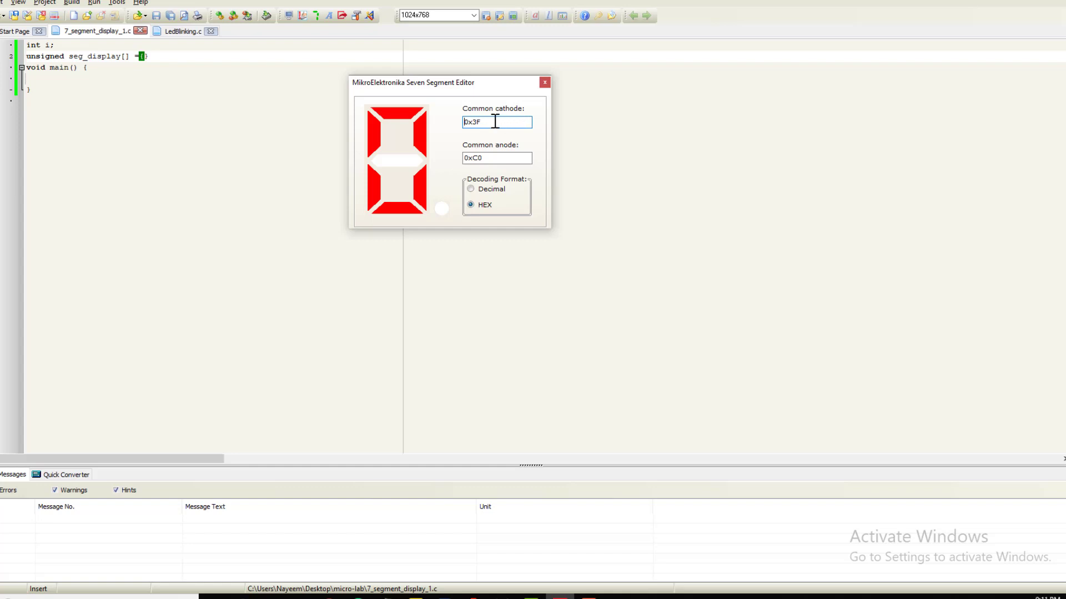
triple_click(497, 122)
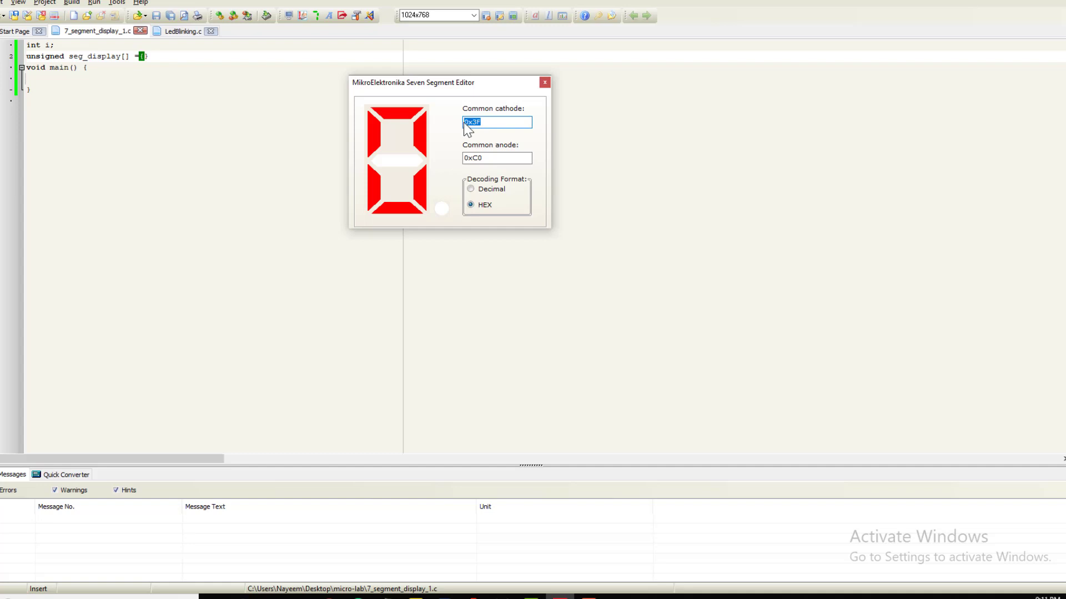
mouse_move(496, 122)
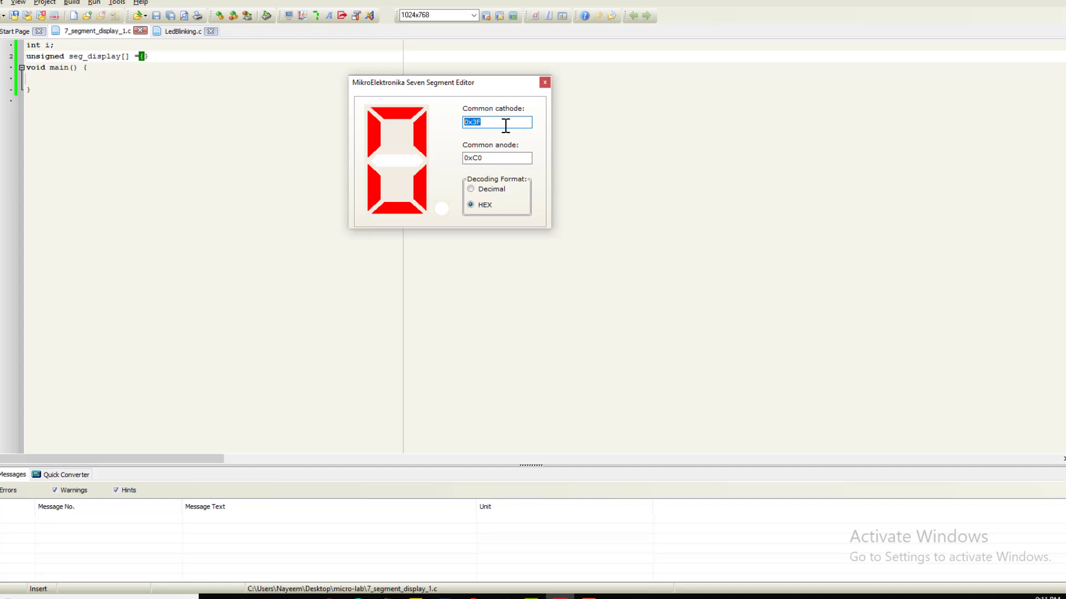
mouse_move(144, 57)
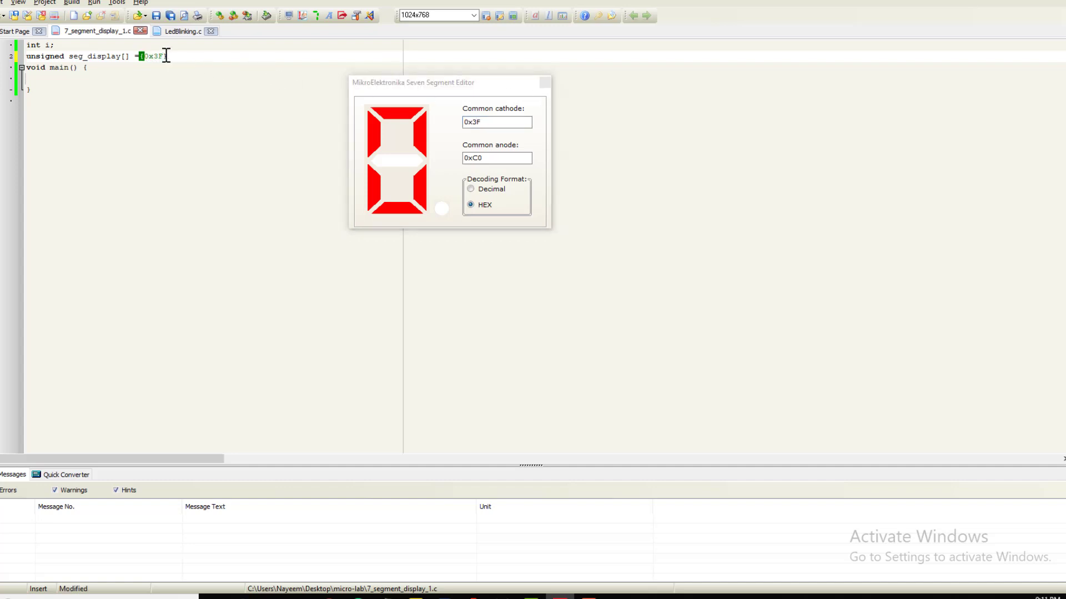
left_click(398, 115)
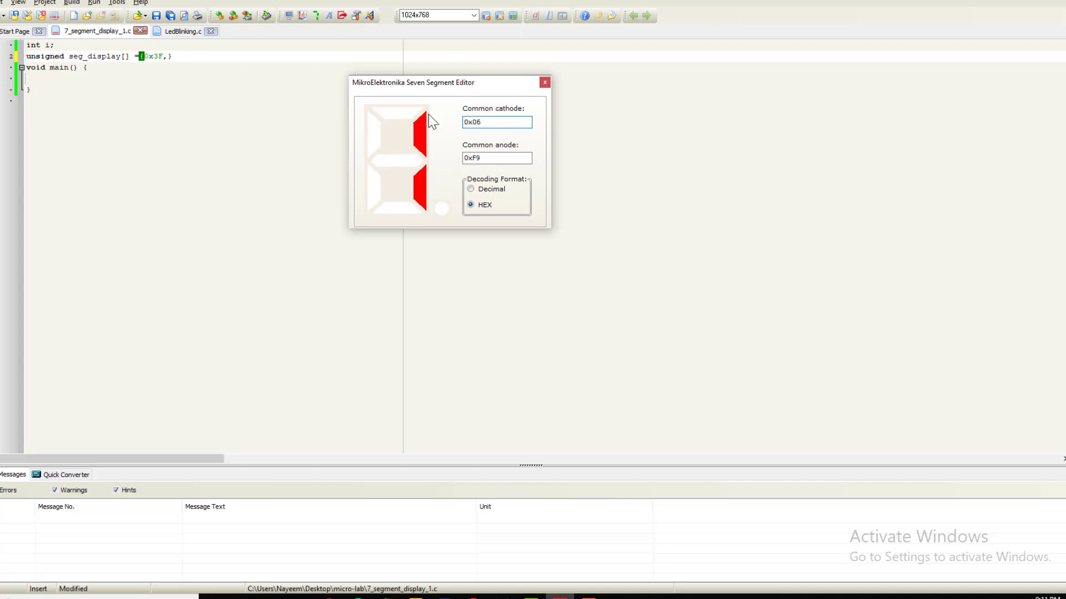
triple_click(497, 122)
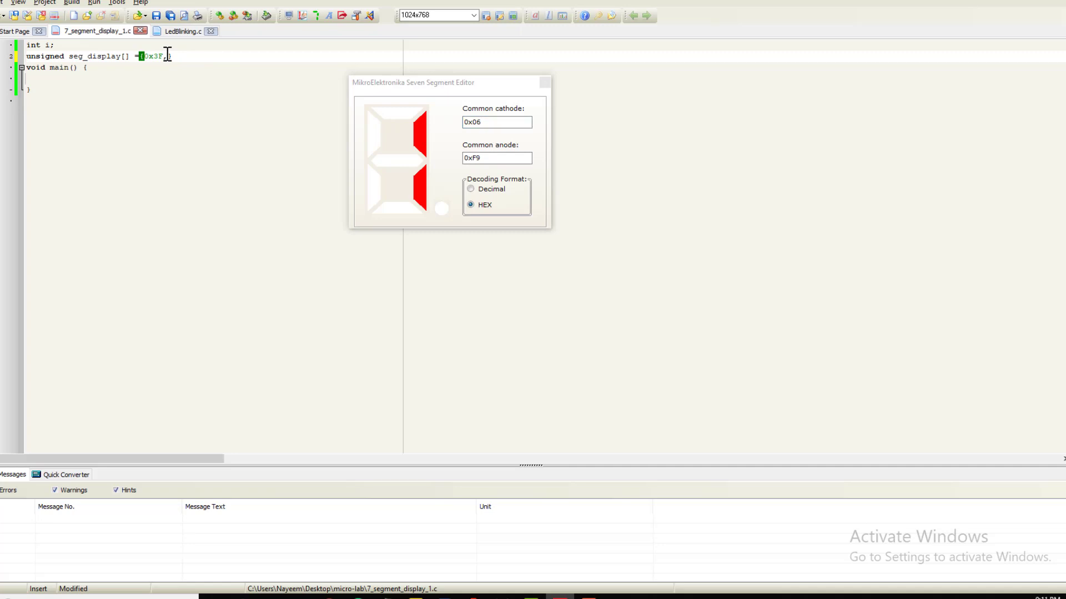
type("0x06,")
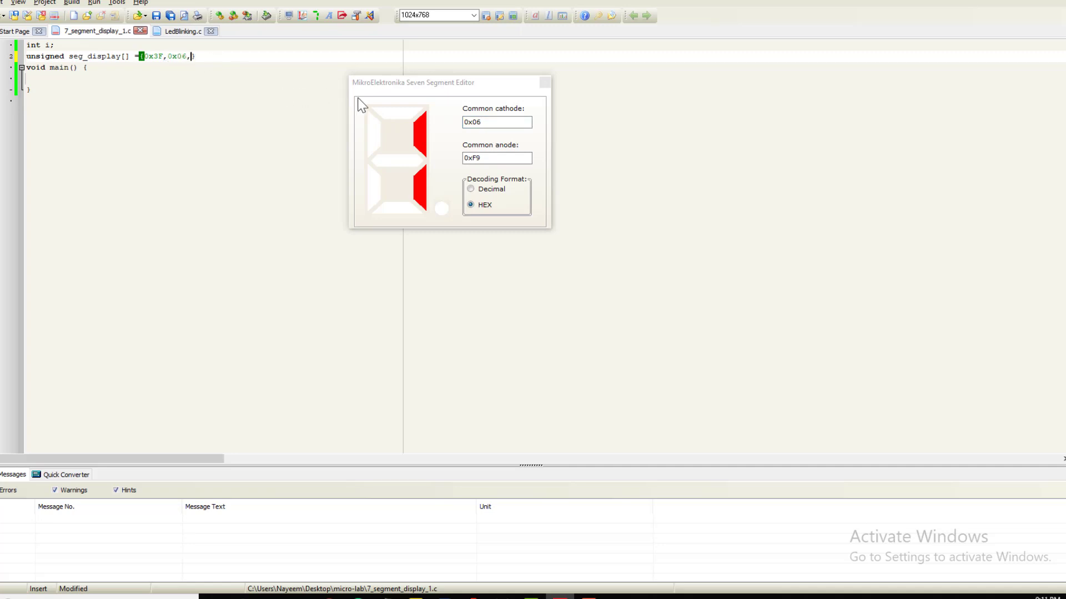
Step: Add codes 0x5B, 0x4F and 0x66 for digits 2, 3 and 4 to the array
left_click(377, 119)
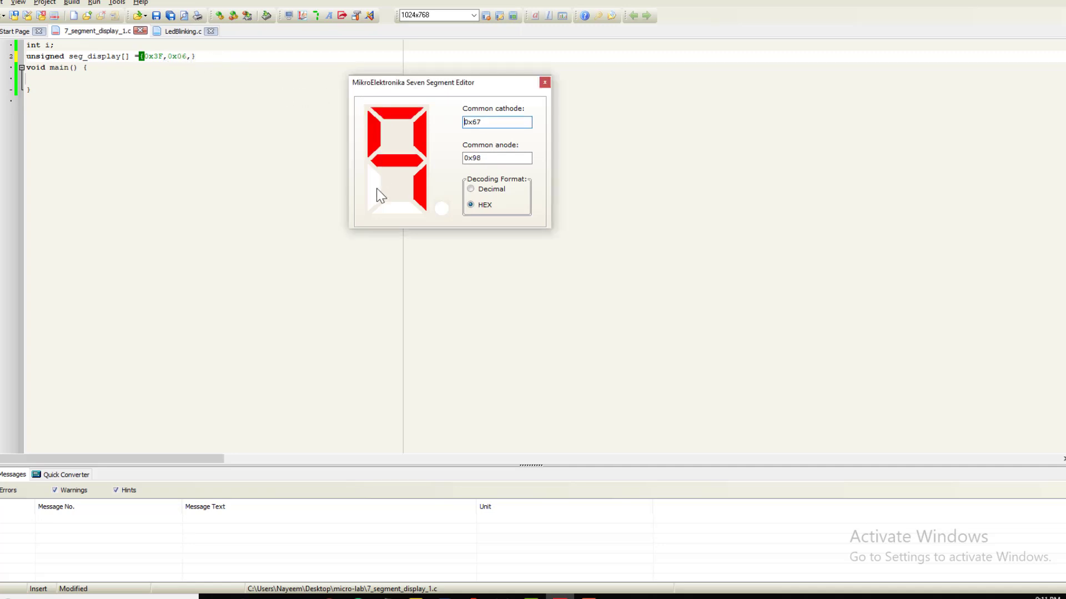
left_click(397, 157)
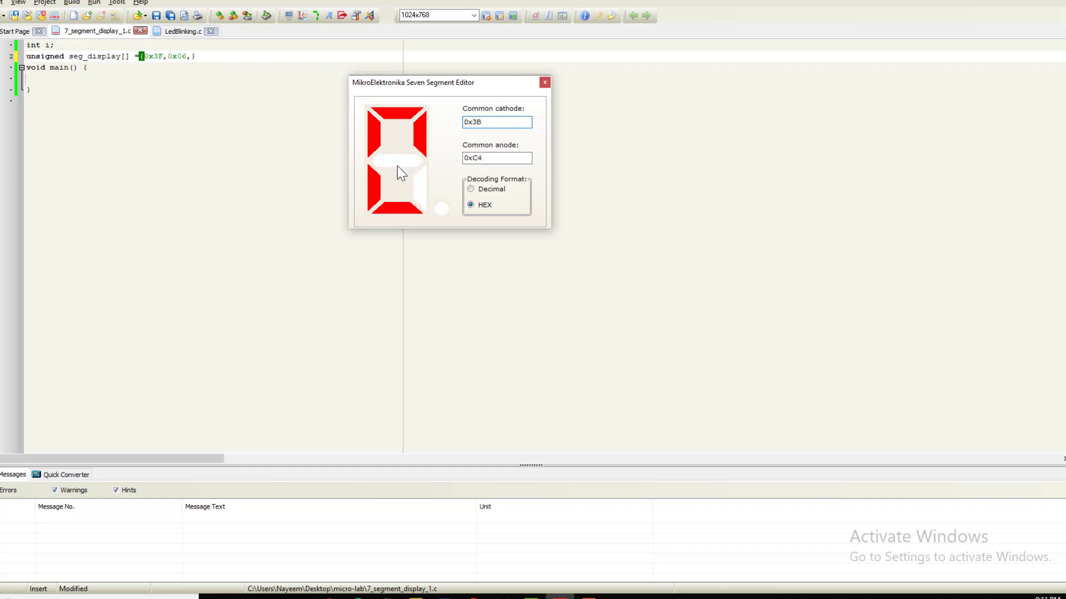
left_click(375, 135)
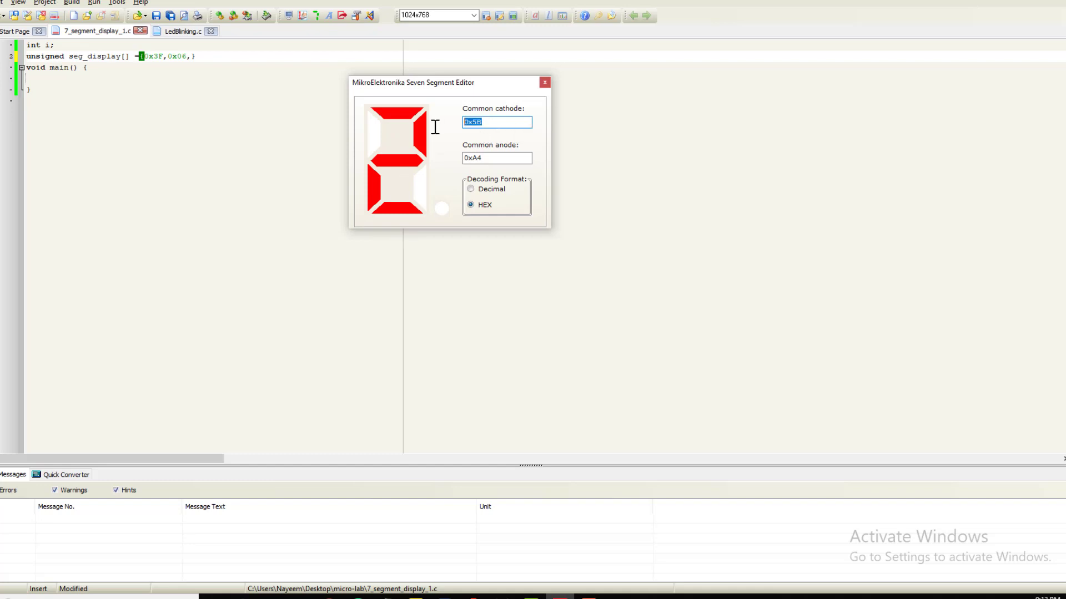
mouse_move(173, 63)
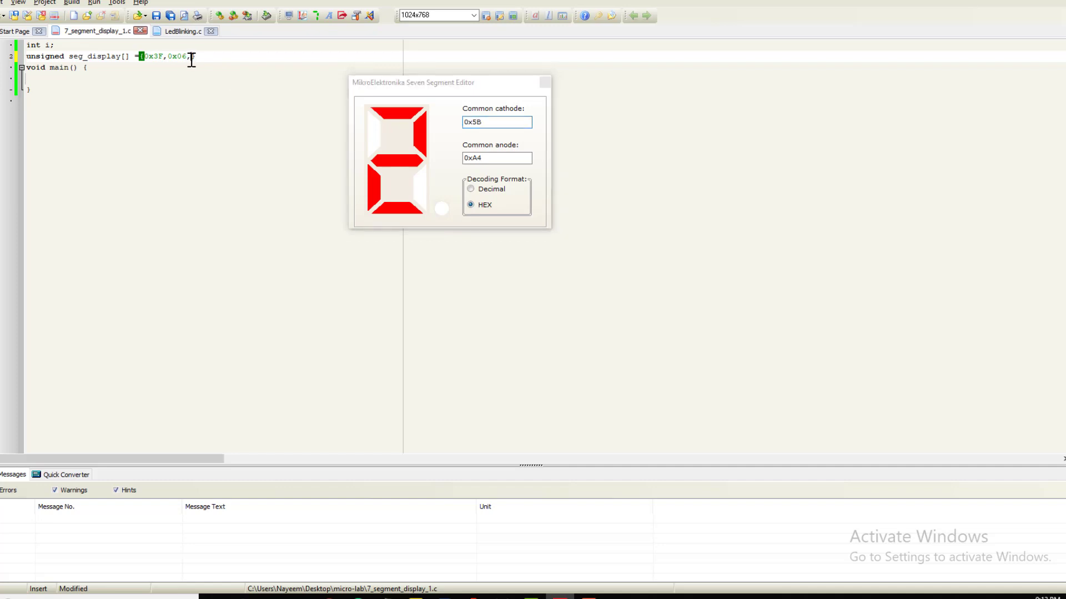
type("0x5B,")
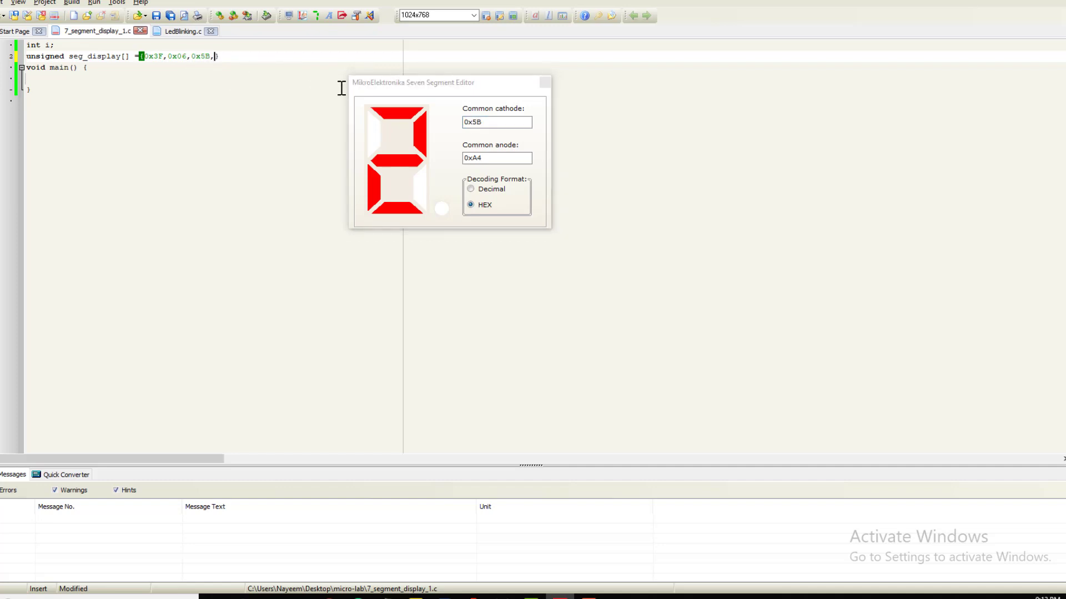
left_click(396, 202)
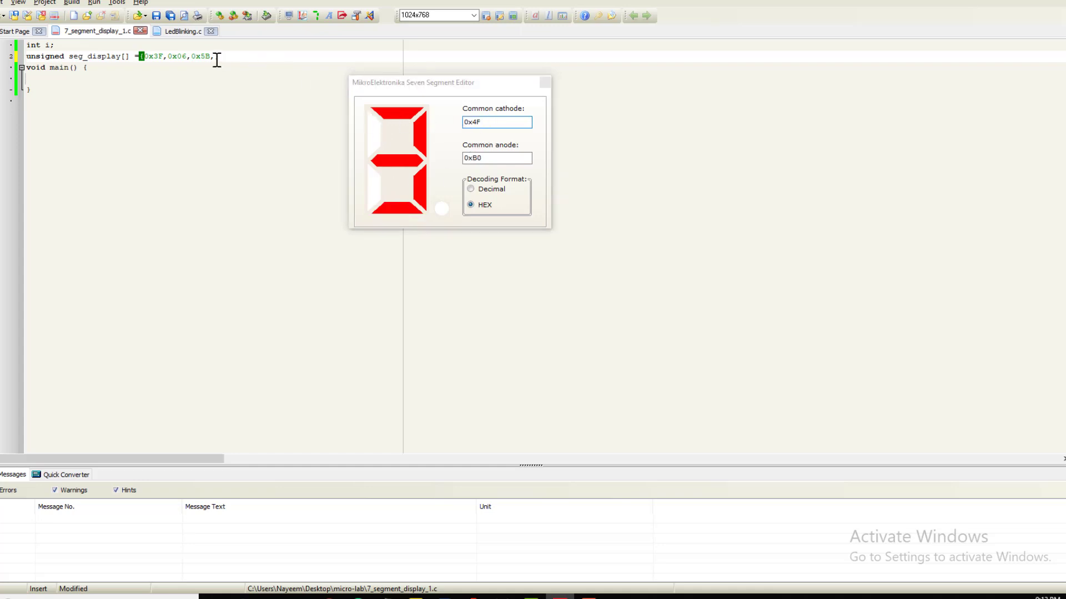
type("0x4F}")
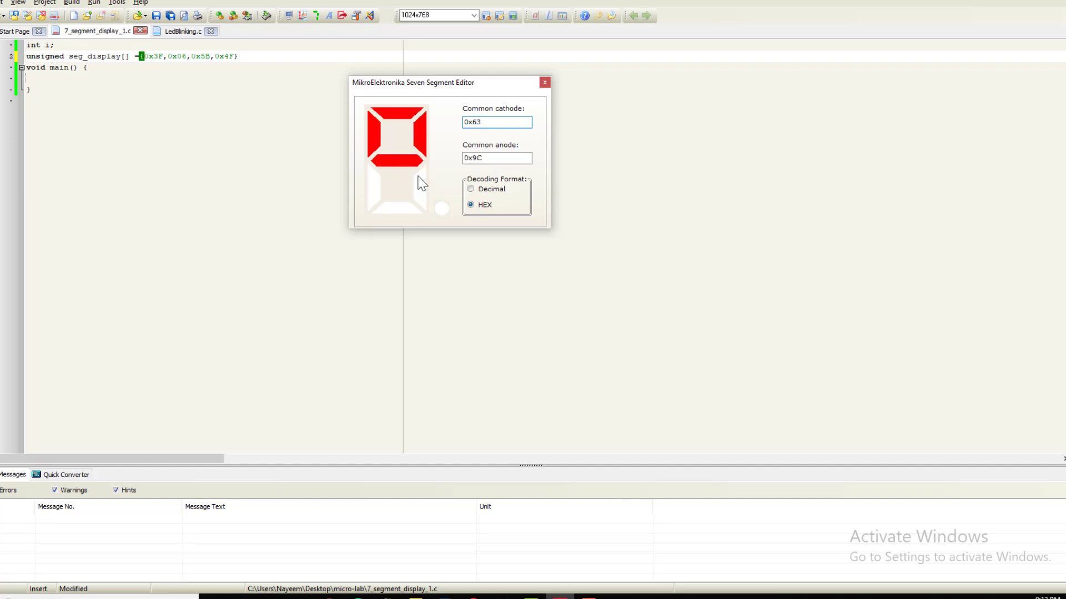
left_click(397, 116)
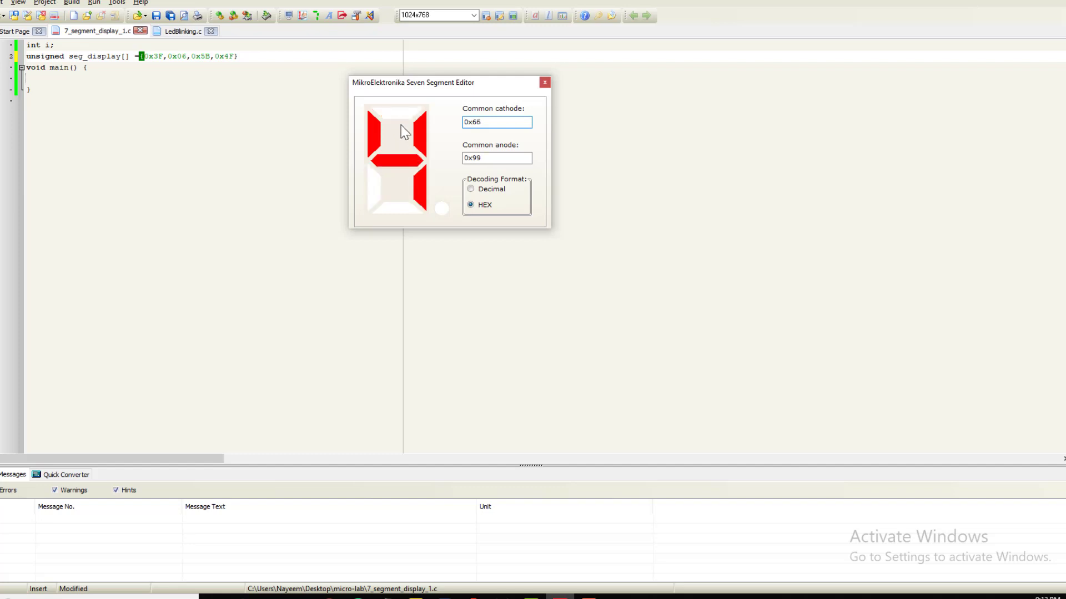
triple_click(496, 122)
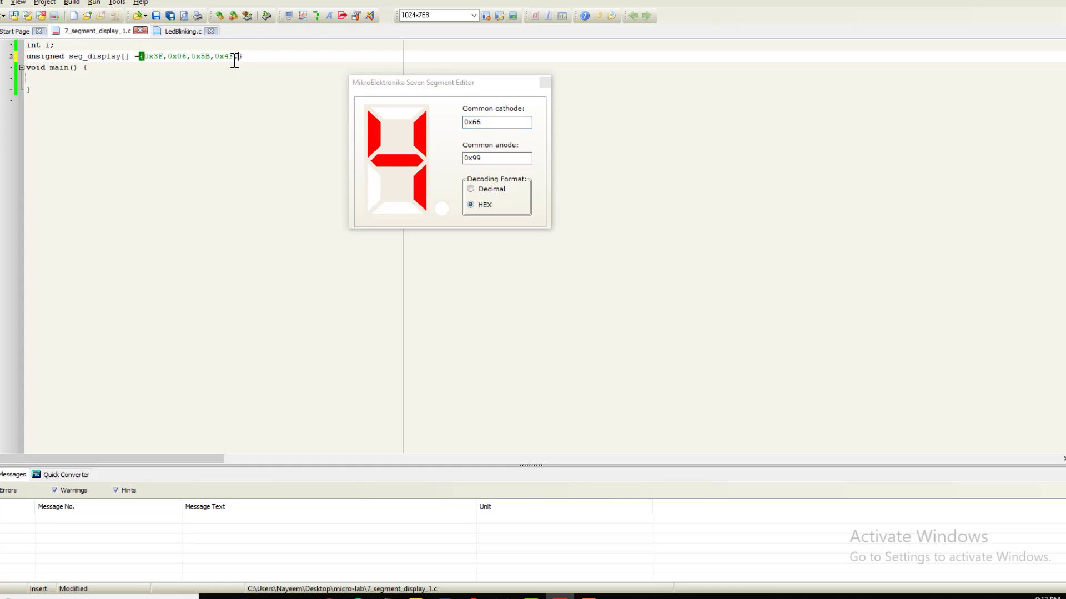
Step: Add the remaining codes for digits 5–9 (0x6D, 0x7D, 0x07, 8, 9) and close the editor
left_click(397, 115)
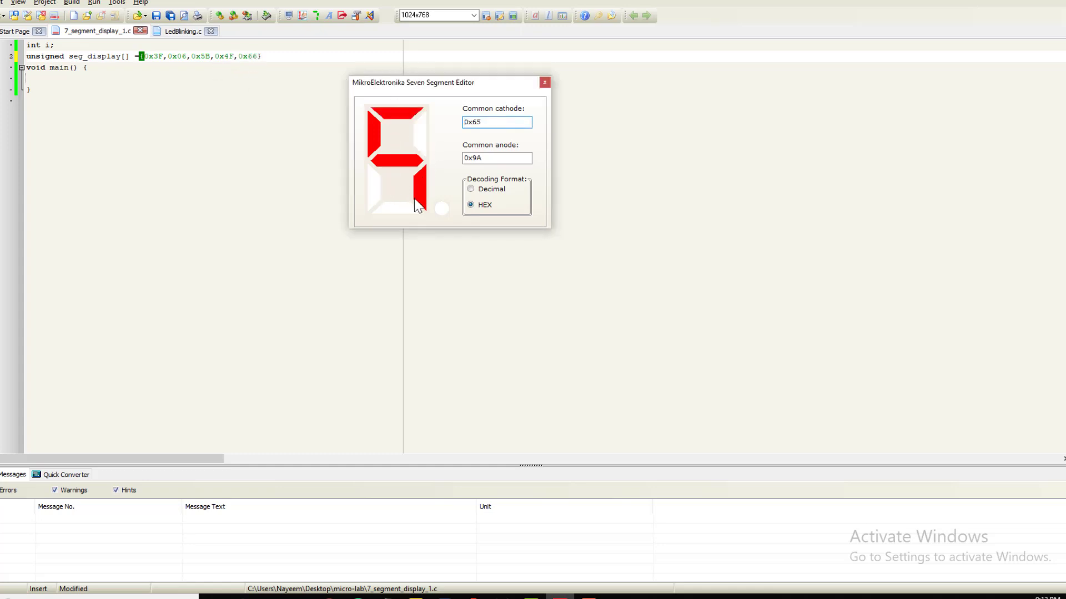
left_click(397, 205)
type(",0x6D")
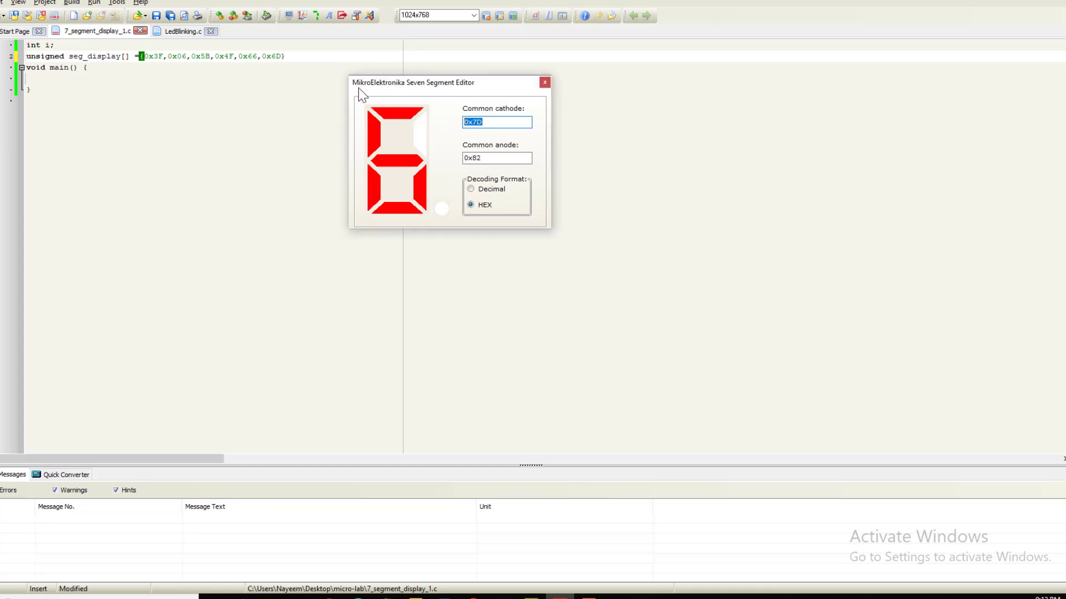
left_click(282, 57)
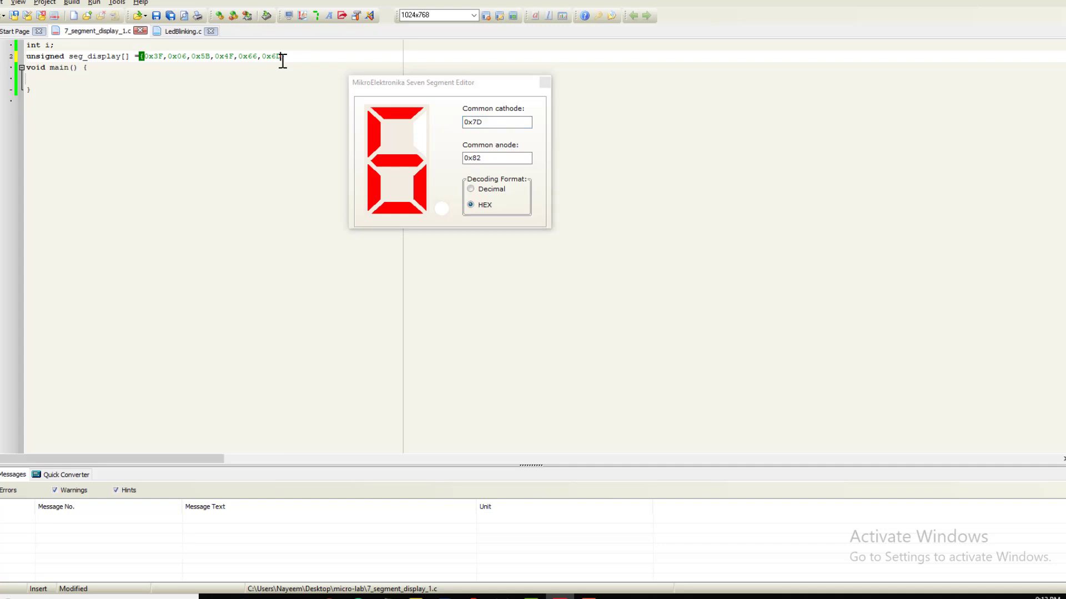
type("0x7D,")
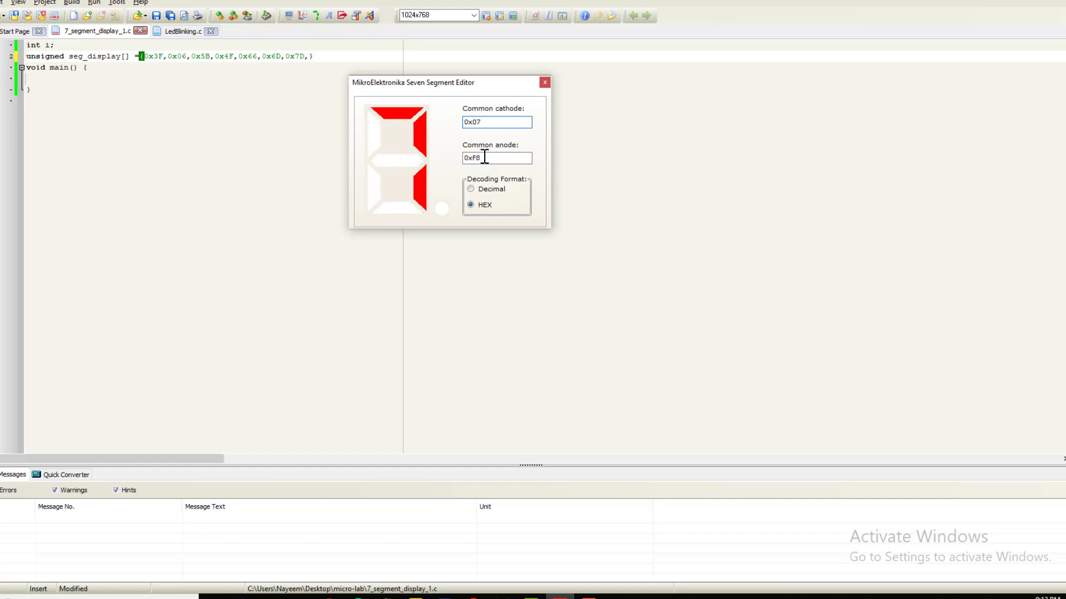
triple_click(497, 122)
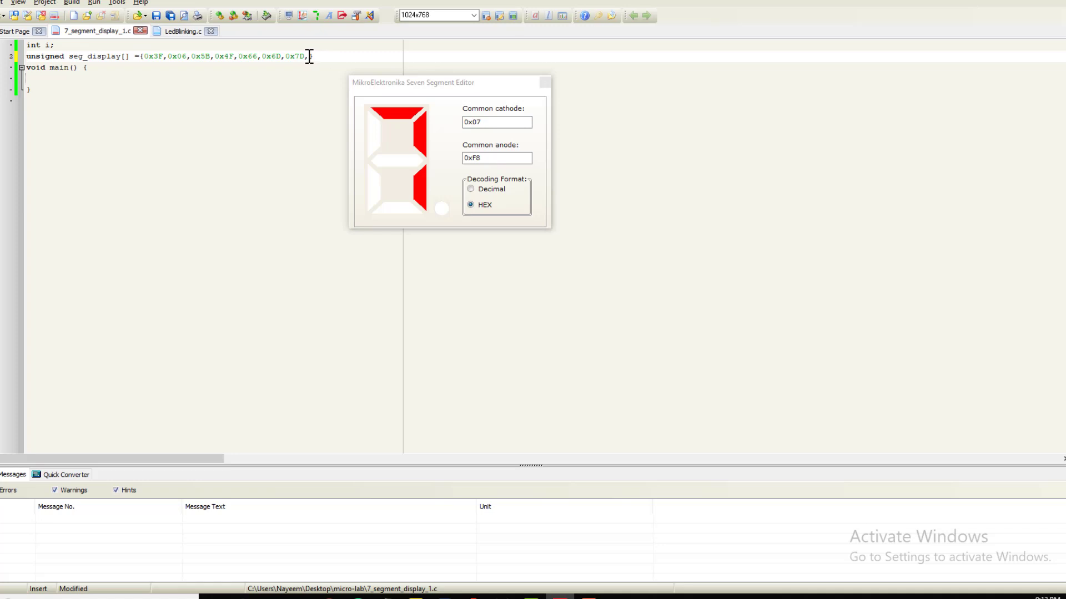
type("0x07,")
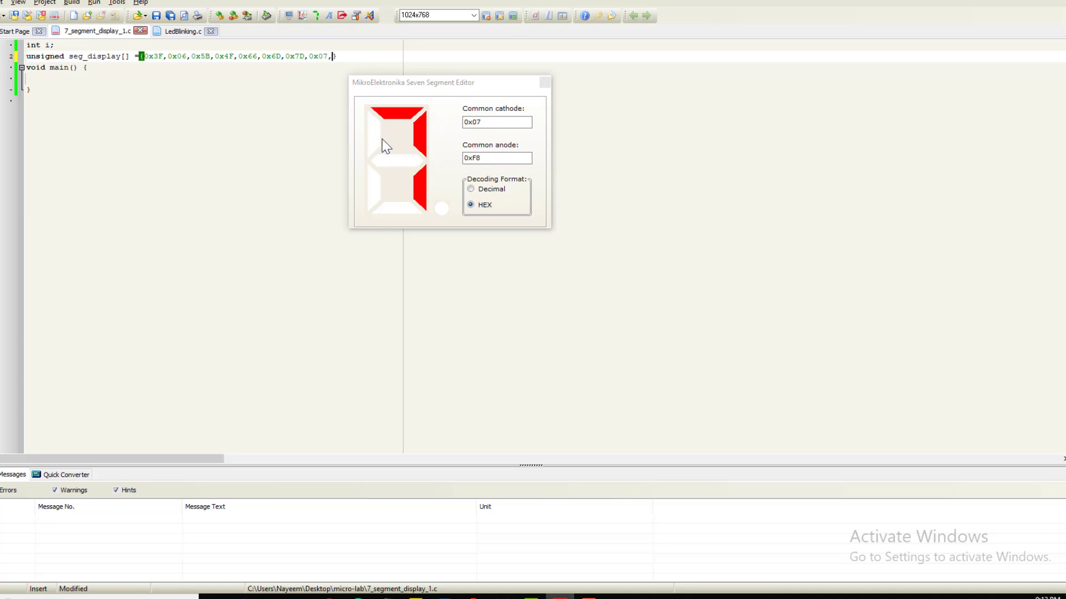
left_click(400, 161)
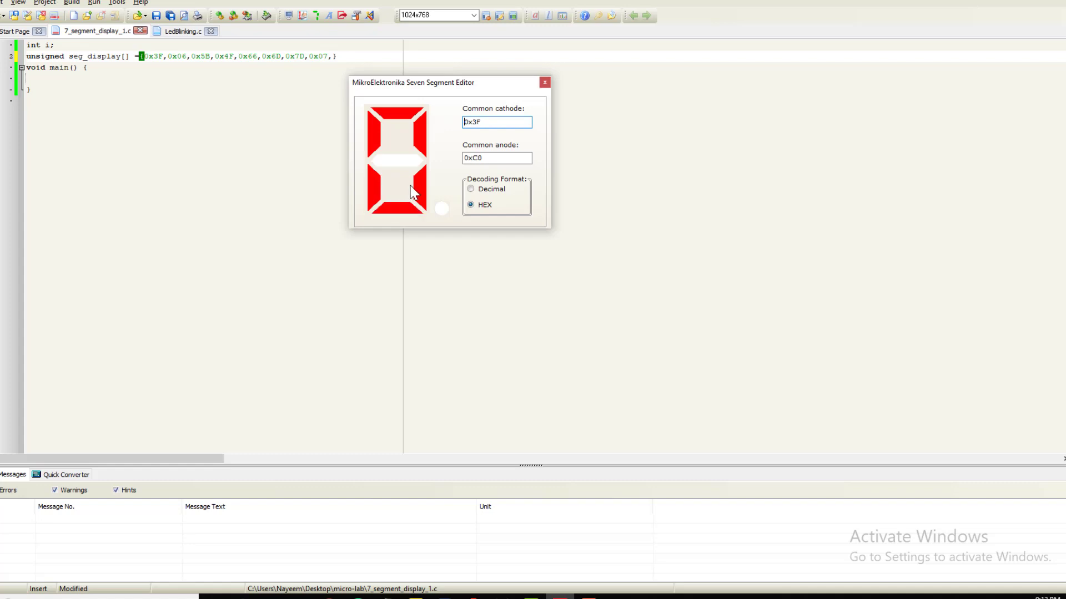
left_click(398, 160)
type("0x7F,0x6F")
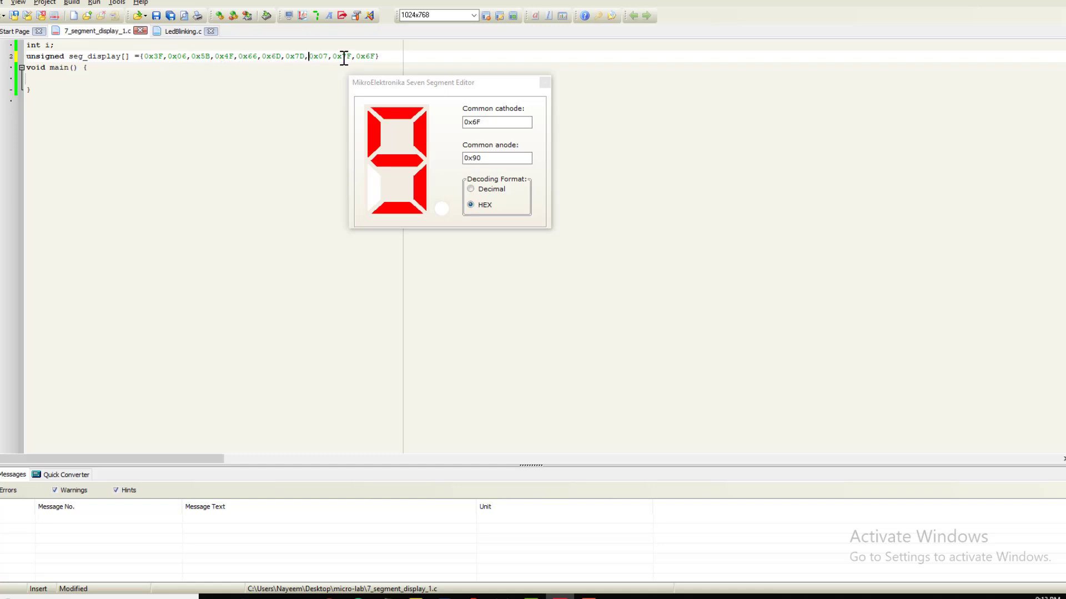
mouse_move(544, 82)
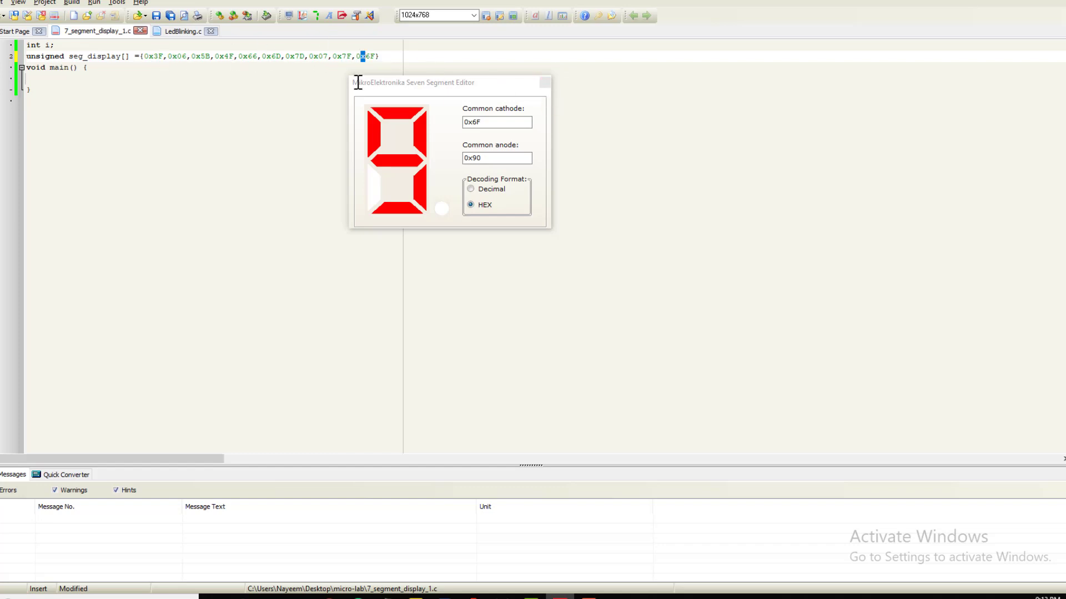
left_click(544, 83)
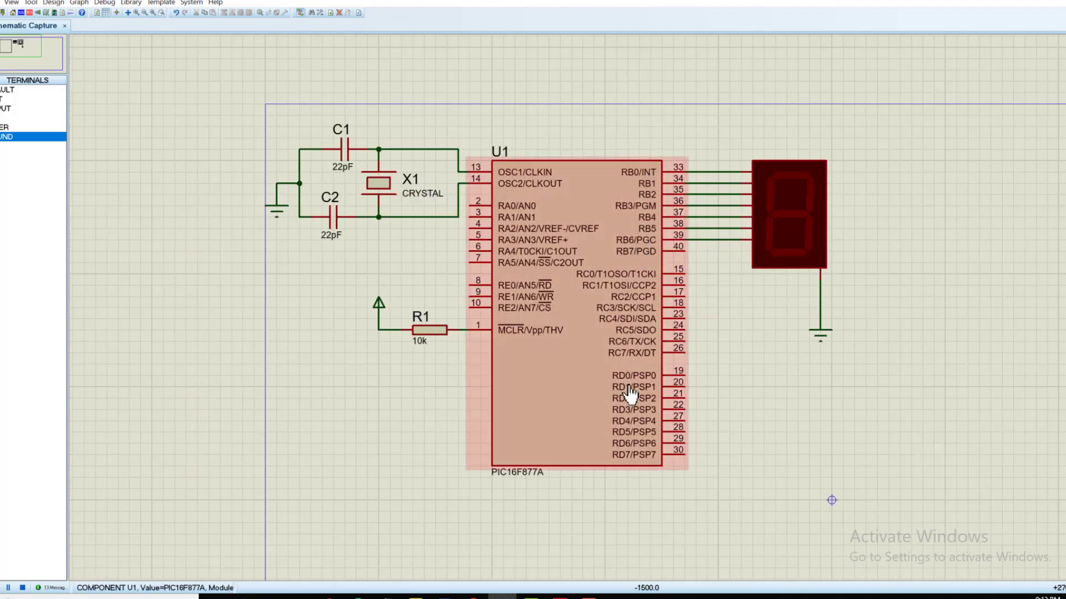
Step: In main write TRISB = 0; and portb = 0; to make PORTB an output and clear it
left_click(558, 588)
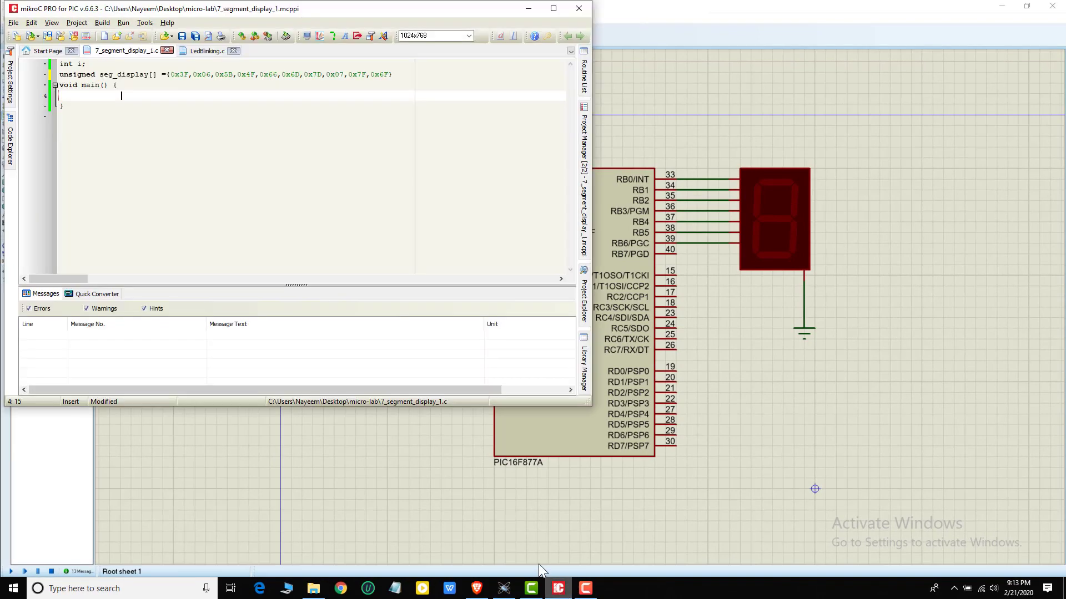
mouse_move(102, 98)
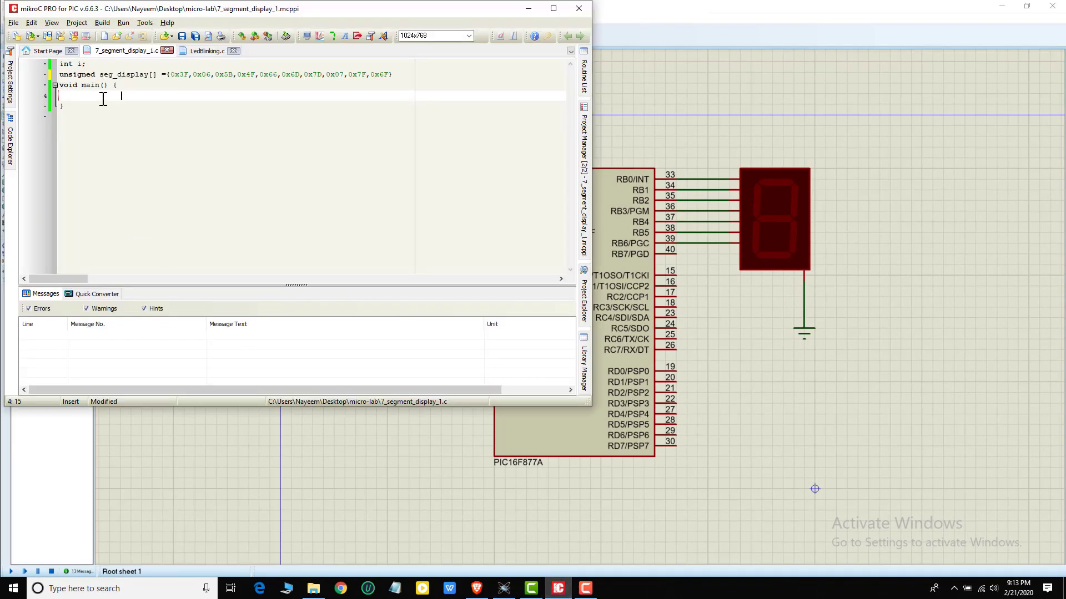
type("TRIS")
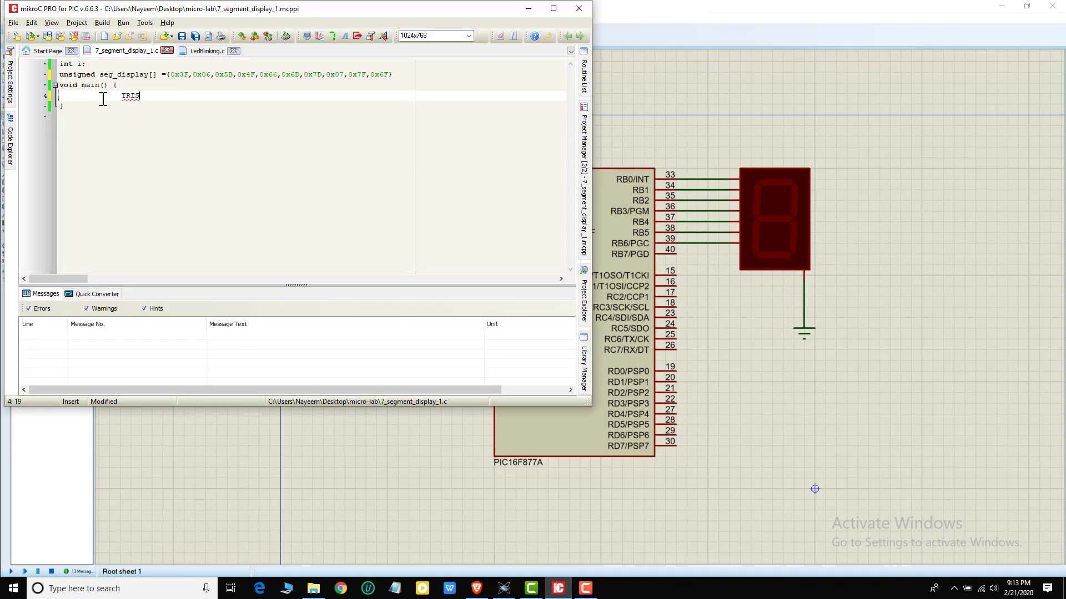
type("B =")
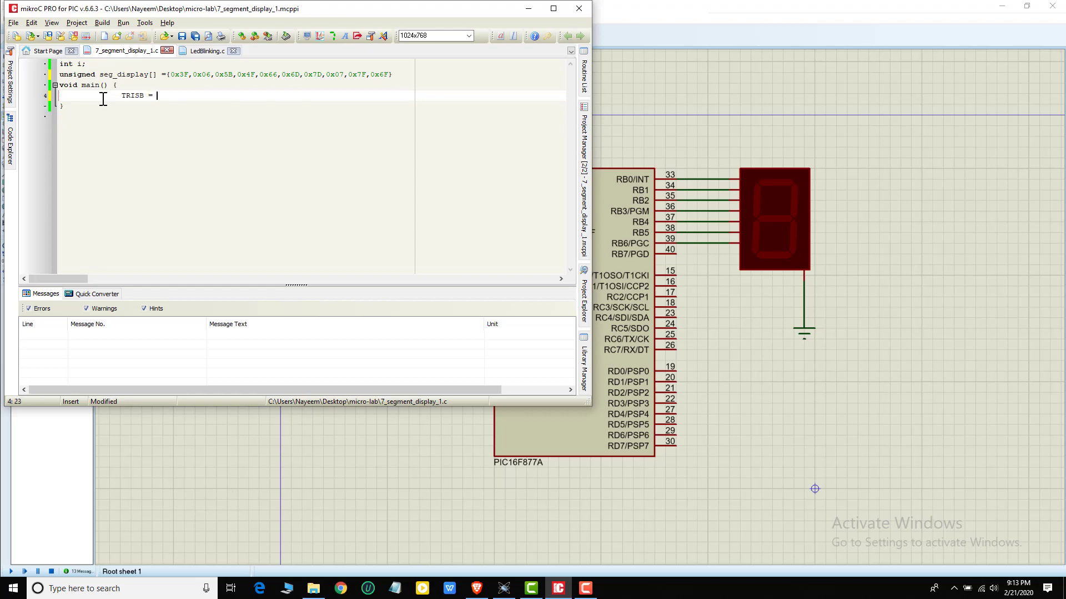
type("0;")
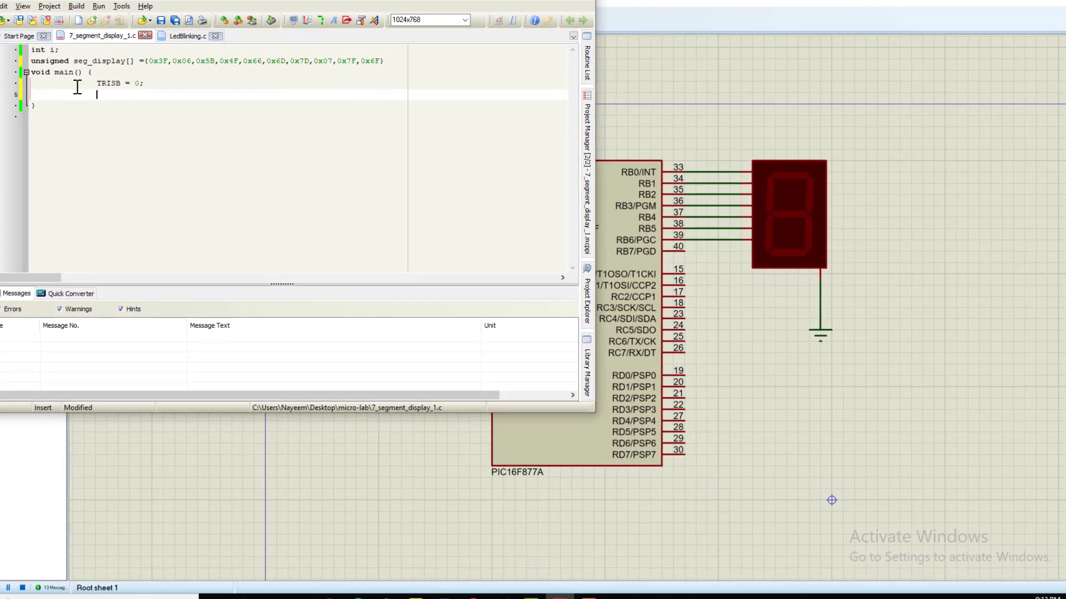
type("portb =")
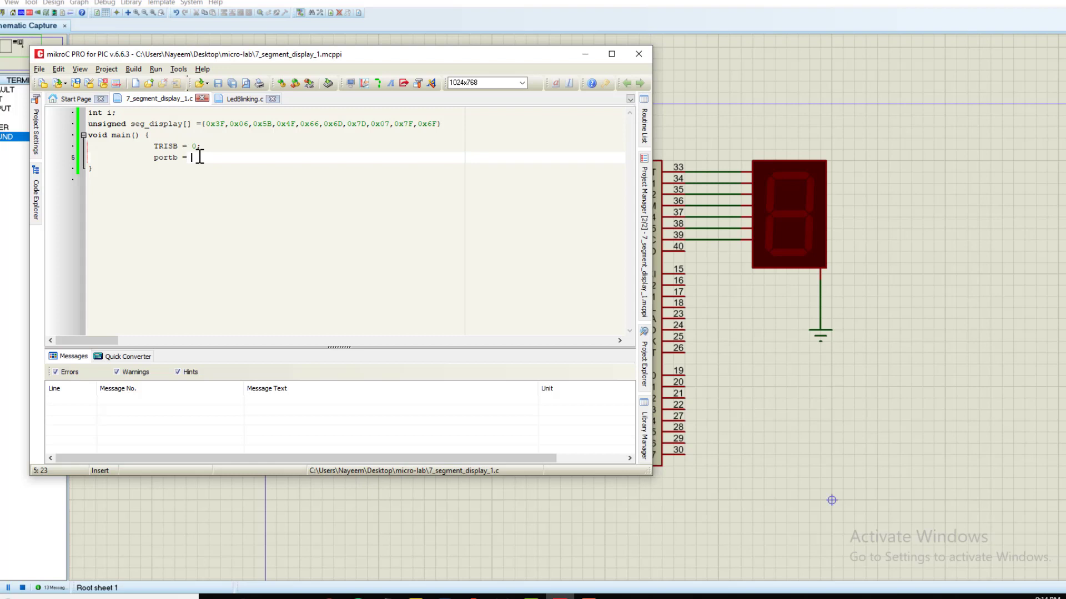
type("0;")
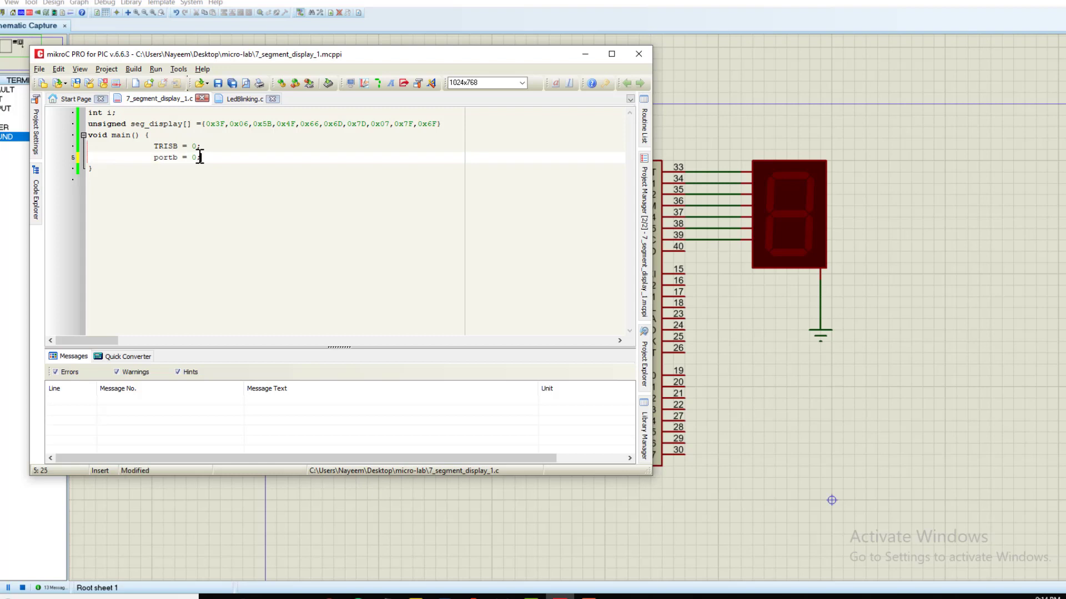
key("Return")
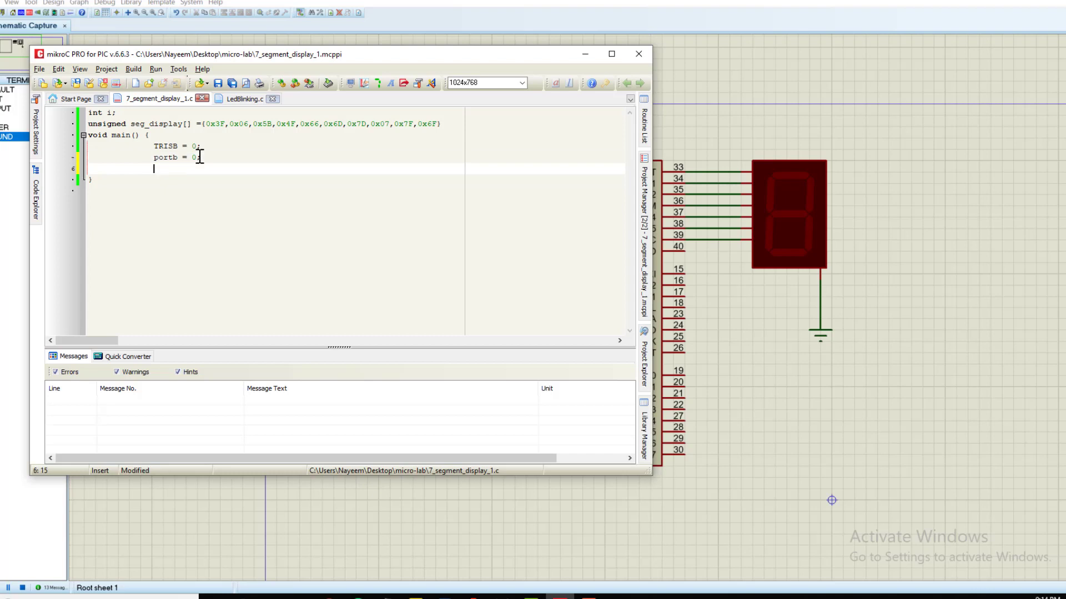
Step: Add a While(1) loop with empty braces after the port setup
type("w")
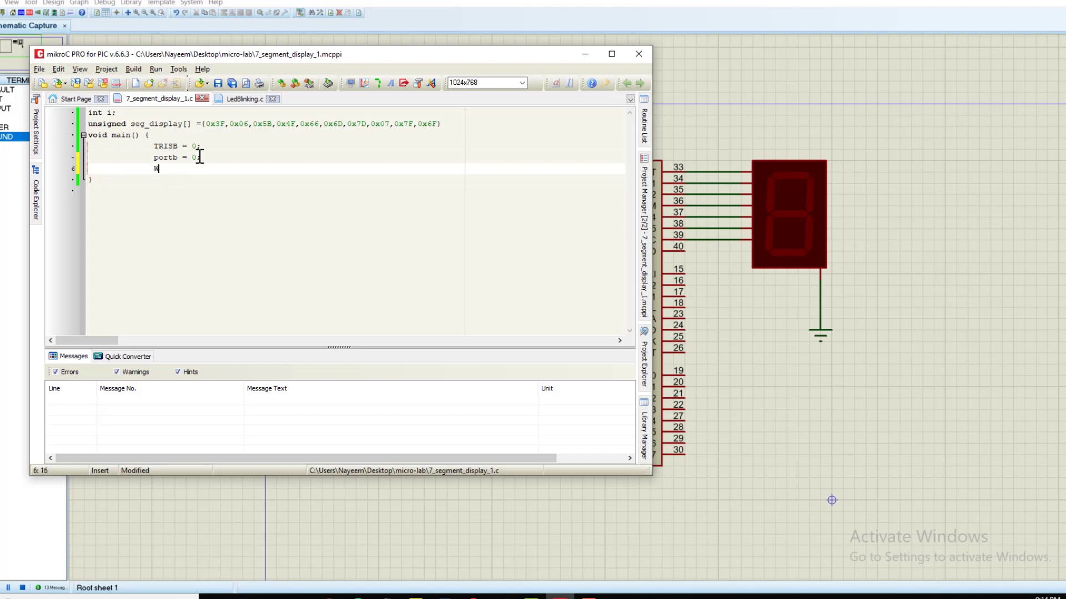
type("While")
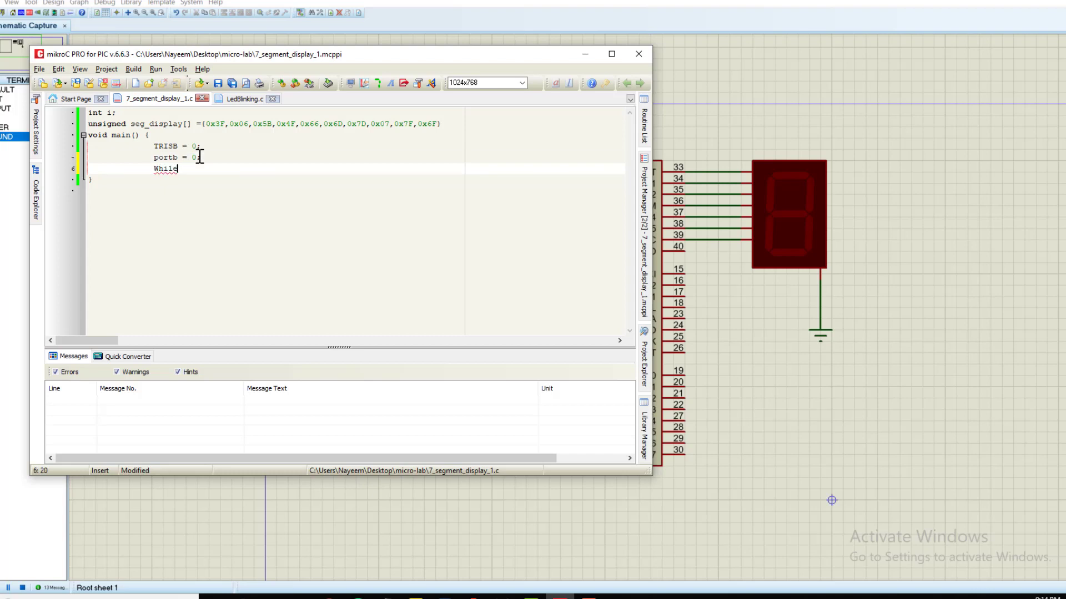
mouse_move(822, 243)
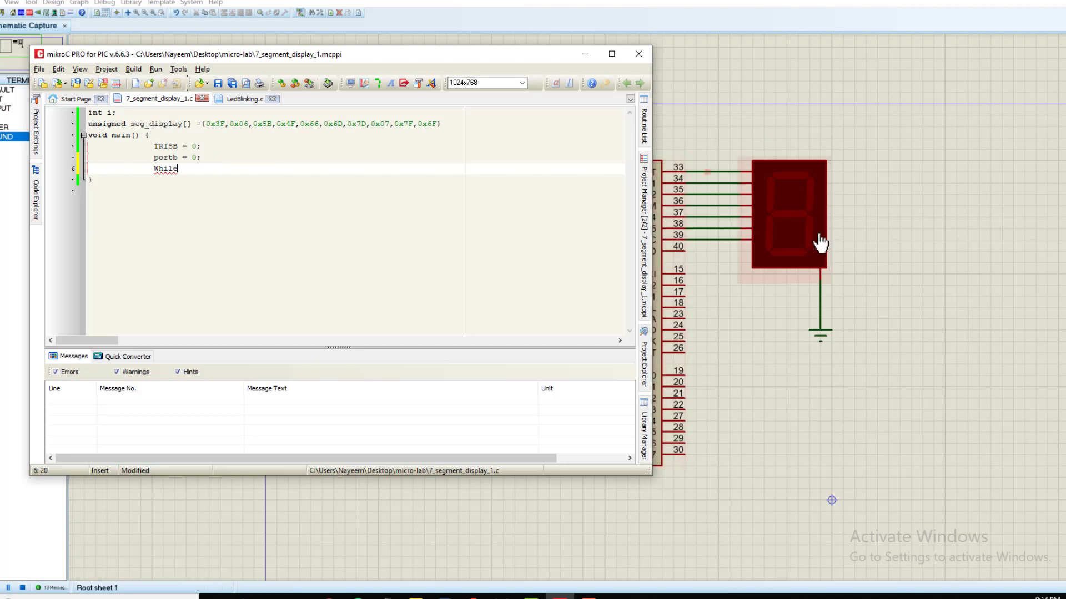
mouse_move(848, 231)
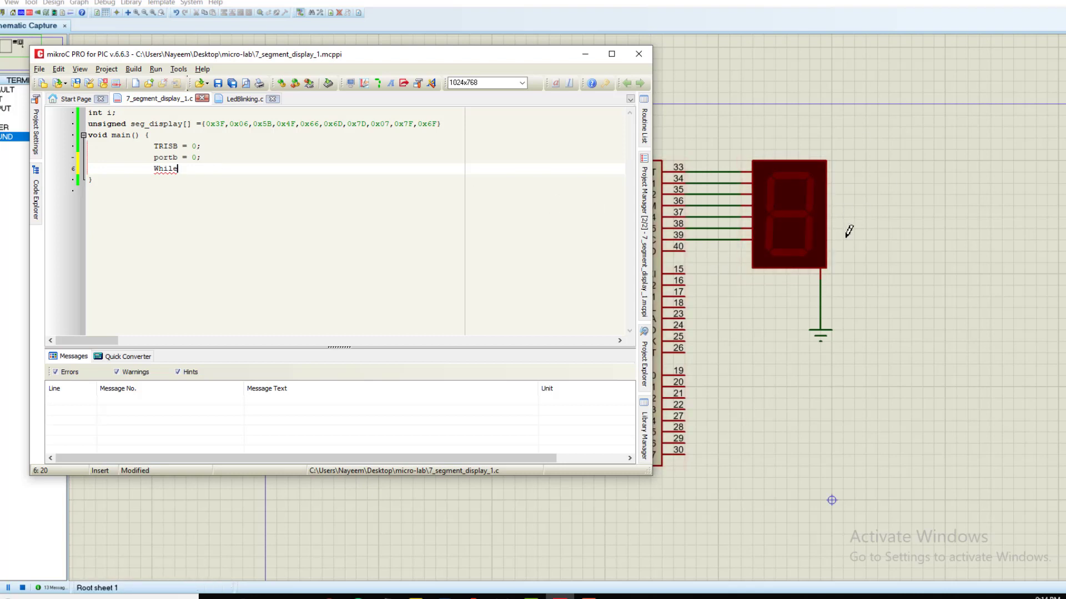
type("(")
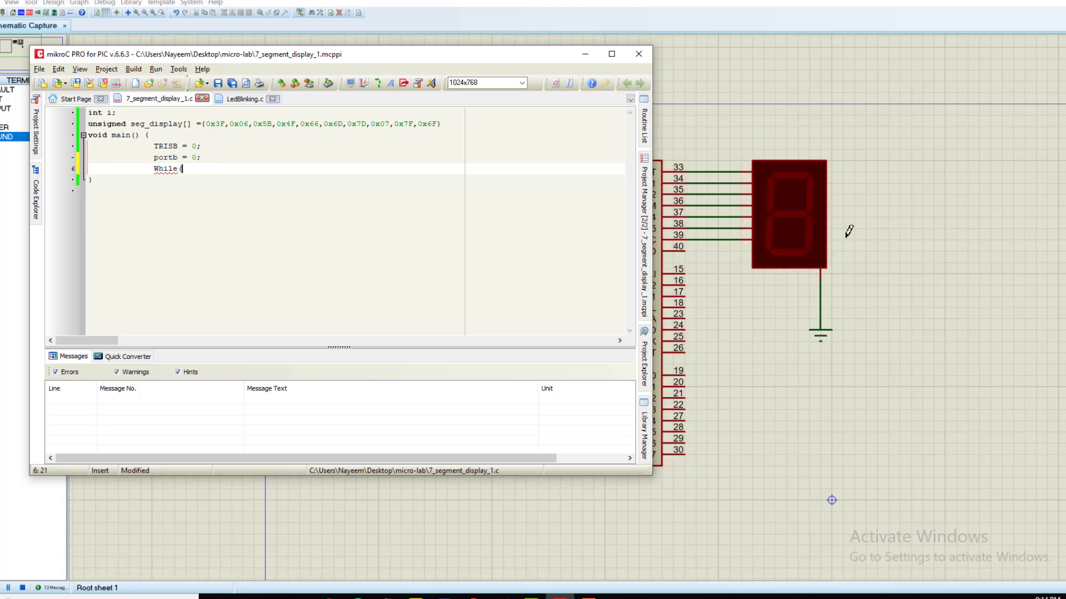
type("1)")
type("{}")
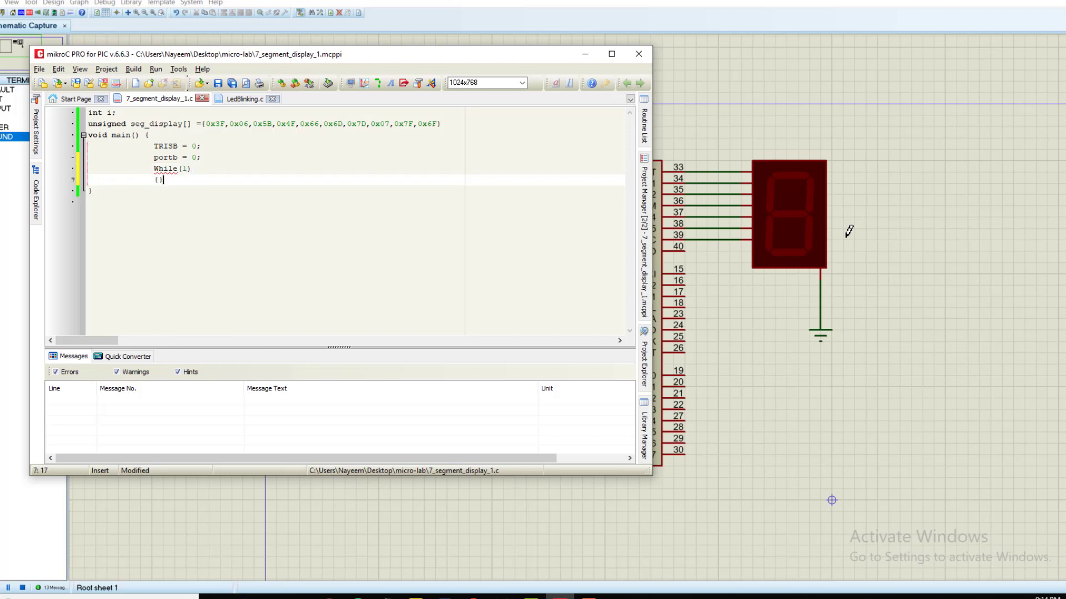
key("Enter")
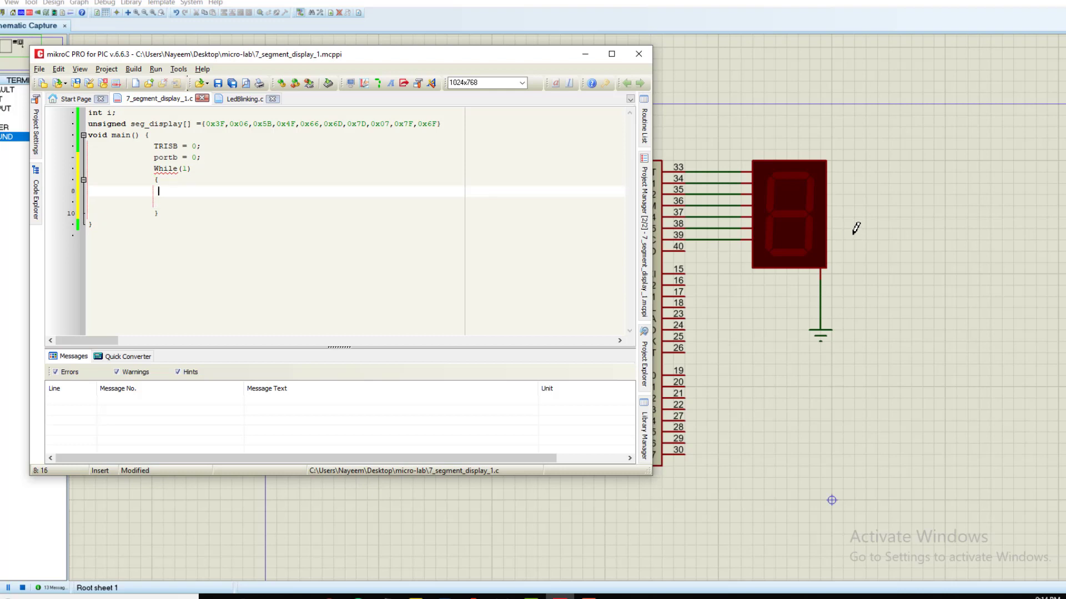
Step: Write the loop header for(i=0;i<=9;i++) inside the while(1) loop
type("for")
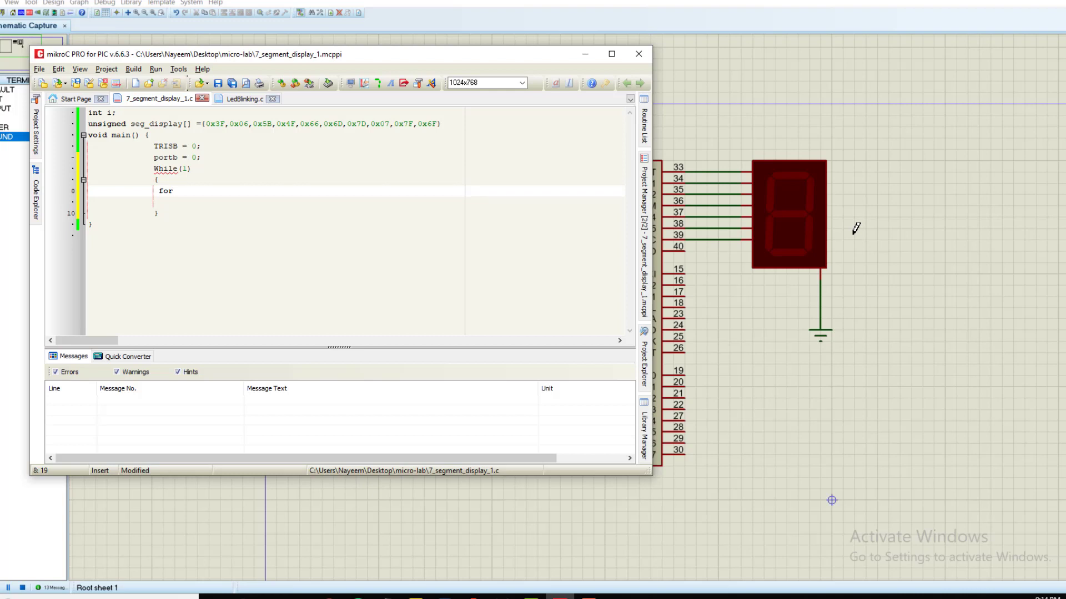
left_click(173, 191)
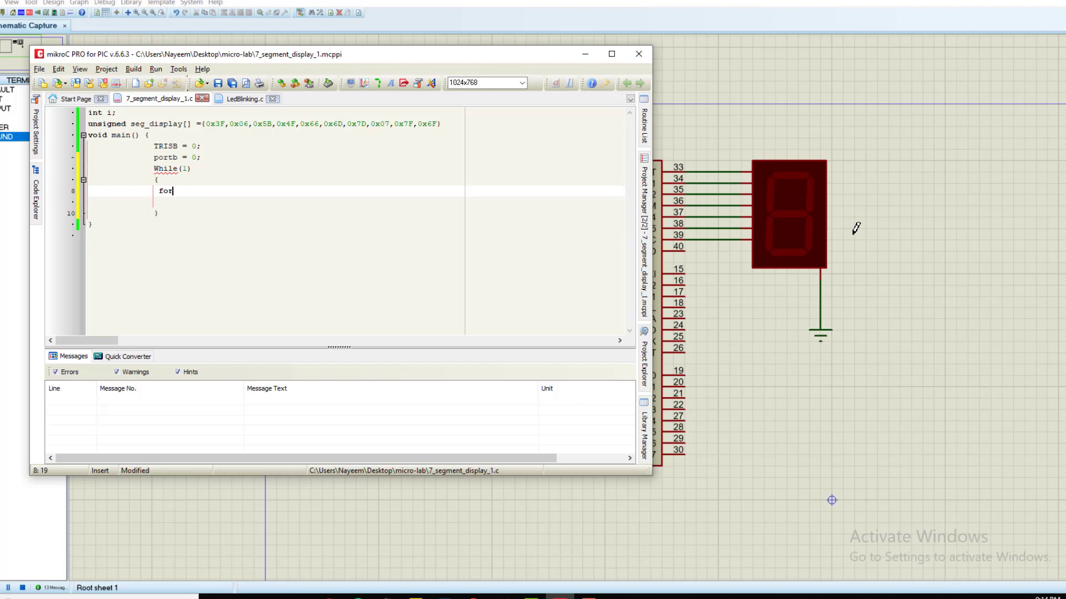
type("(i")
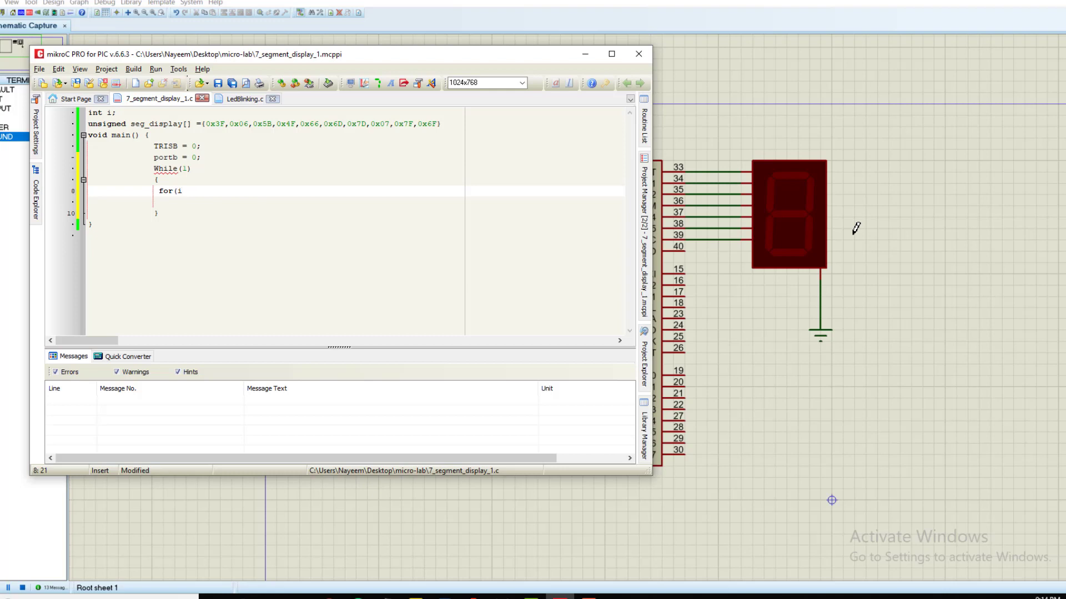
type("=0;")
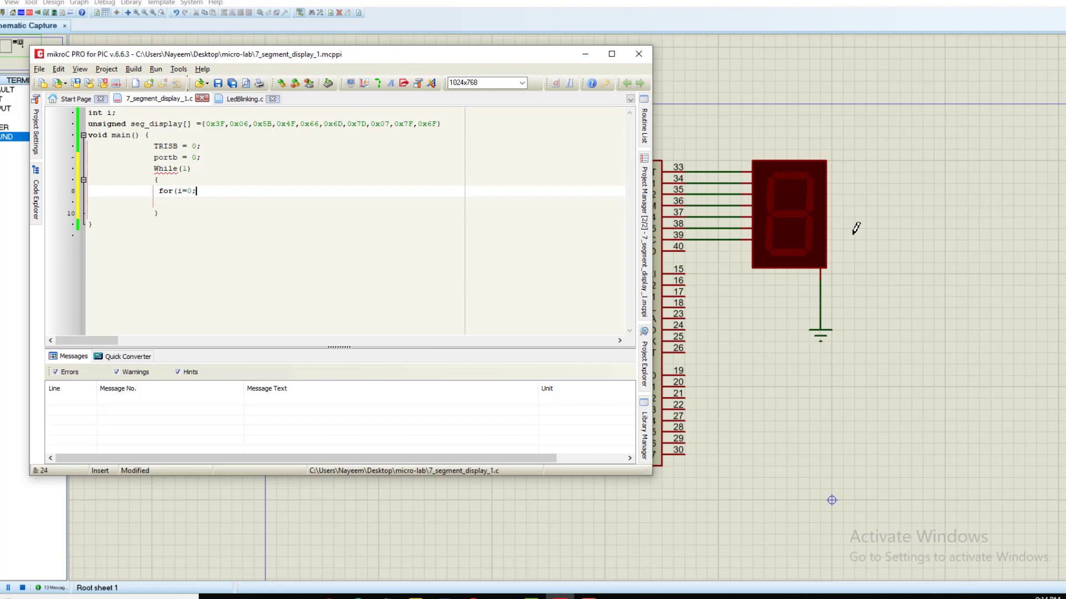
type("i<")
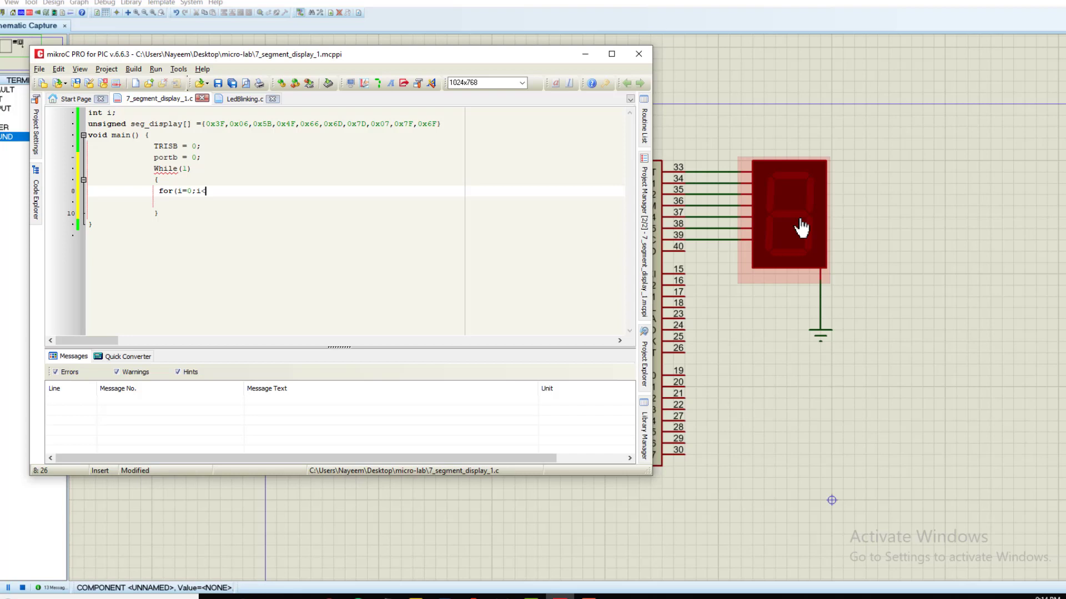
type("=")
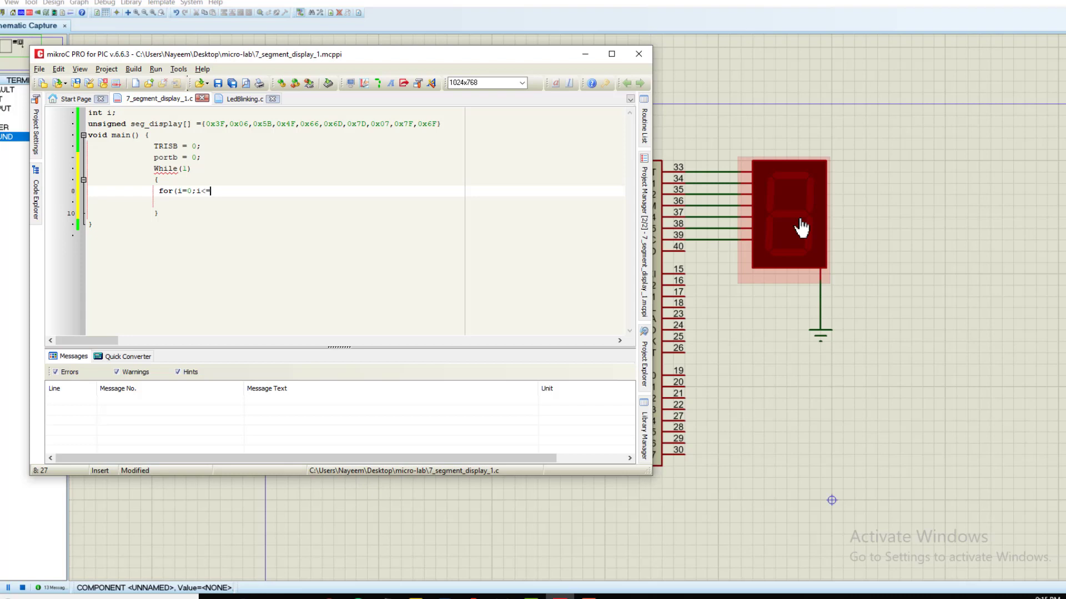
type("9")
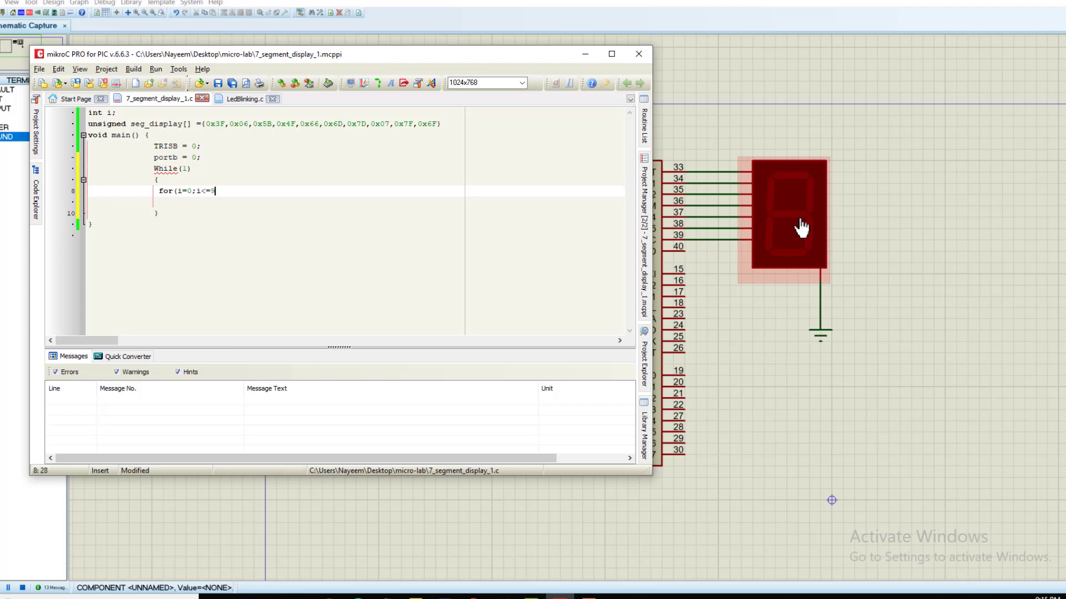
left_click(801, 224)
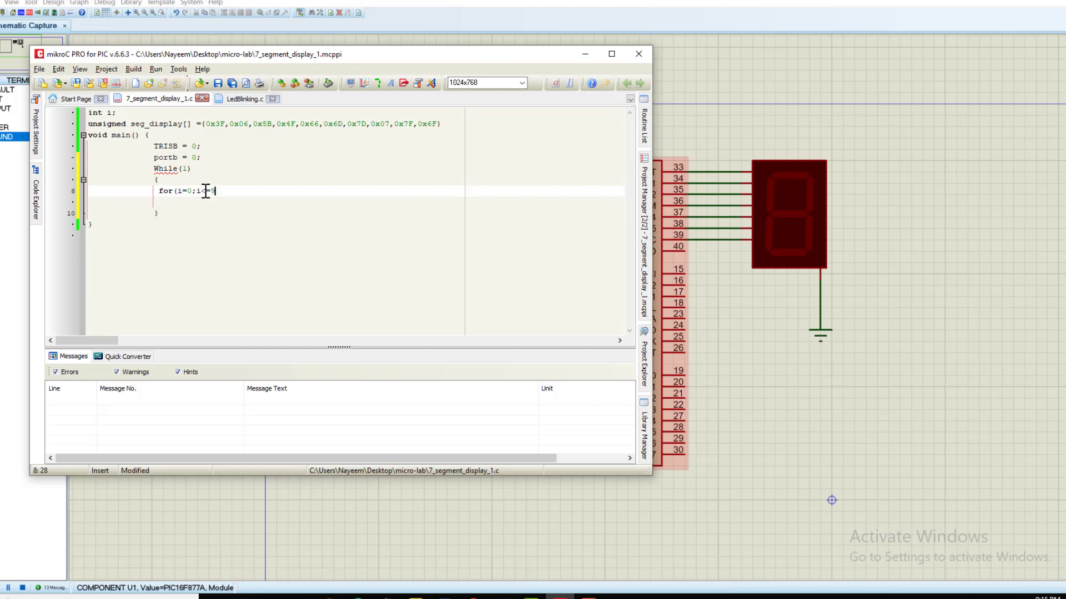
type("<=")
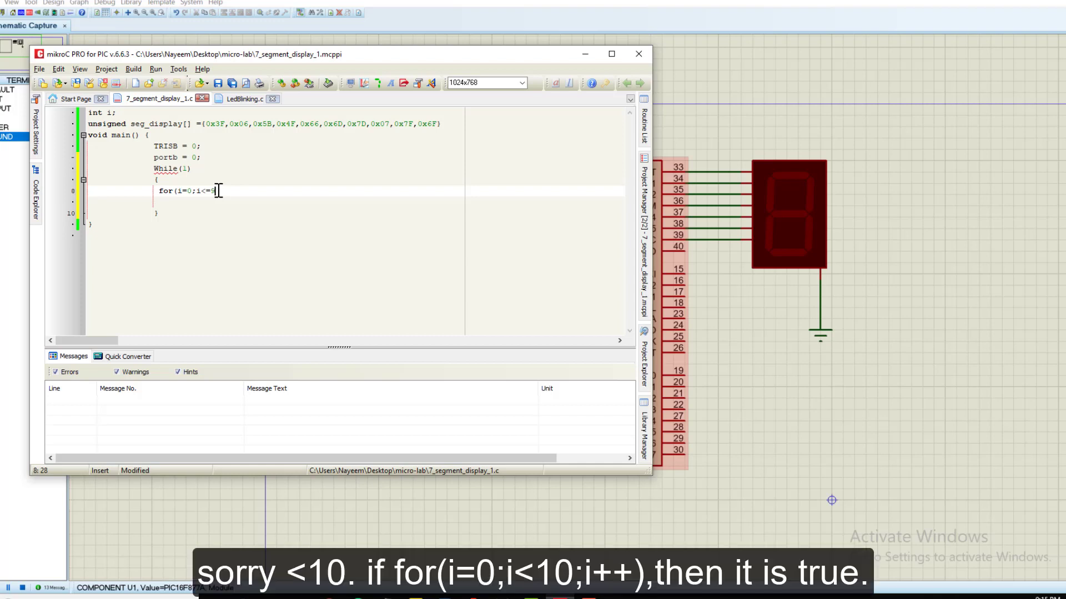
type("9")
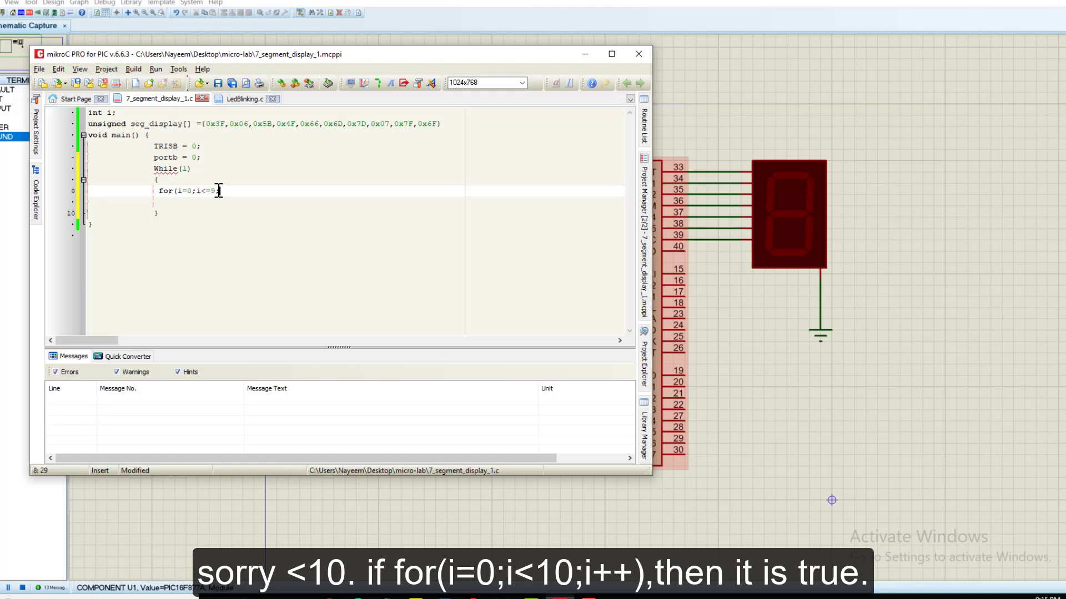
type(";i++")
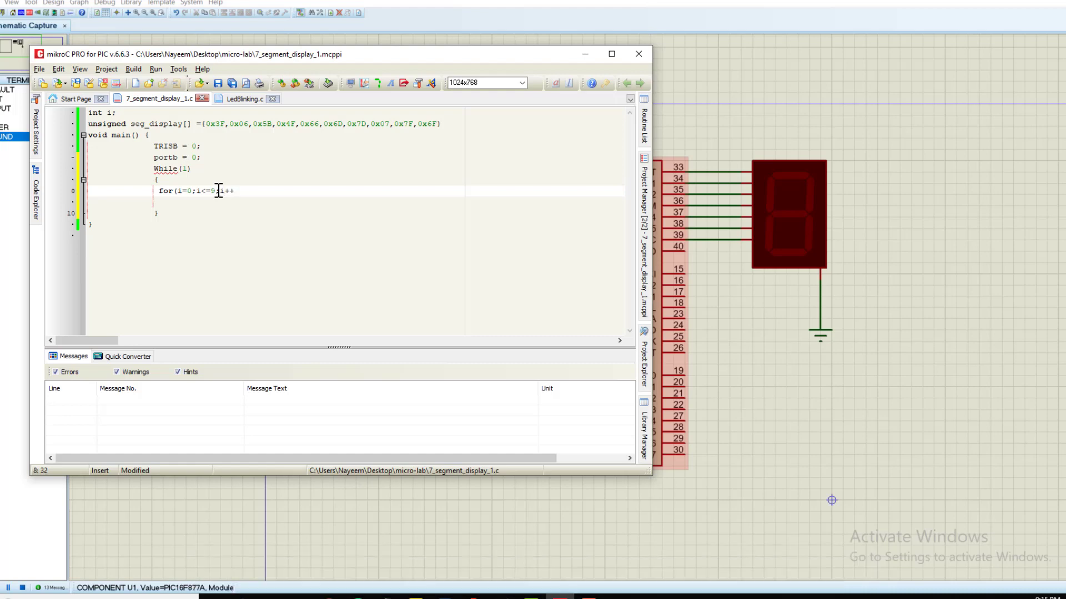
Step: Open the loop body with a brace and begin the portb assignment line
key("enter")
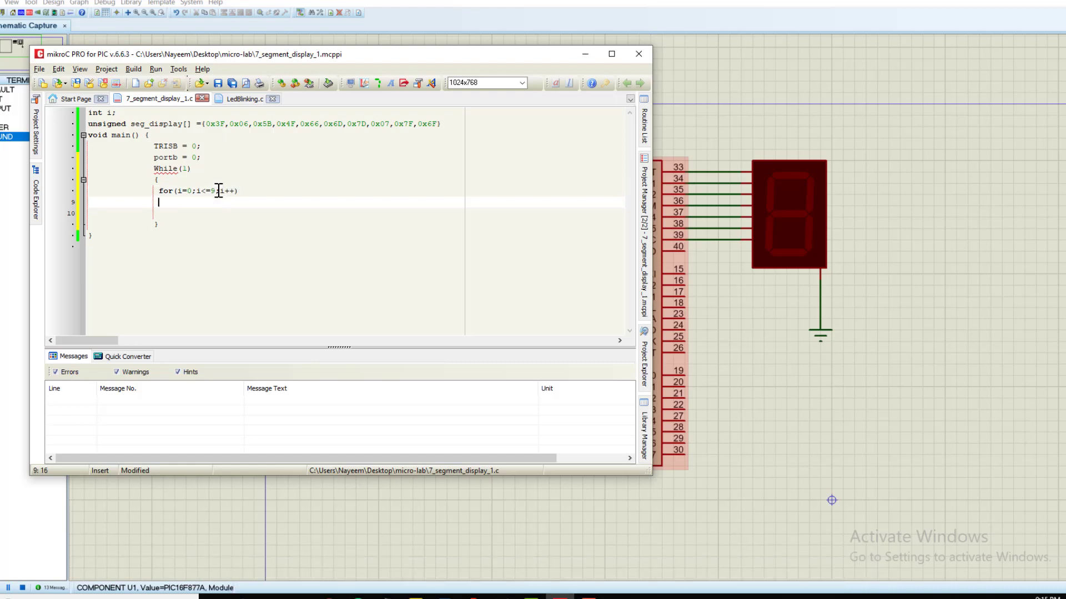
type("{")
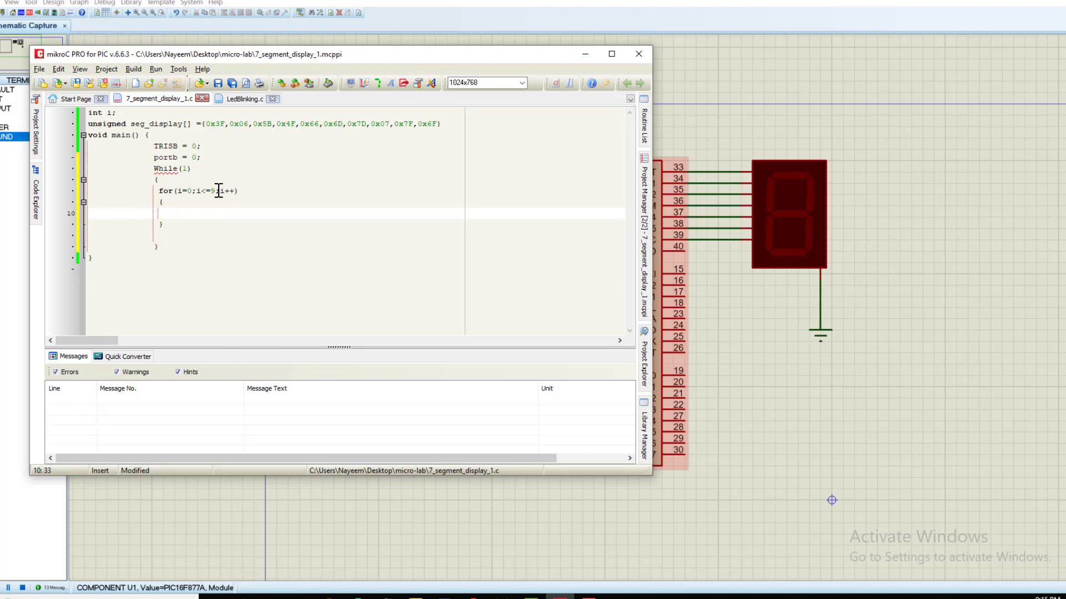
type("p")
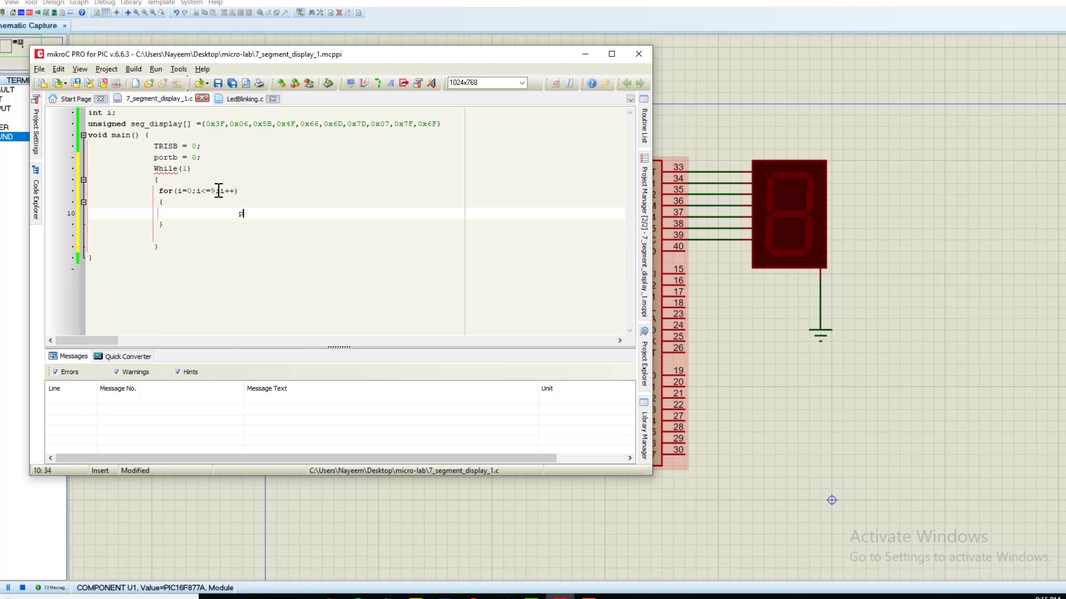
type("portb =")
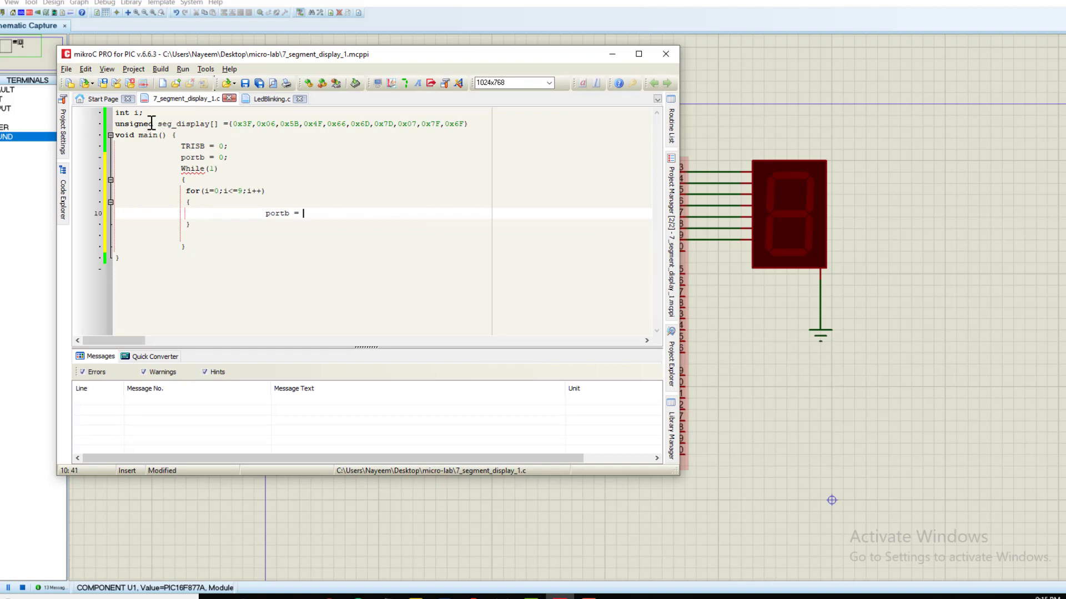
Step: Make the loop body assign seg_display[i] to portb, reusing the array name
double_click(182, 123)
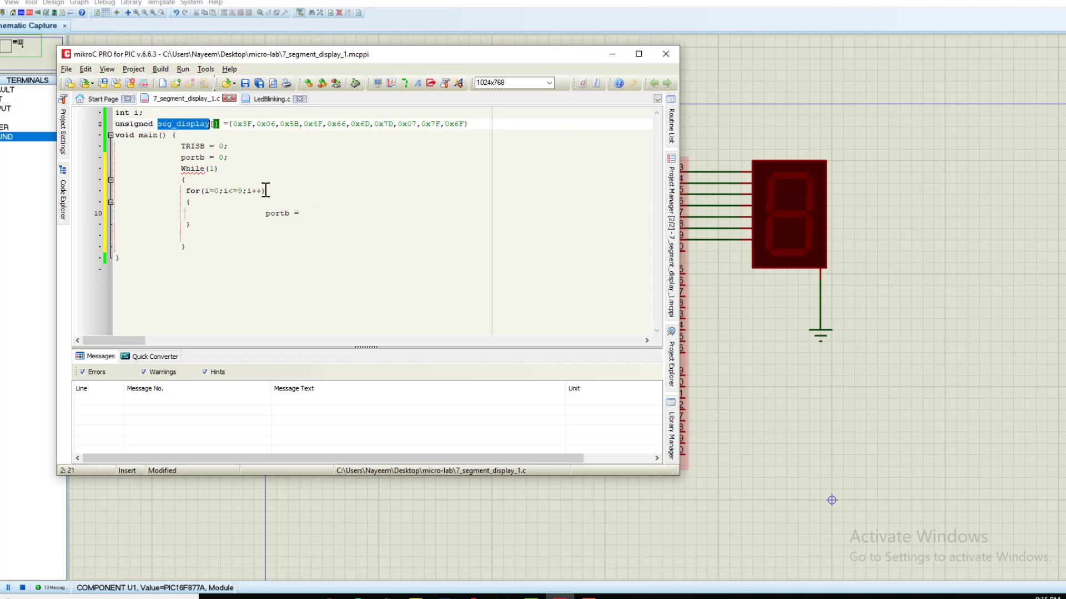
left_click(161, 123)
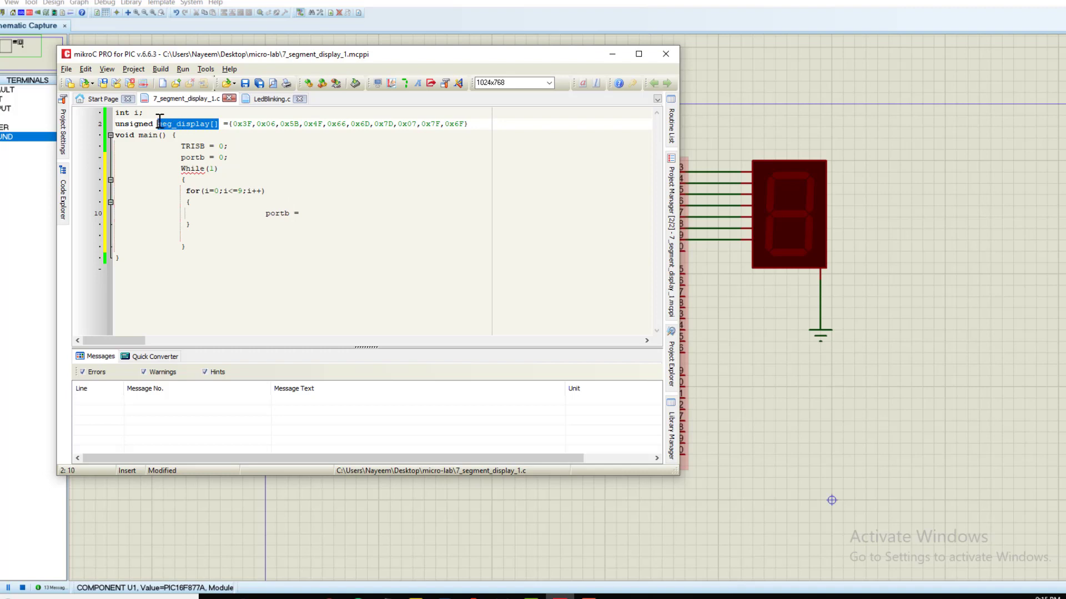
mouse_move(313, 211)
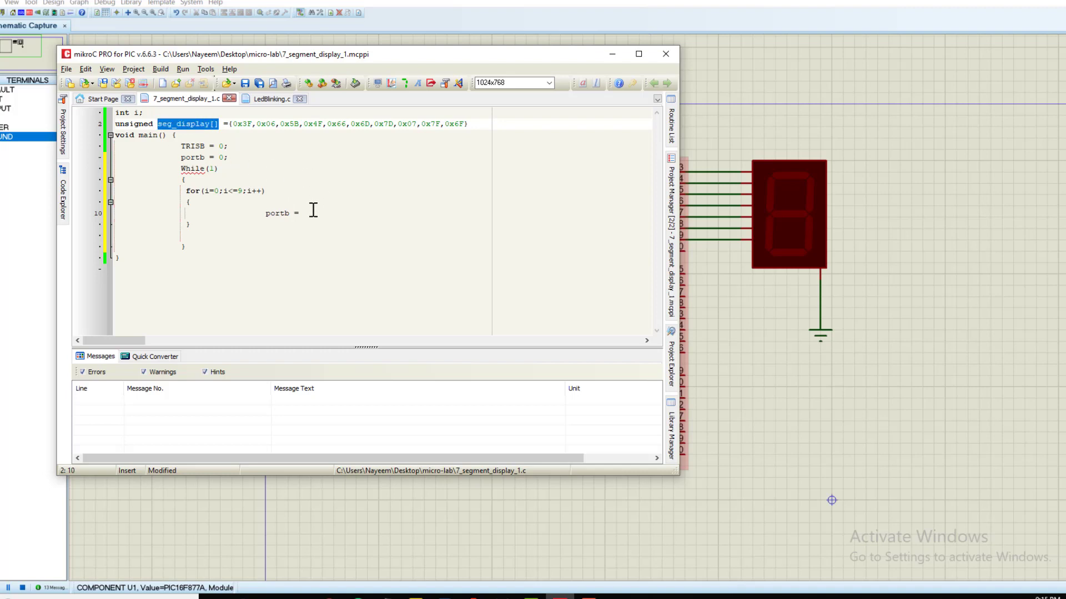
type("seg_display[")
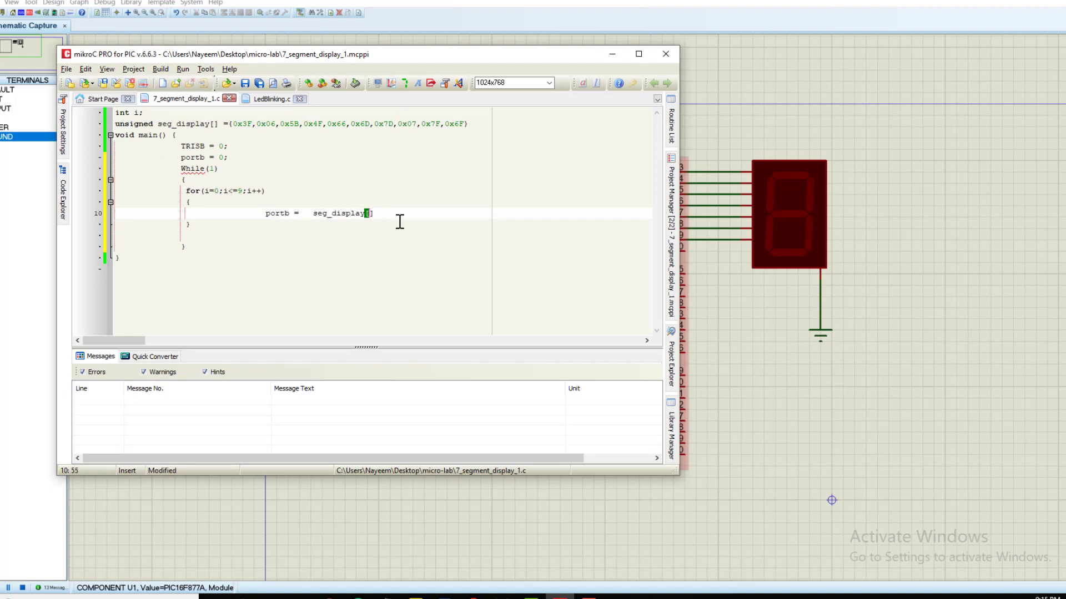
type("i")
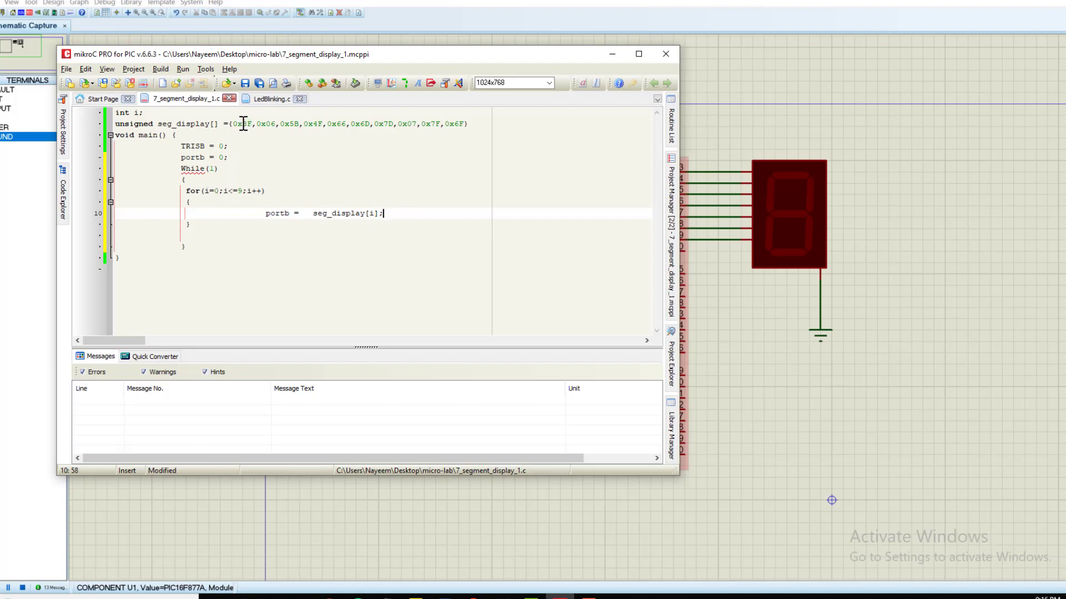
mouse_move(338, 124)
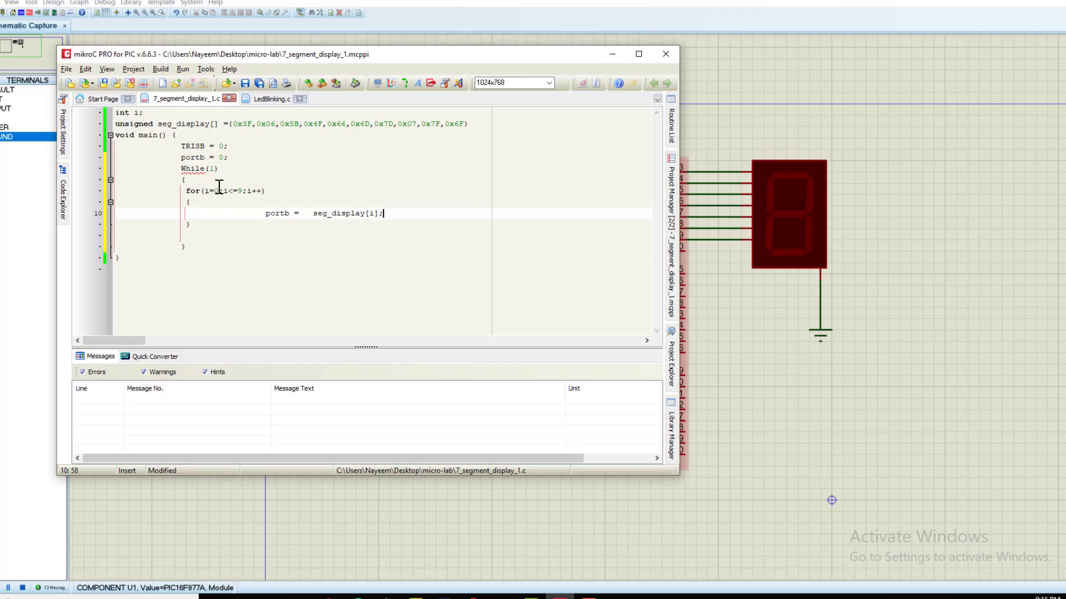
Step: Finish the portb = seg_display[i]; statement and review the loop condition
left_click(244, 123)
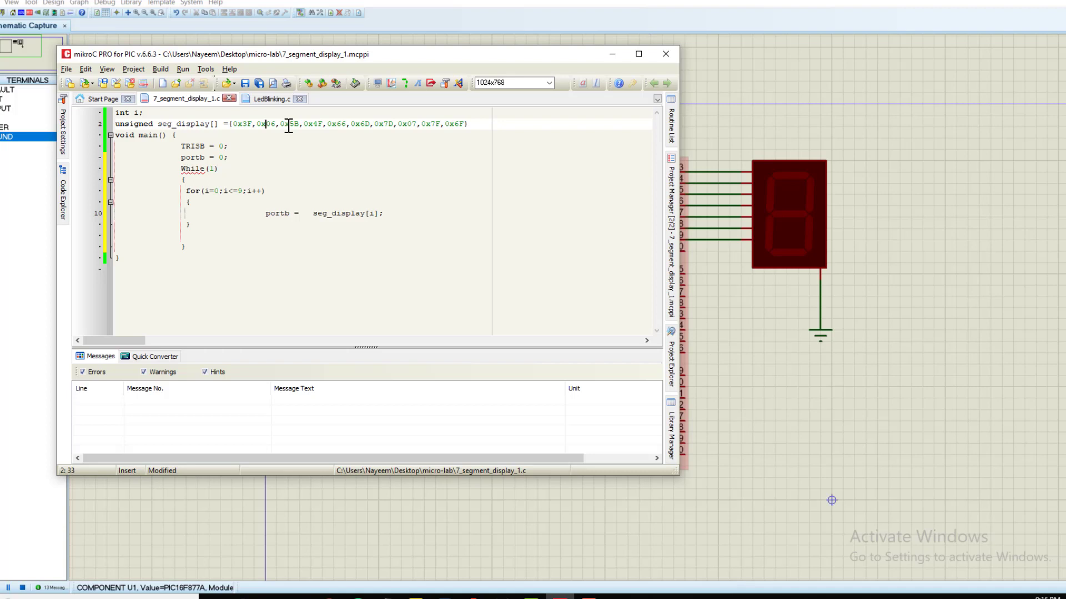
mouse_move(233, 191)
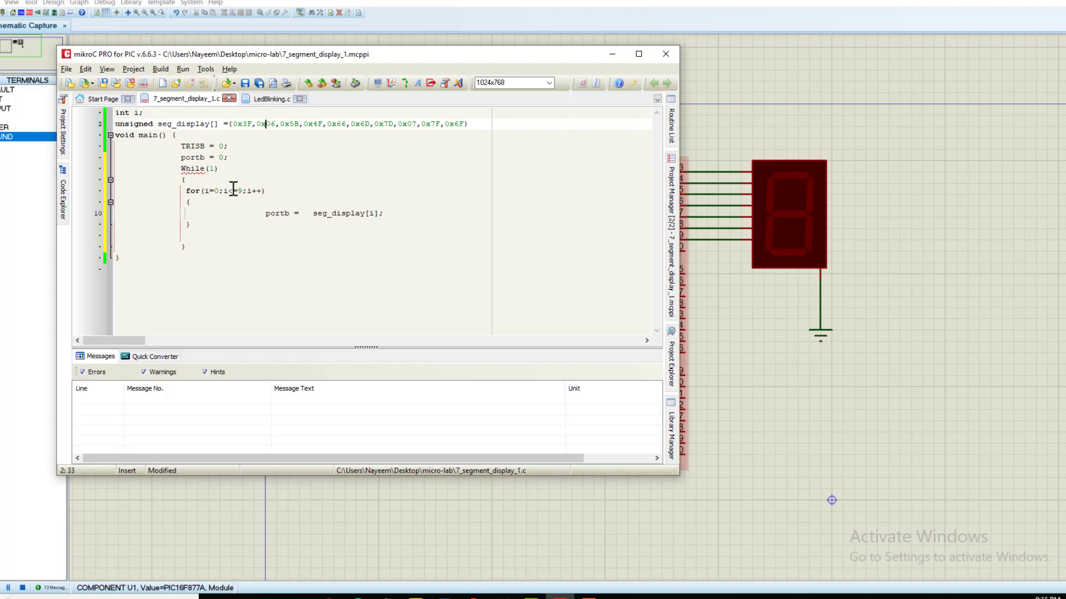
type("=")
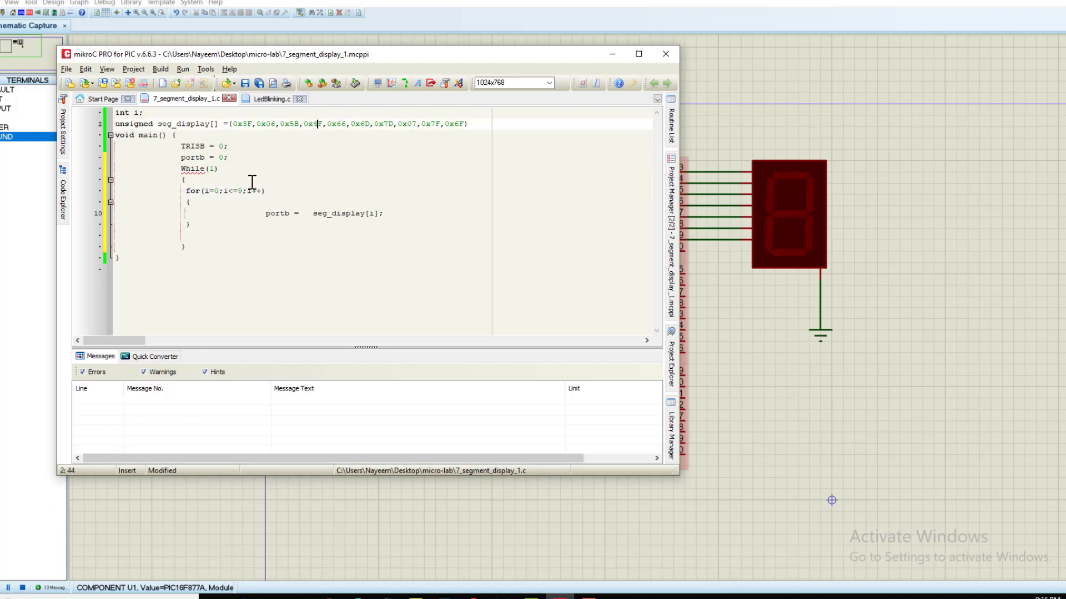
mouse_move(295, 211)
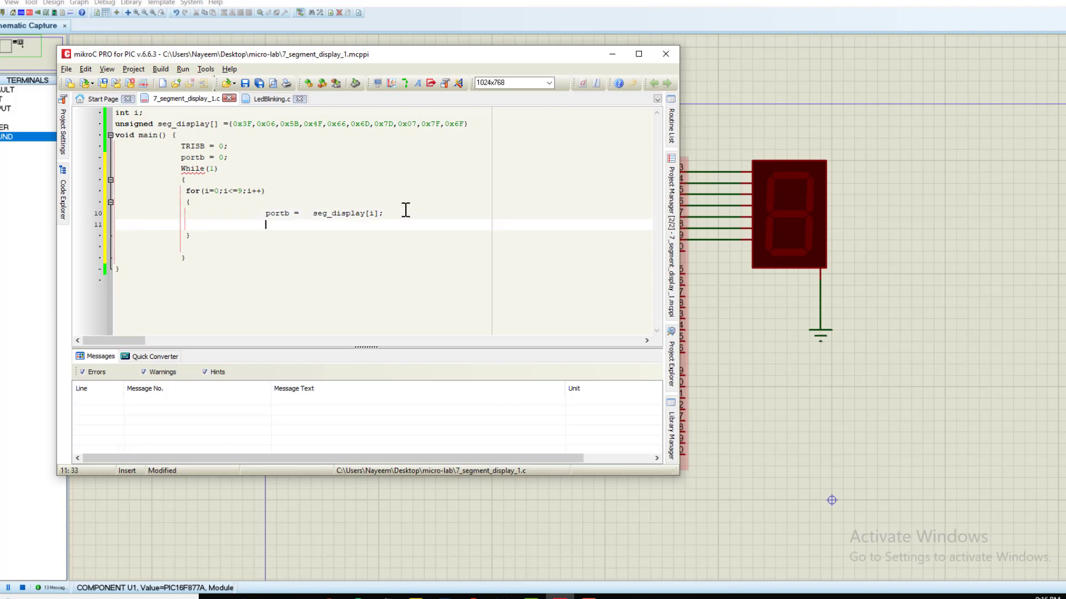
Step: Add delay_ms(500); after the portb assignment so each digit shows for 500 ms
type("delay")
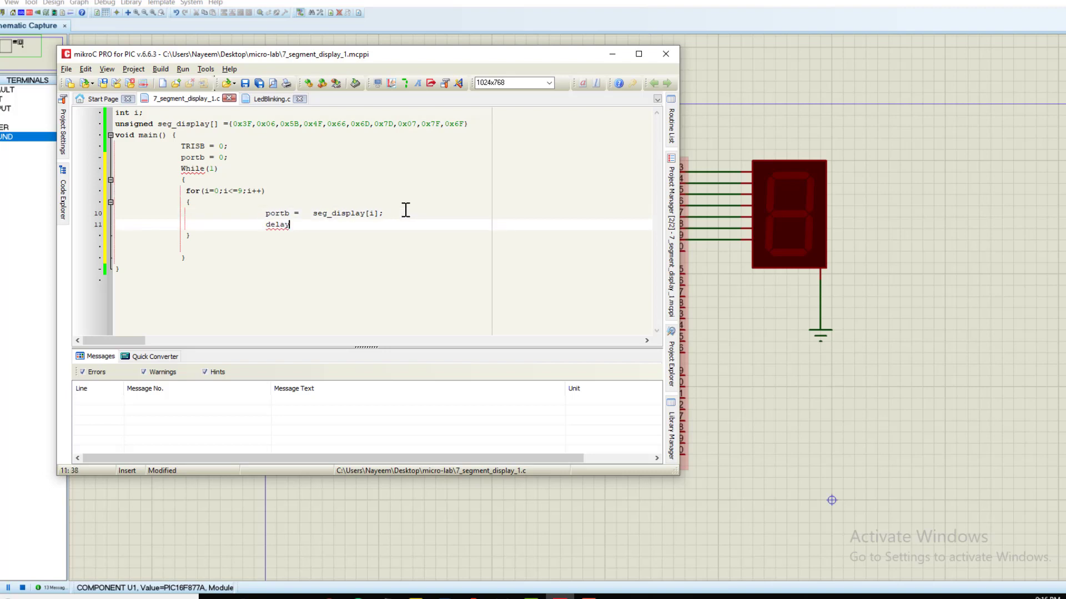
type("(")
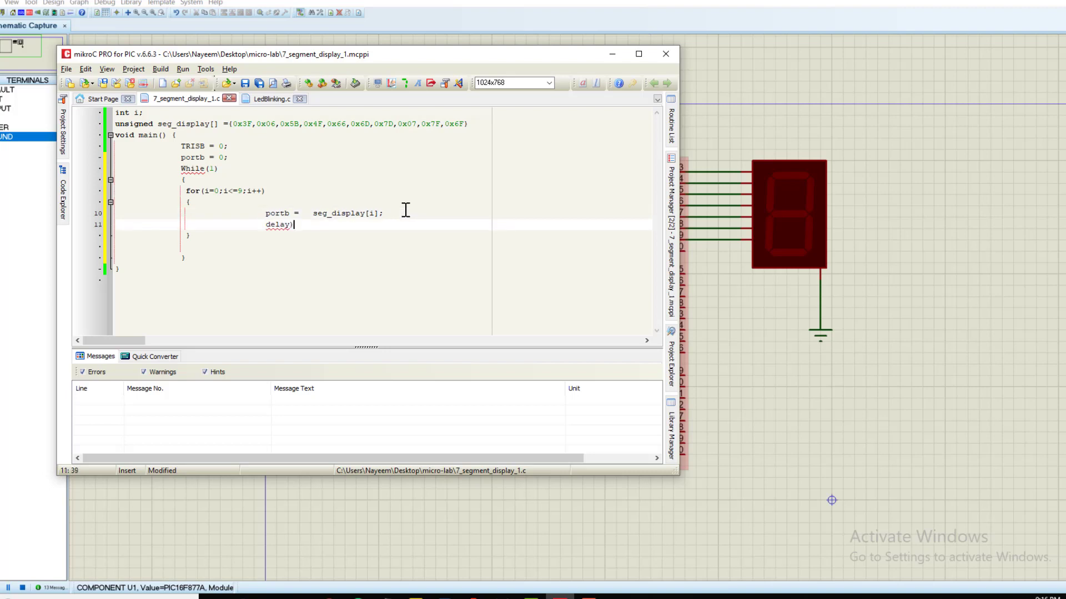
type("_ms")
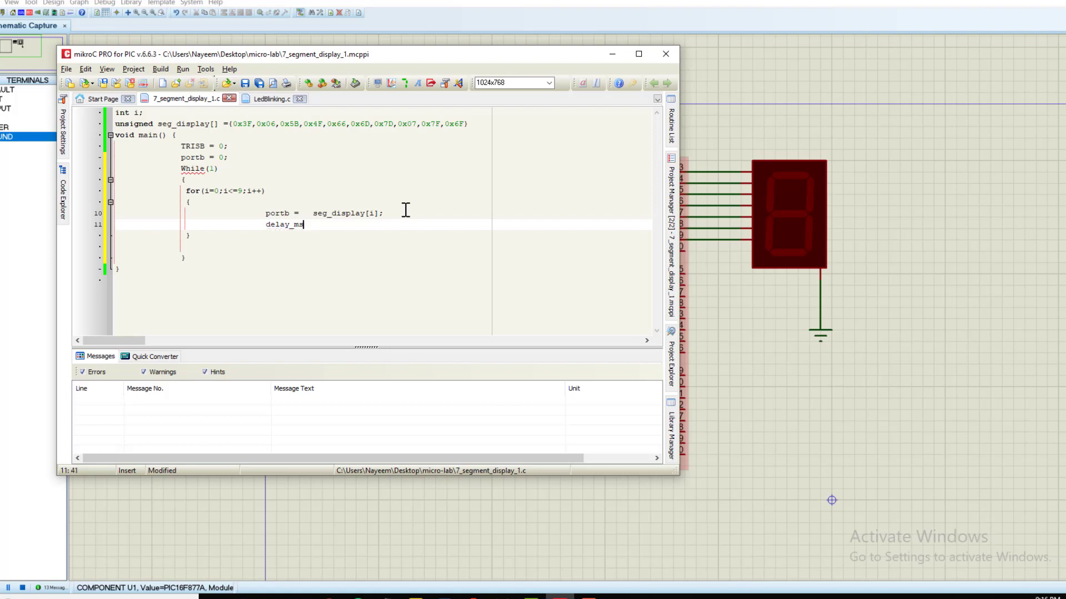
type("(500")
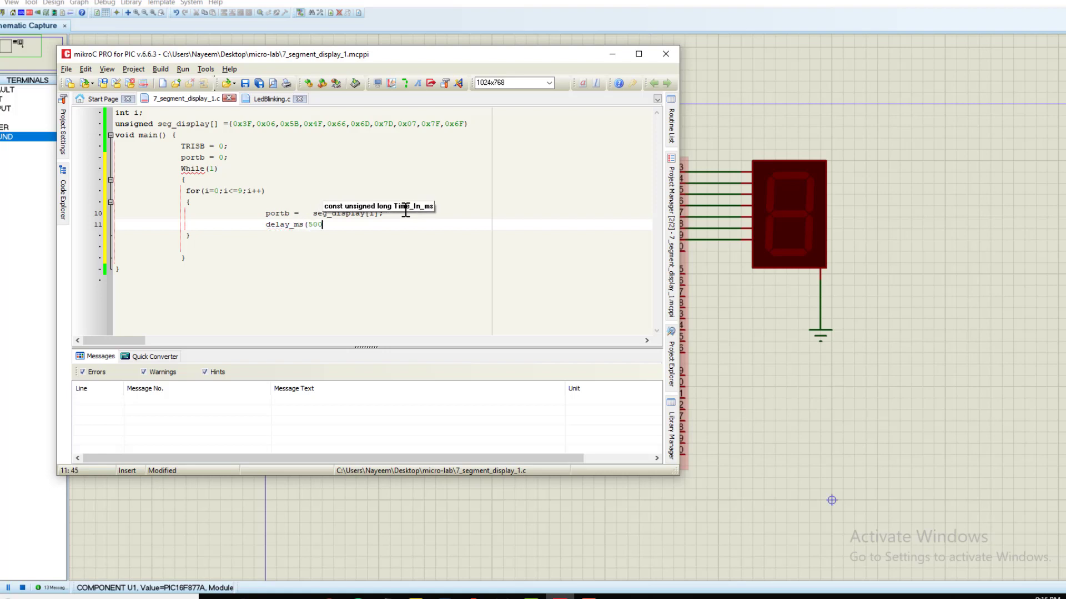
type(");")
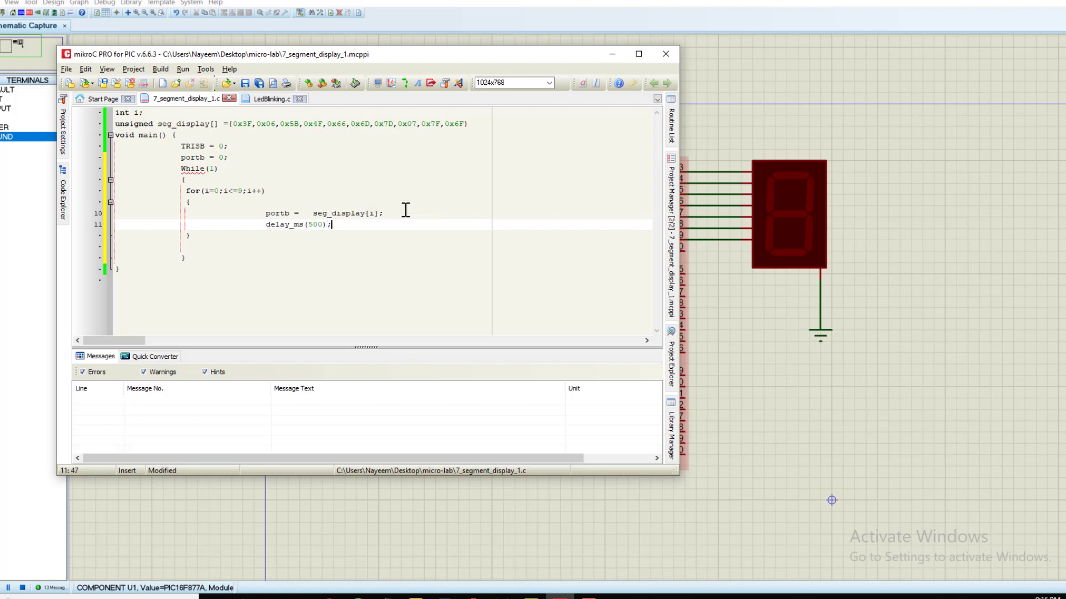
mouse_move(172, 83)
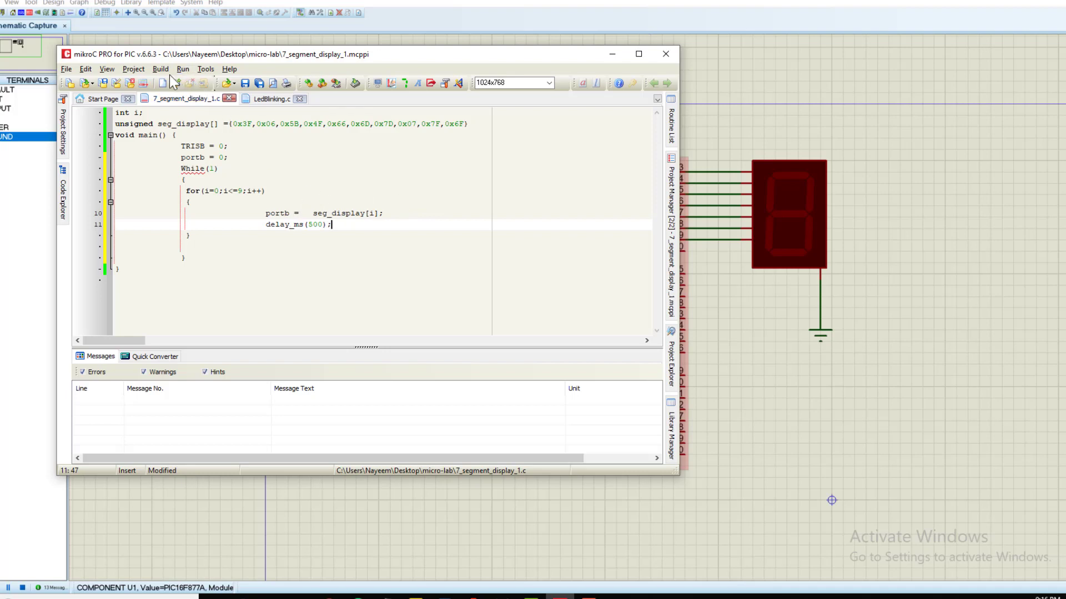
Step: Build the project and inspect the first reported compile error
left_click(160, 69)
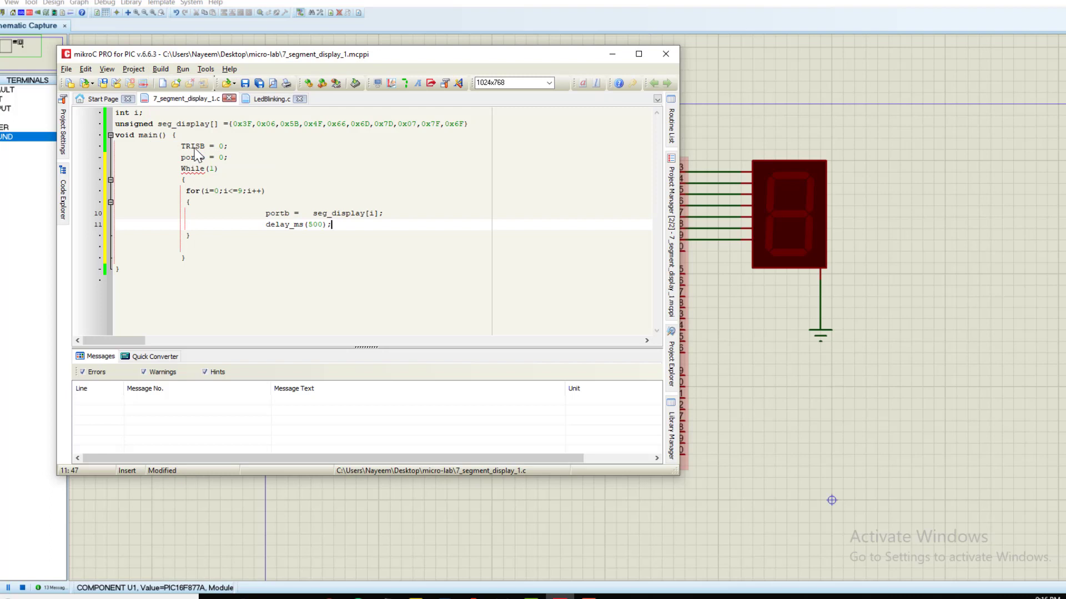
left_click(160, 69)
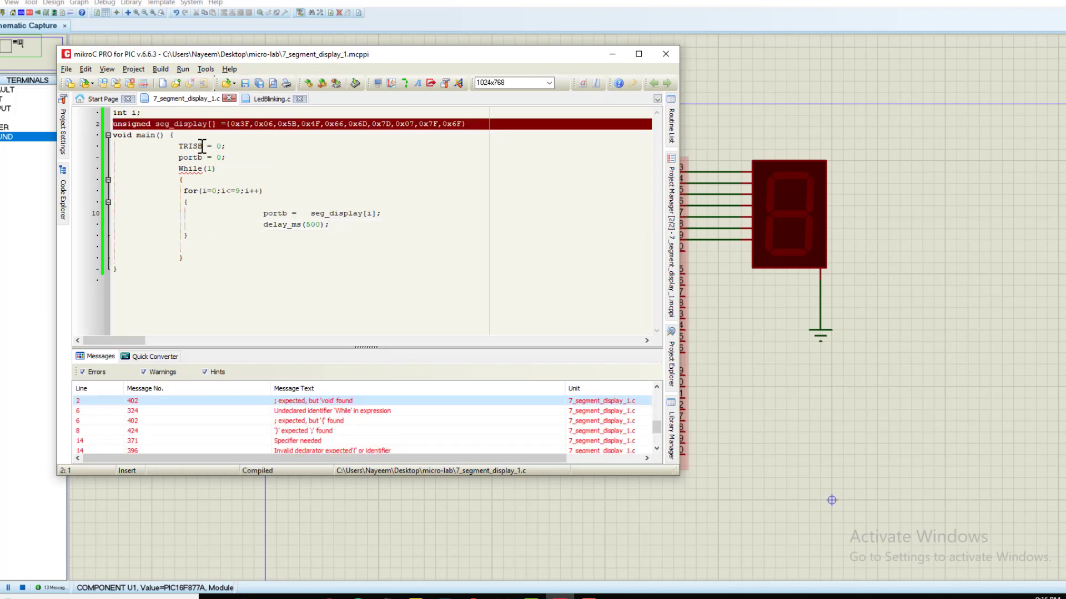
left_click(469, 123)
type(";")
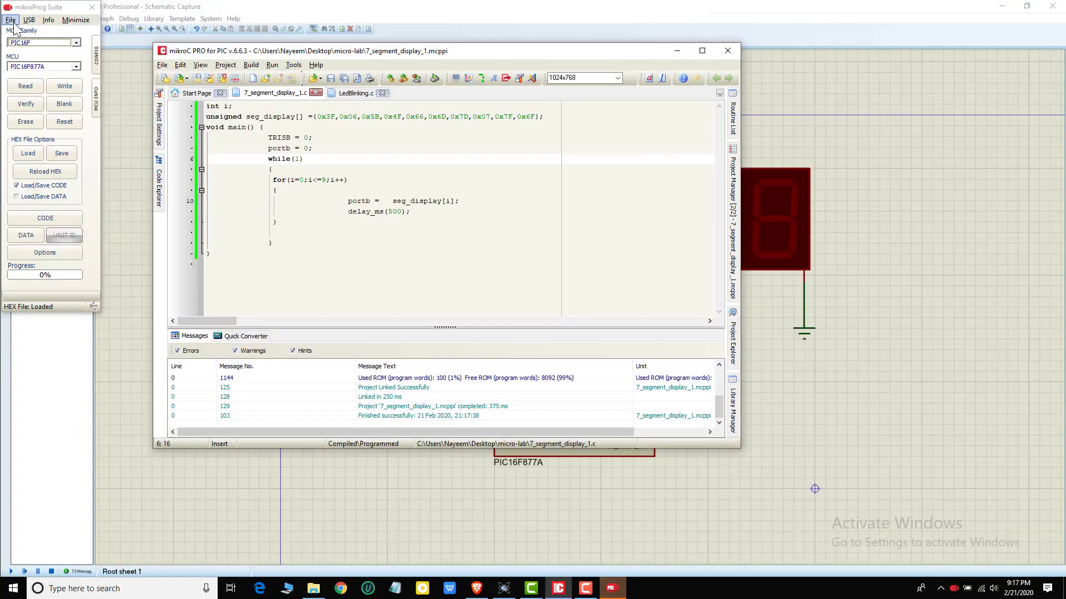
Step: Save the build as 7_segment_display_1.hex in micro-lab, replacing the existing file
left_click(60, 153)
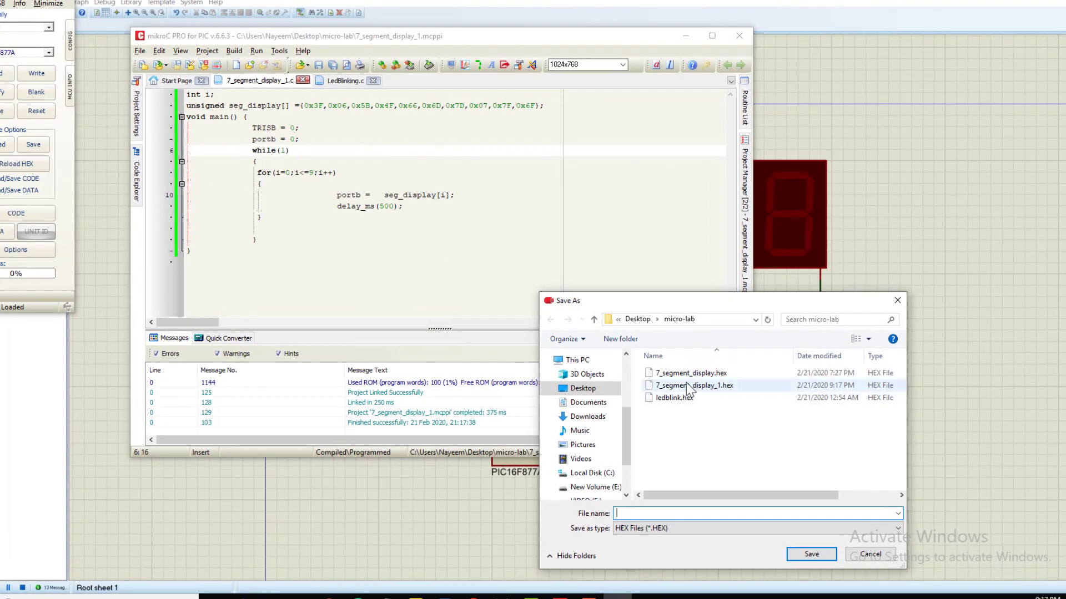
mouse_move(690, 385)
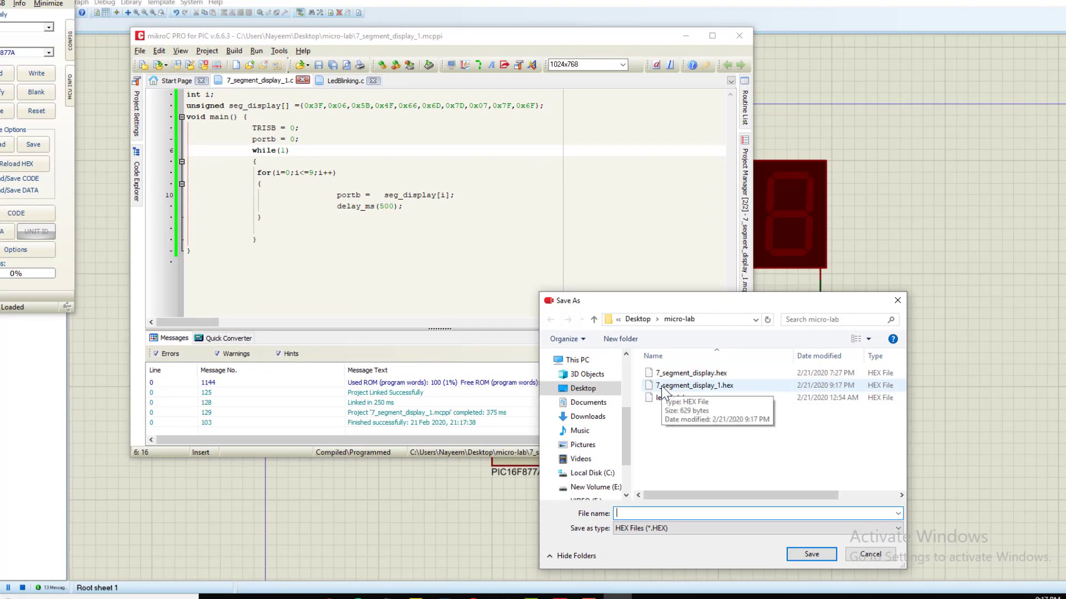
mouse_move(712, 397)
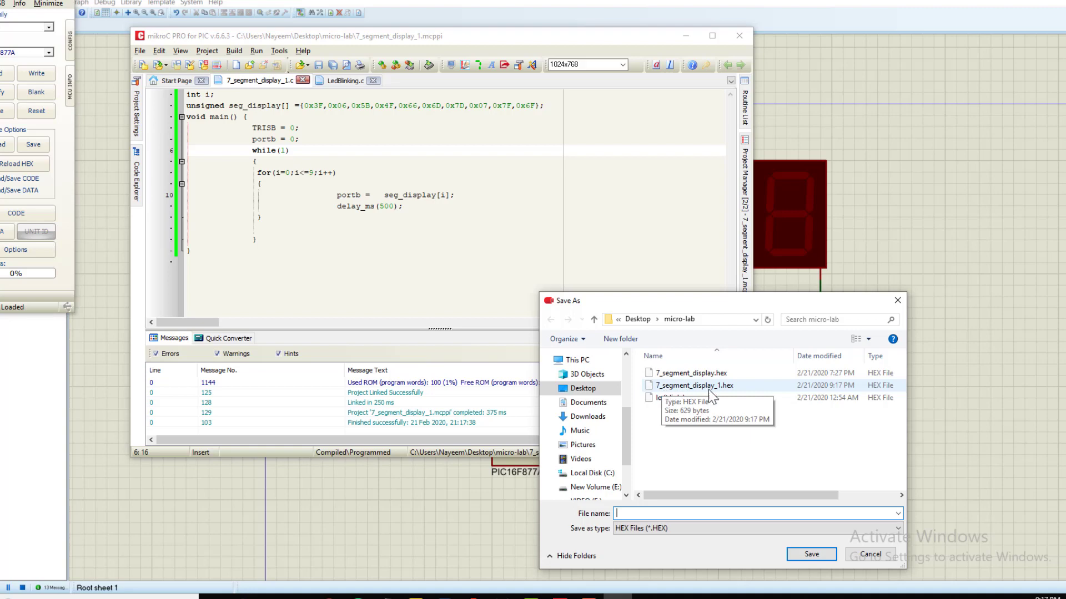
left_click(695, 386)
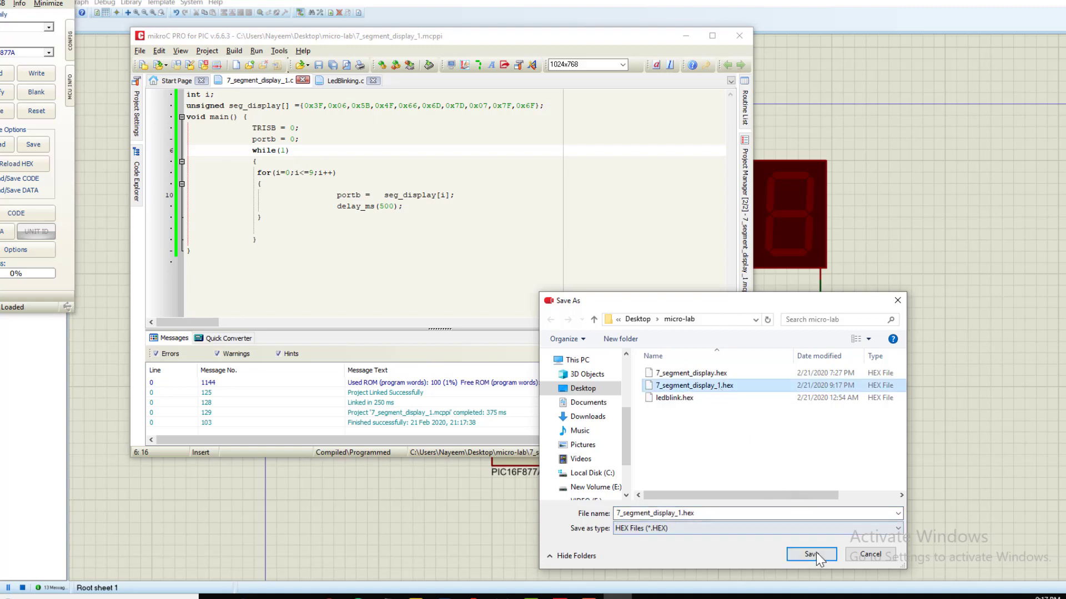
left_click(811, 554)
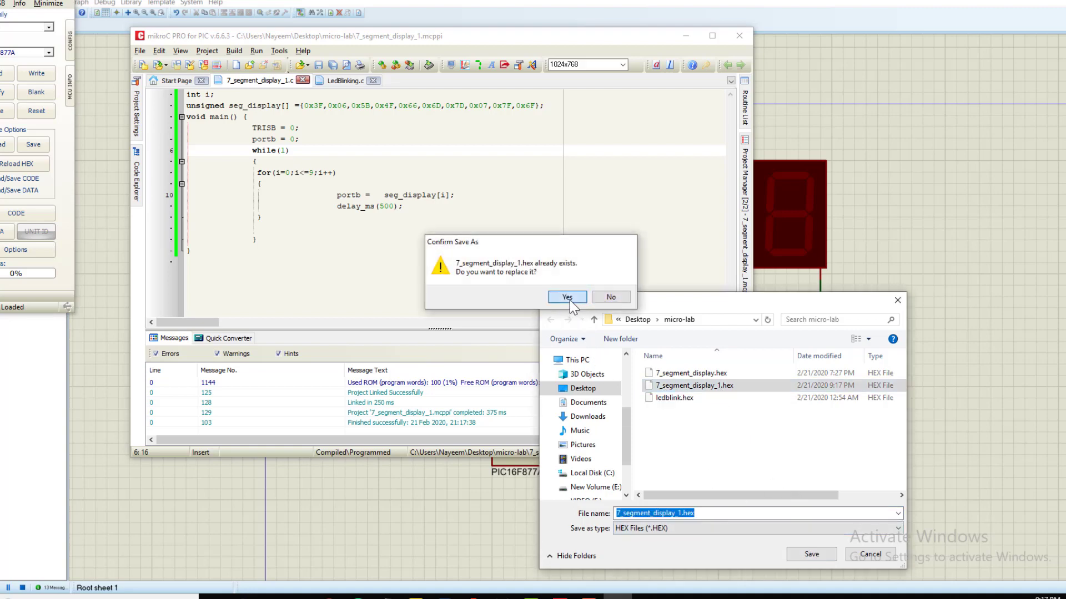
left_click(568, 297)
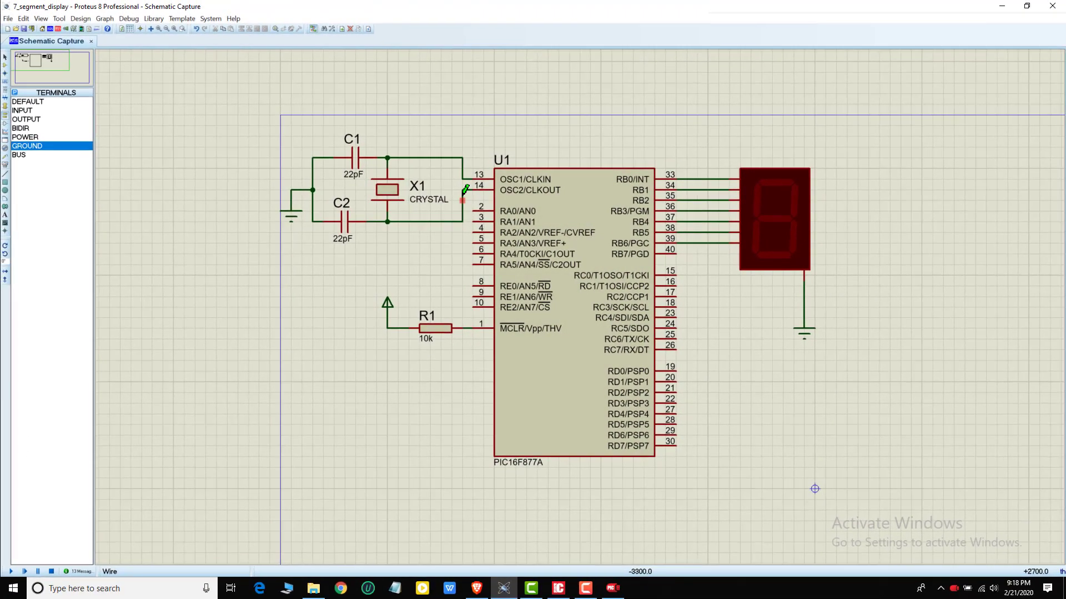
Step: Load 7_segment_display_1.hex into the PIC16F877A and confirm the 8MHz crystal settings
left_click(574, 313)
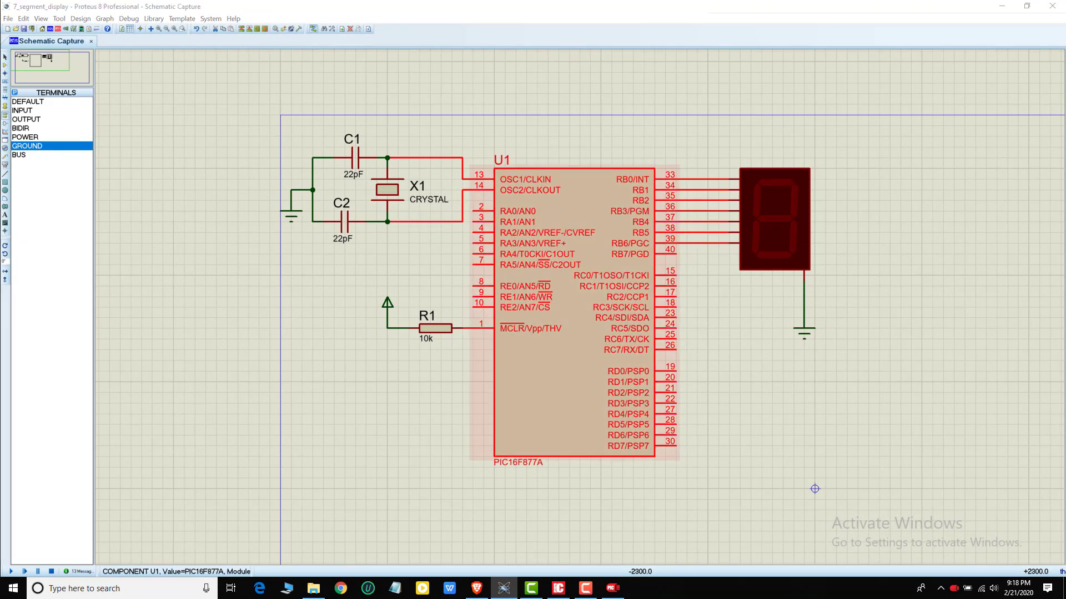
double_click(574, 307)
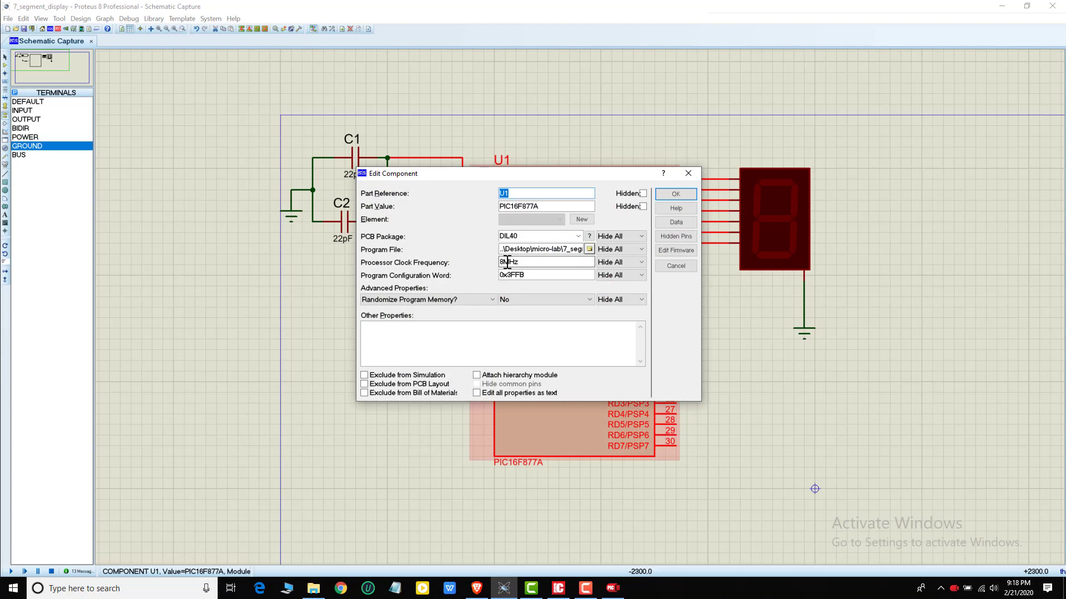
left_click(588, 249)
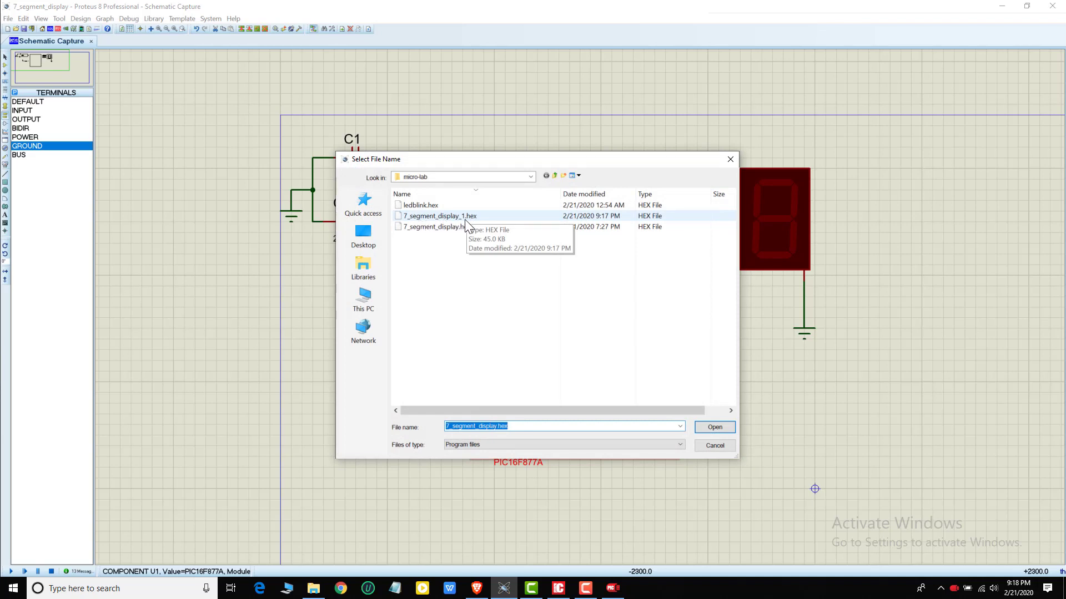
left_click(439, 215)
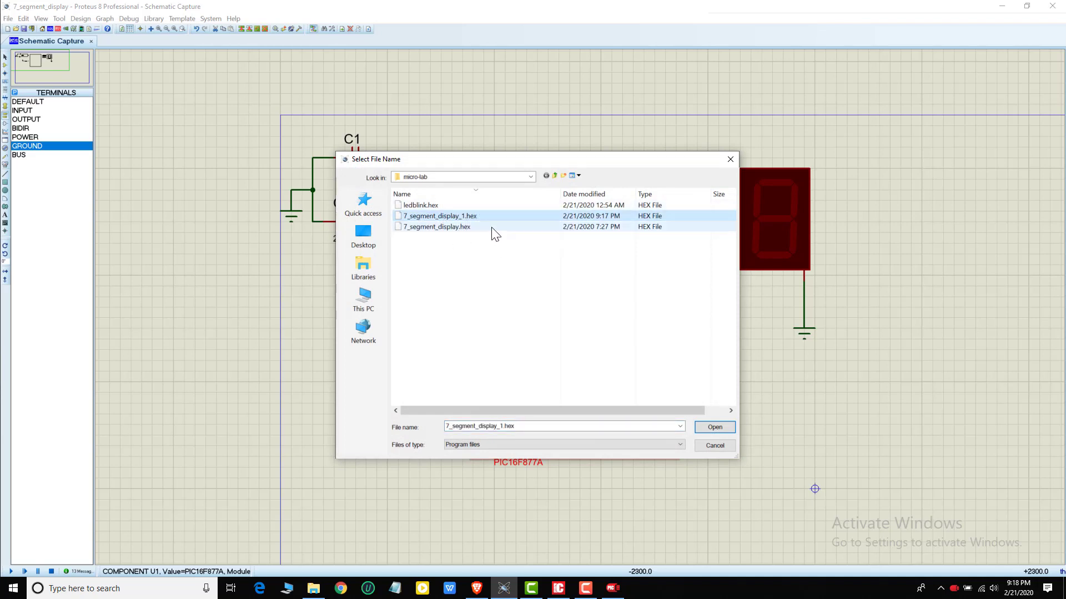
mouse_move(728, 435)
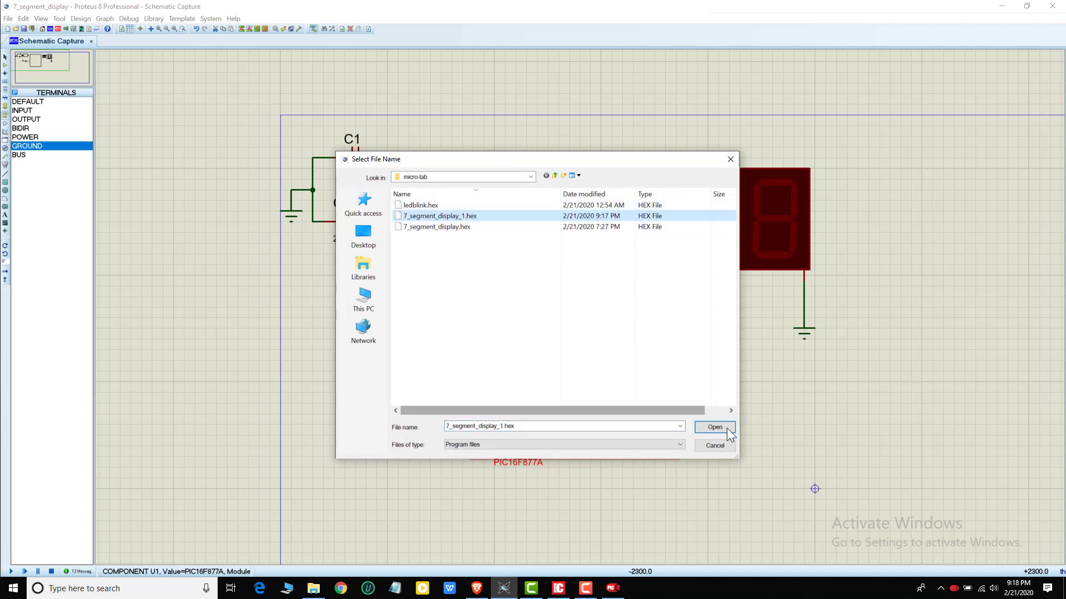
left_click(714, 426)
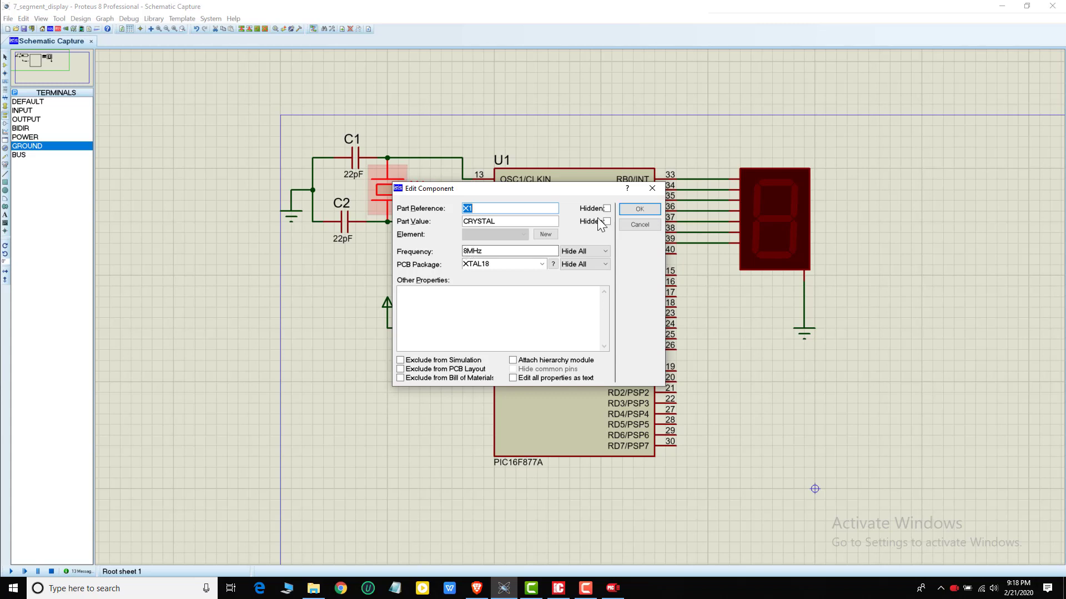
left_click(637, 209)
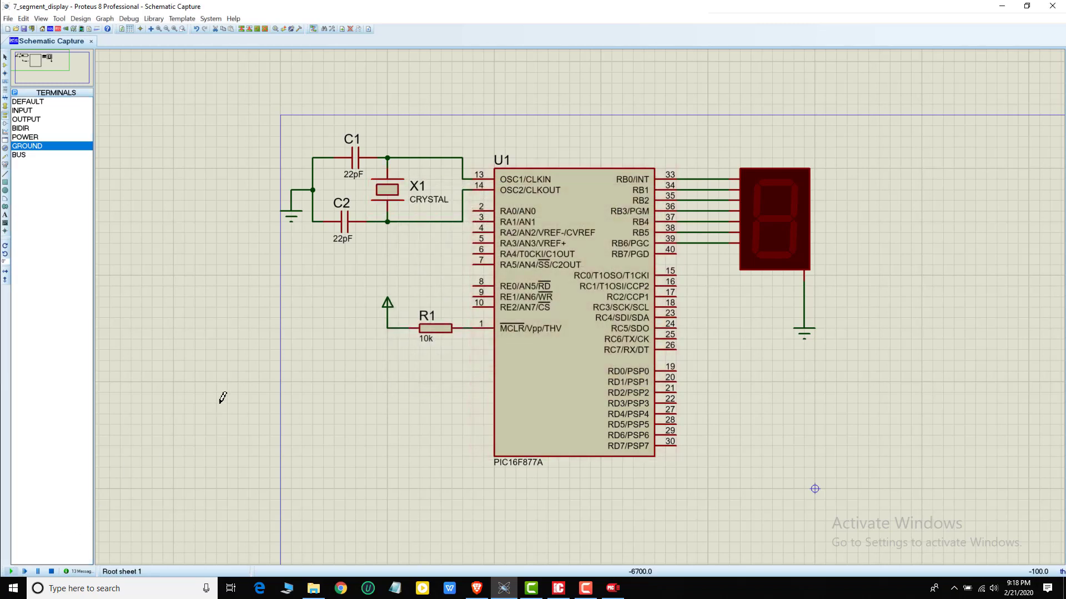
left_click(11, 571)
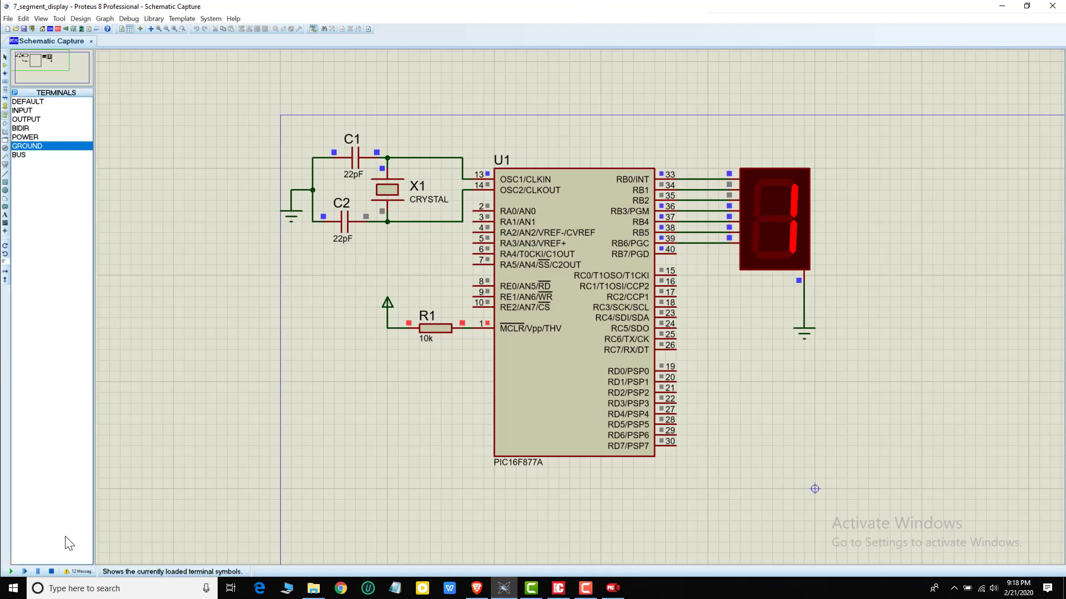
left_click(50, 571)
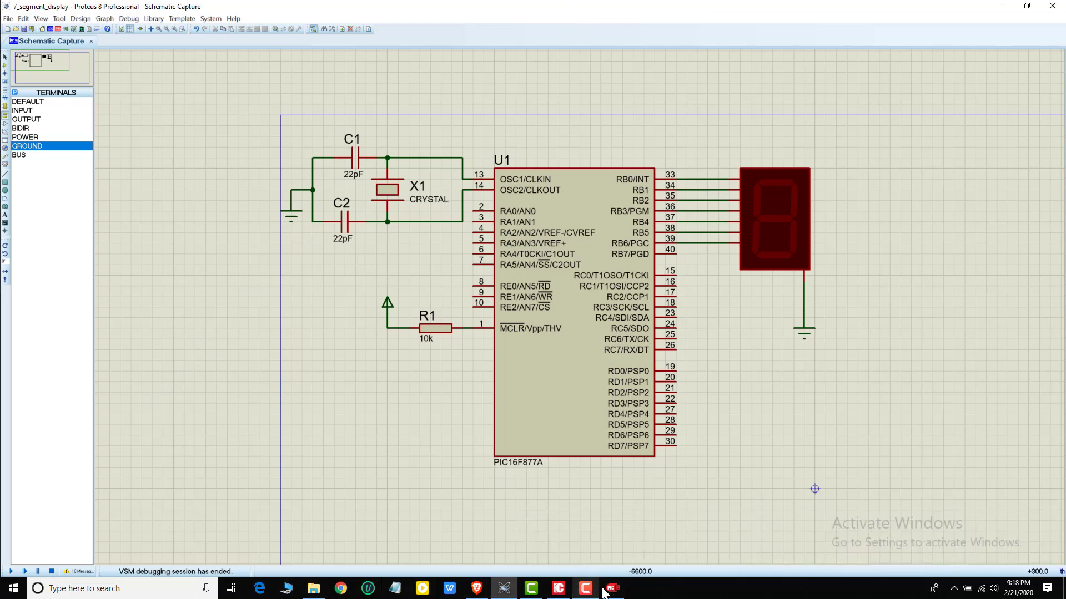
Step: Rebuild the counter program with delay_ms(1000) and return to the Proteus schematic
left_click(586, 589)
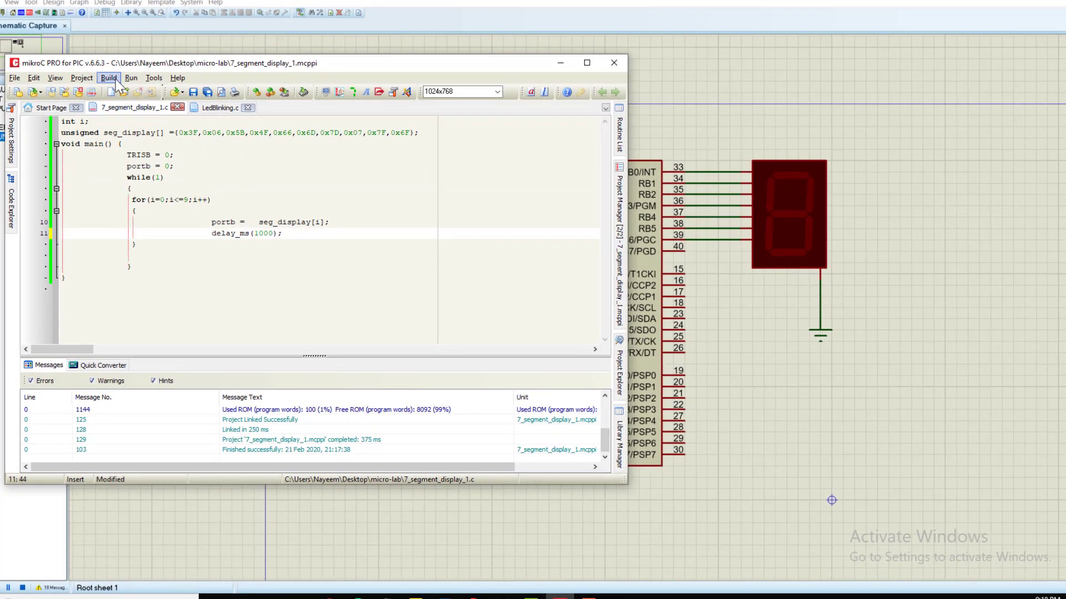
left_click(107, 78)
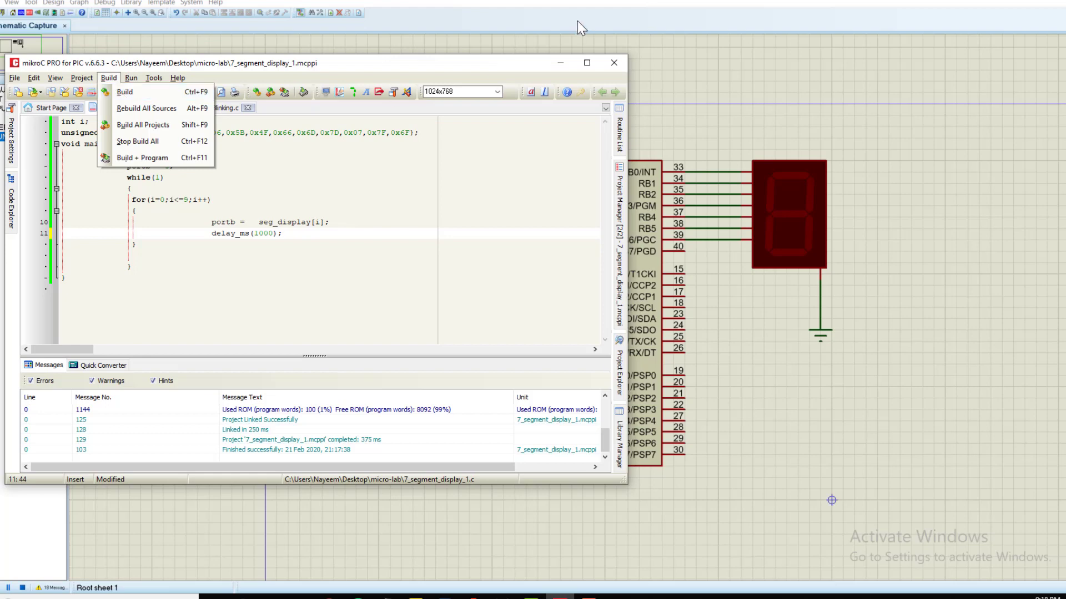
left_click(613, 63)
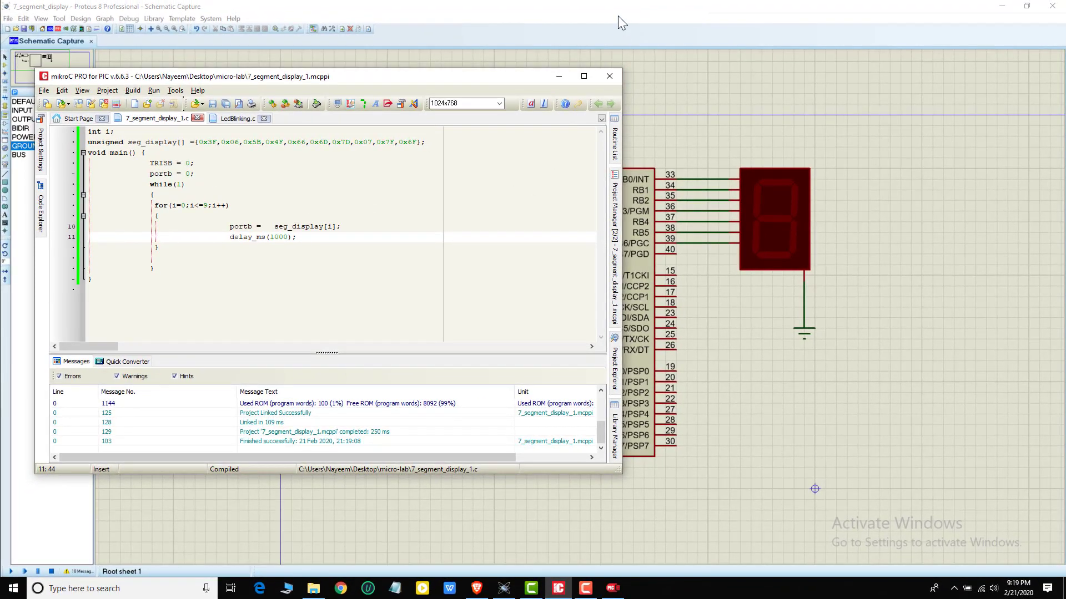
left_click(609, 75)
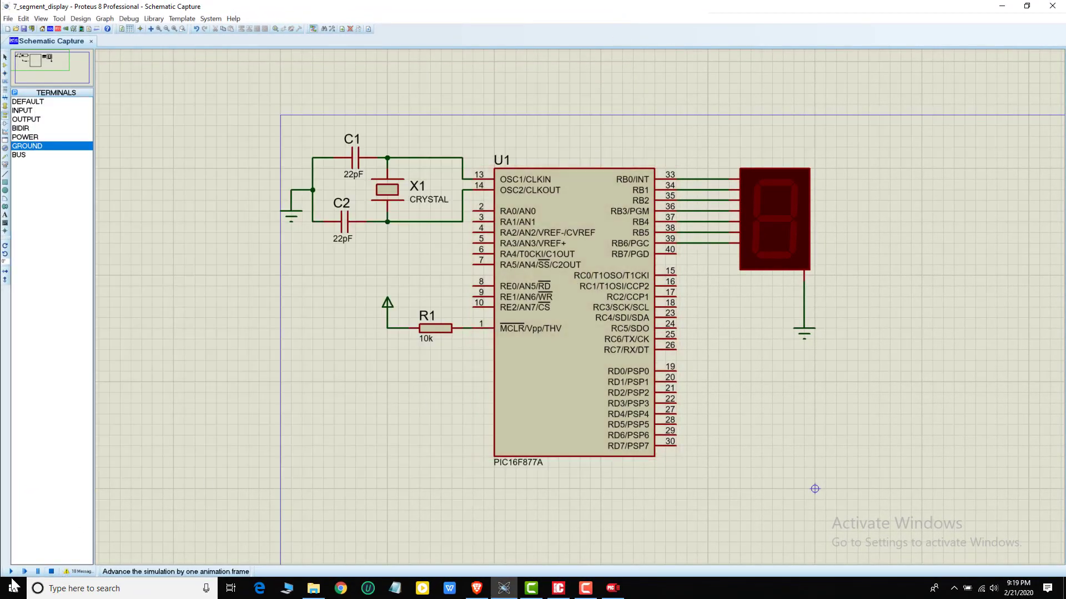
Step: Run the Proteus simulation to watch the display count up with the slower delay
left_click(11, 571)
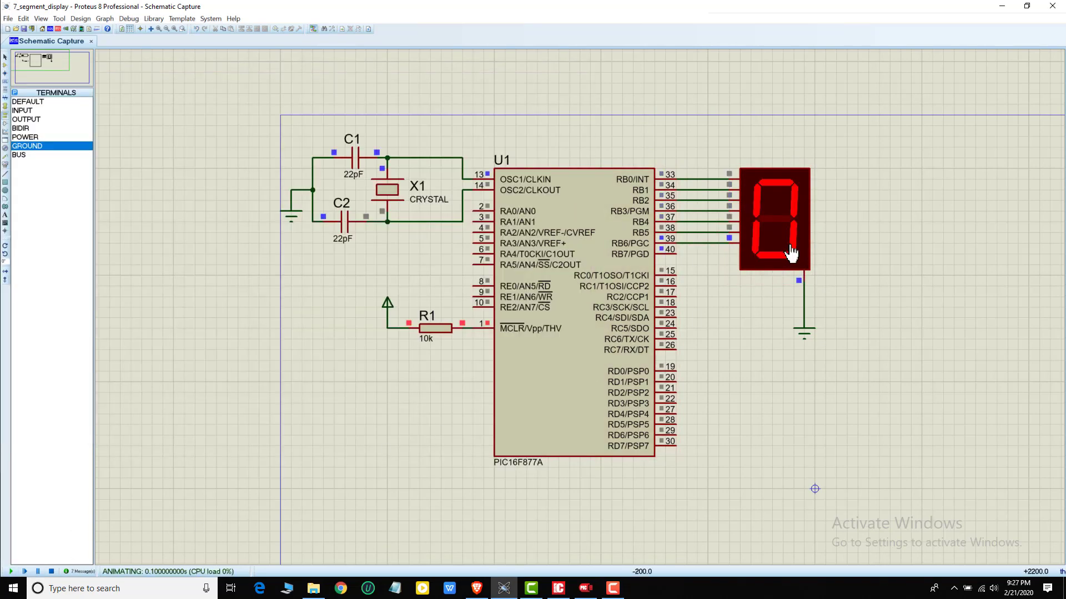
left_click(558, 588)
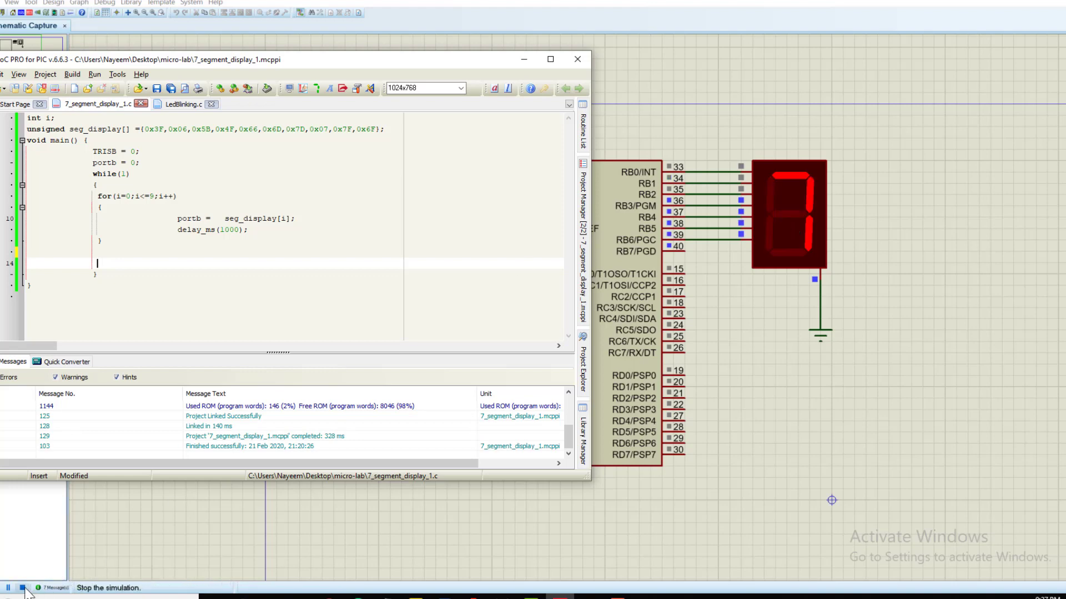
Step: Stop the simulation, add a countdown loop for(i=9;i>=0;i--) and rebuild the project
left_click(8, 588)
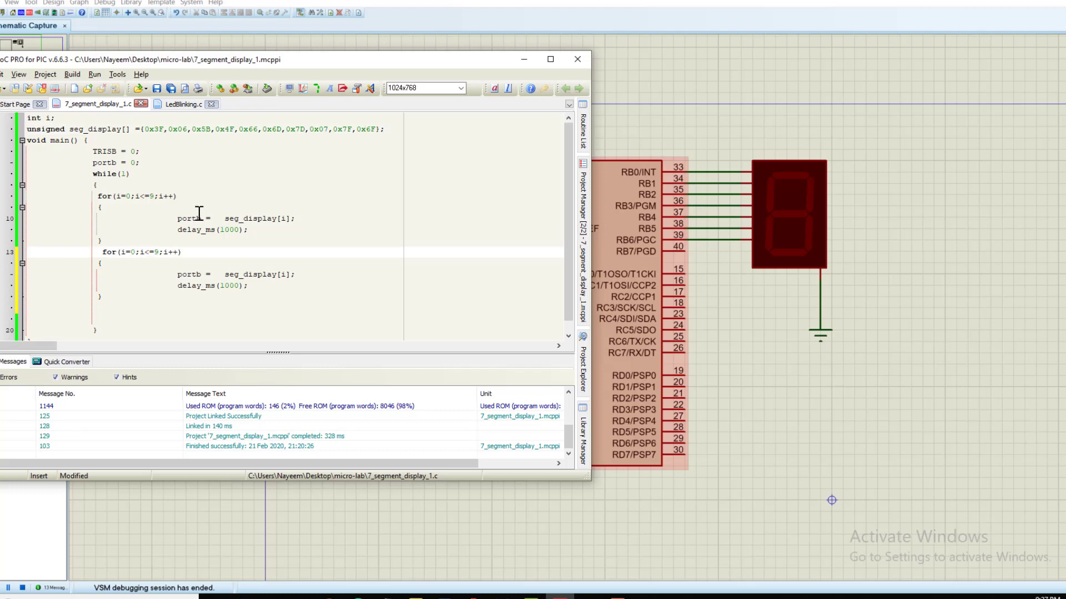
mouse_move(220, 207)
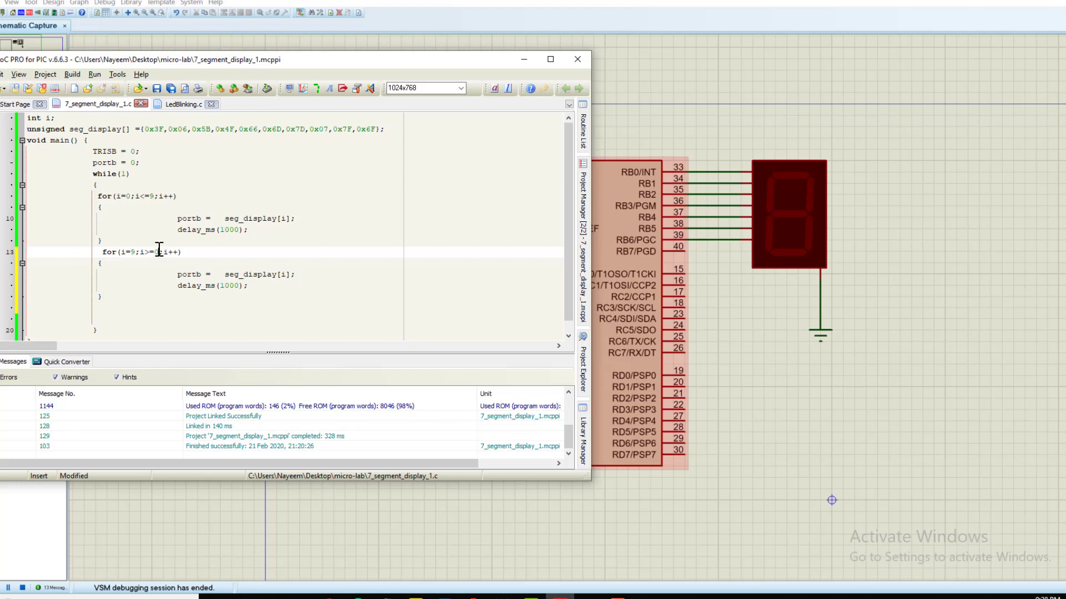
mouse_move(132, 243)
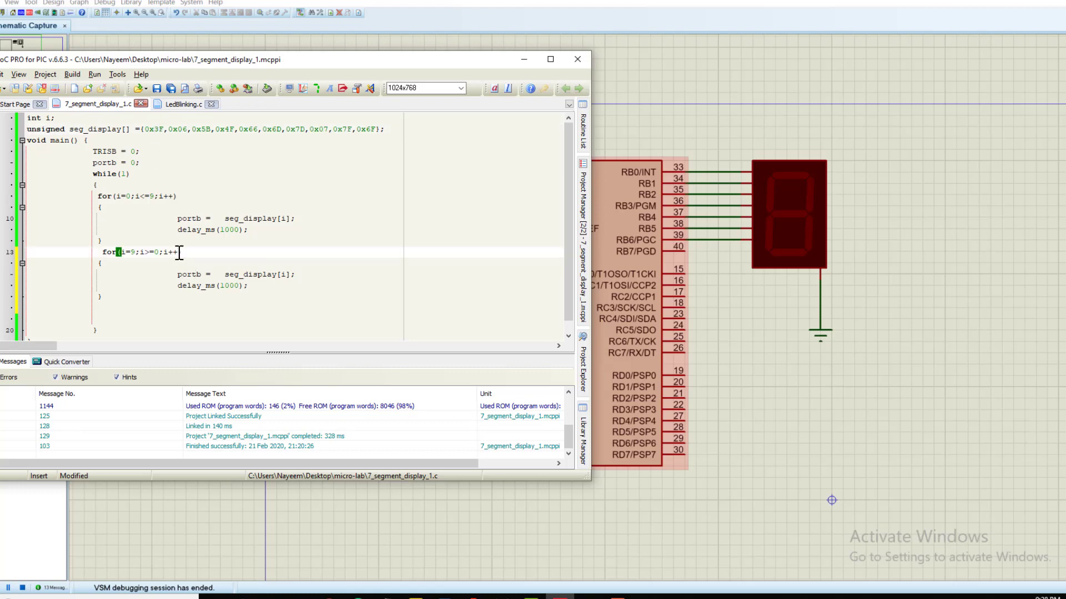
type("--")
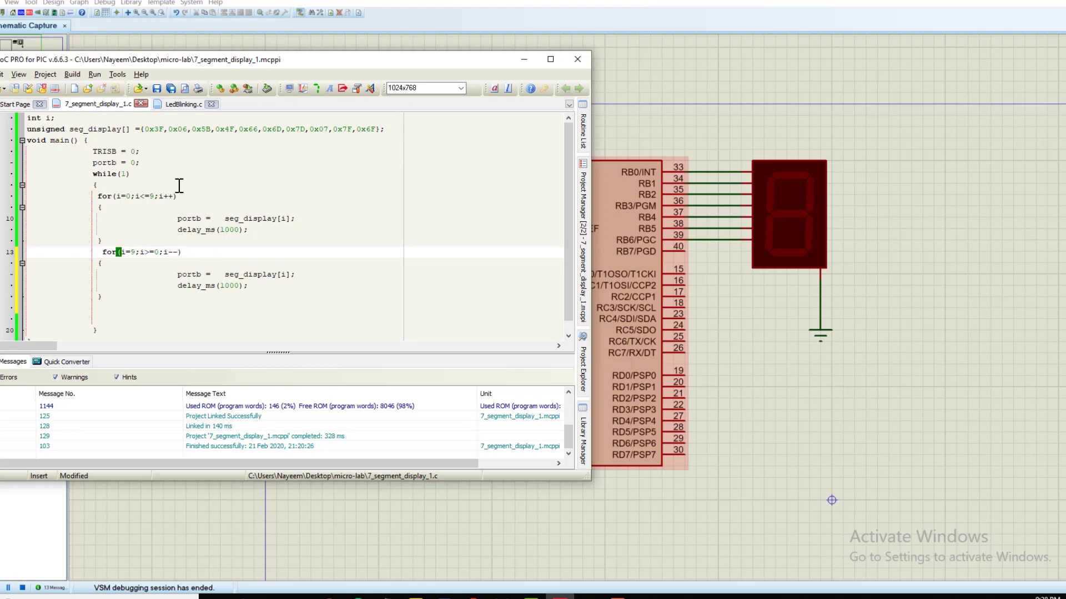
left_click(72, 75)
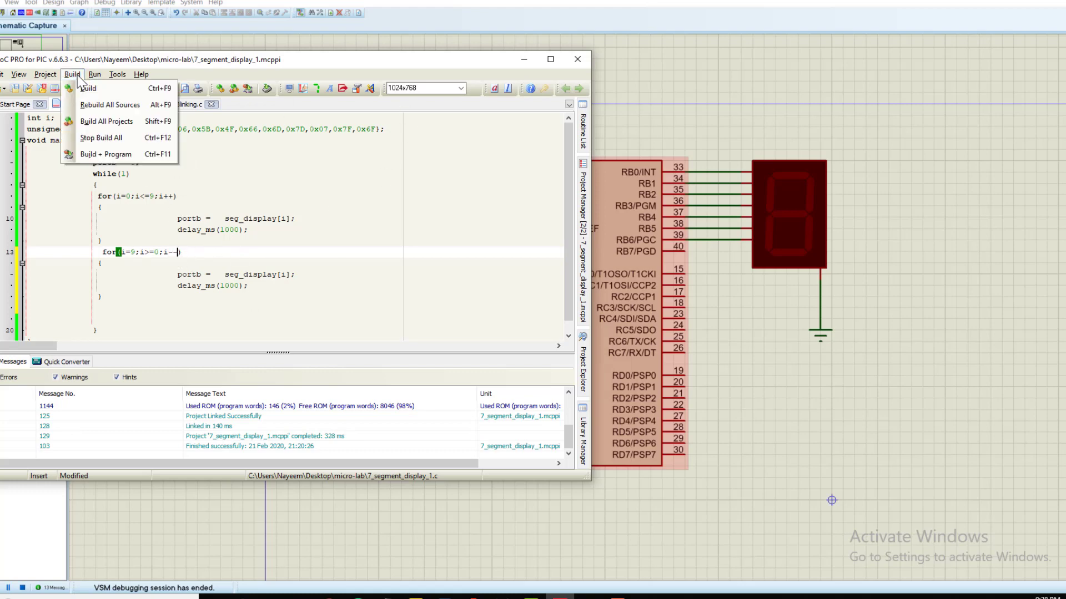
left_click(88, 88)
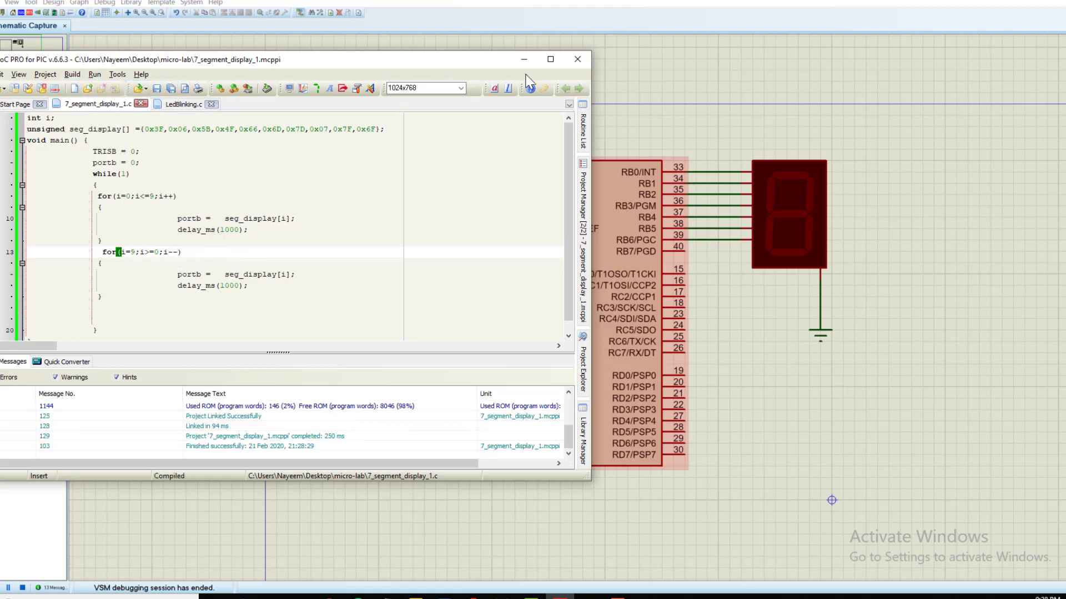
left_click(578, 59)
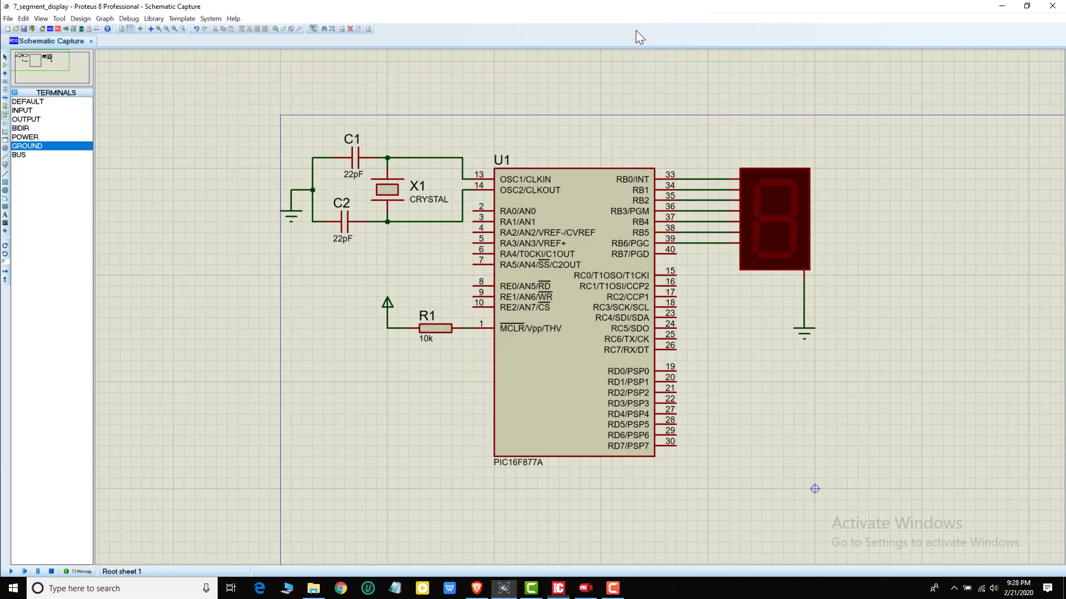
Step: Run the simulation so the display counts 0–9 and back down, then return to mikroC
left_click(574, 340)
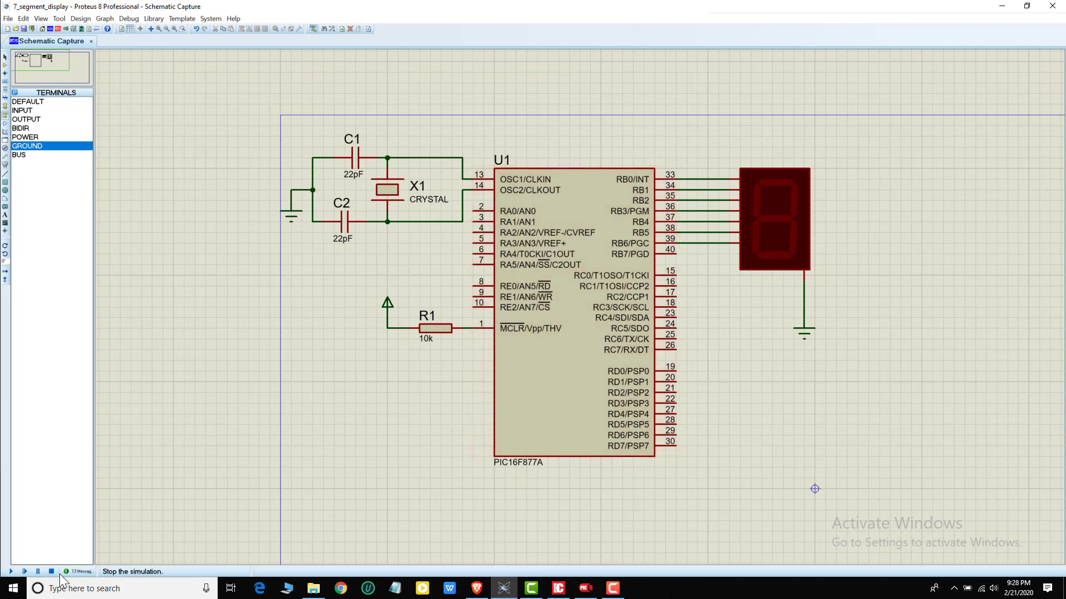
left_click(11, 571)
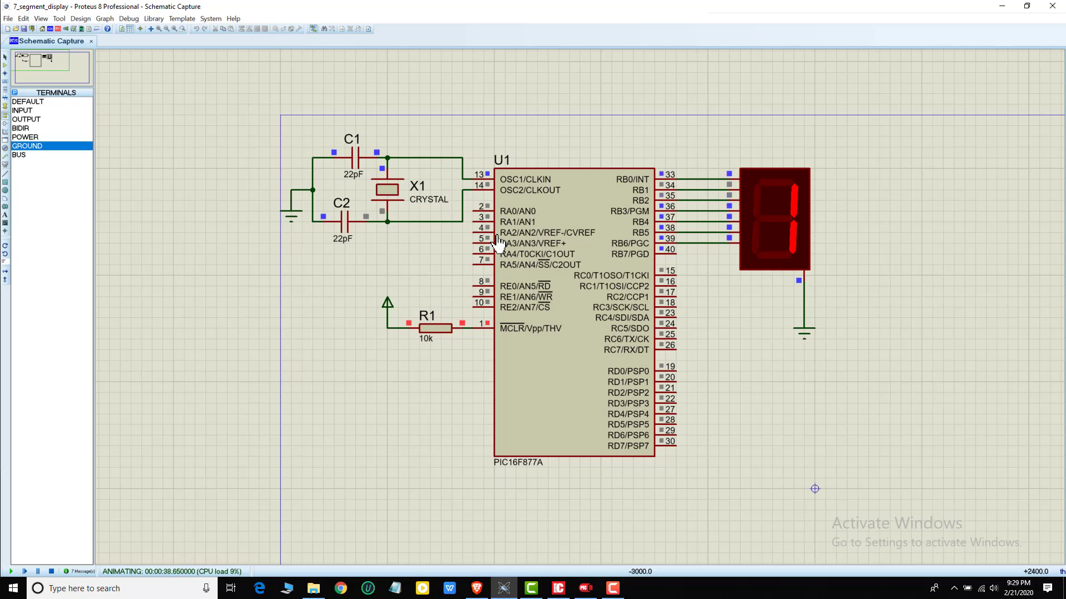
left_click(559, 588)
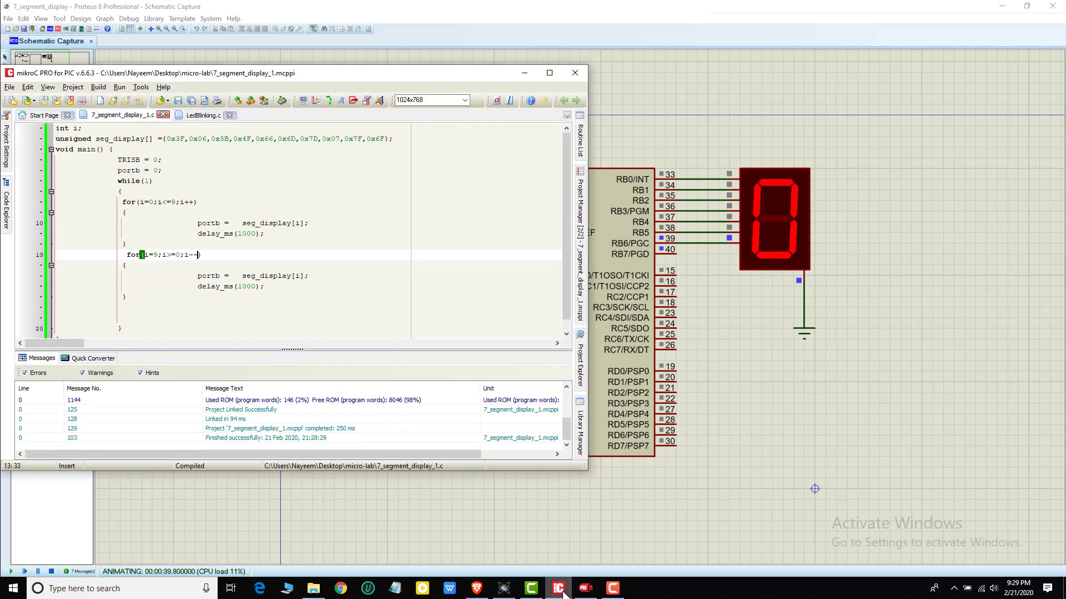